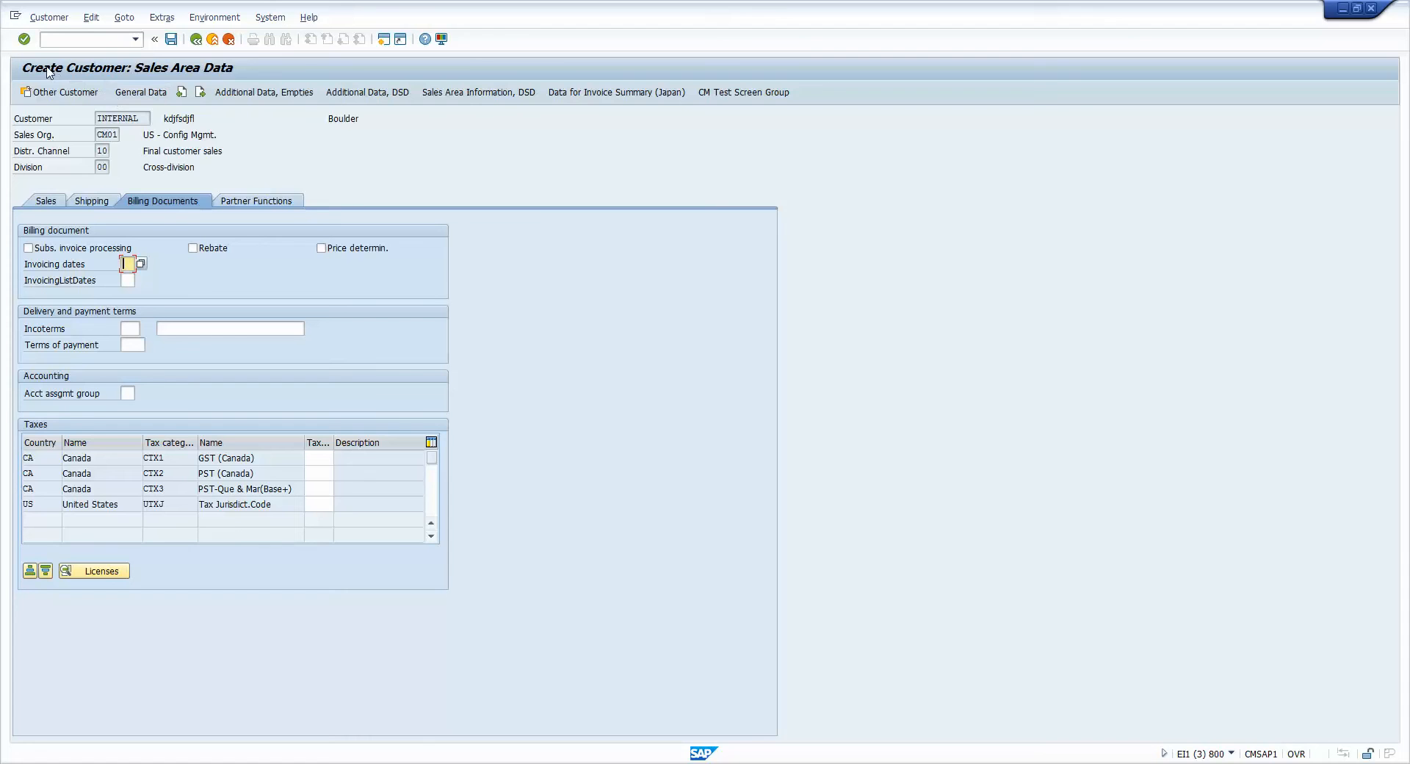
mouse_move(180, 76)
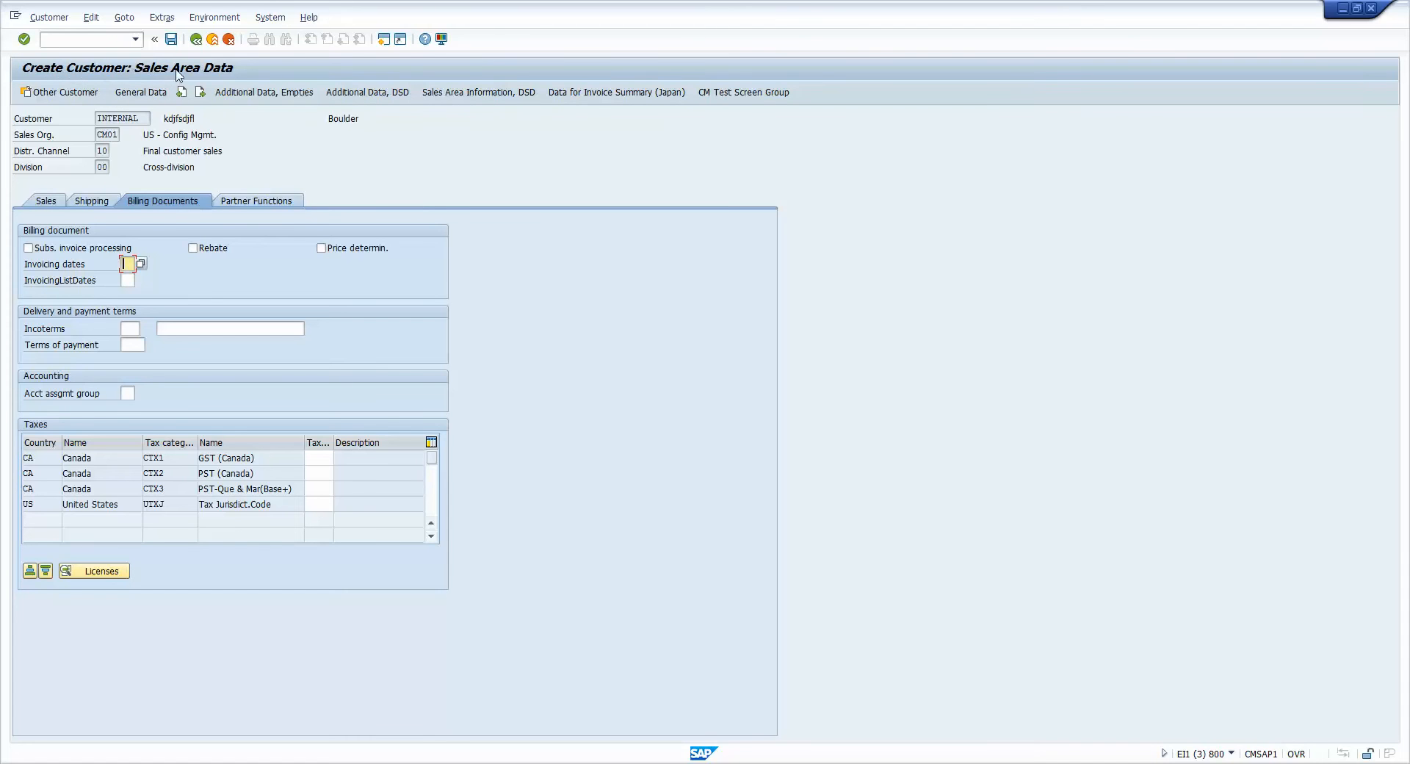
mouse_move(216, 72)
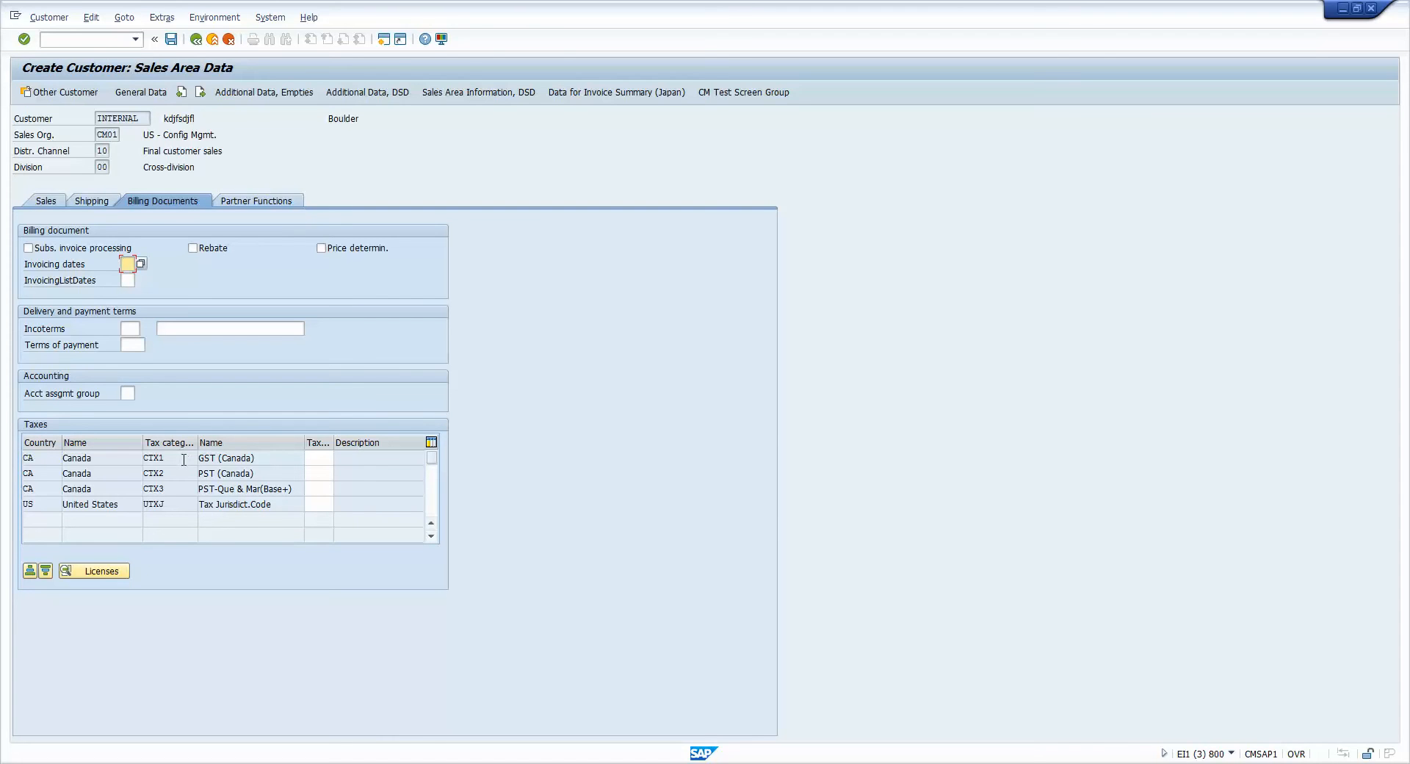
mouse_move(320, 441)
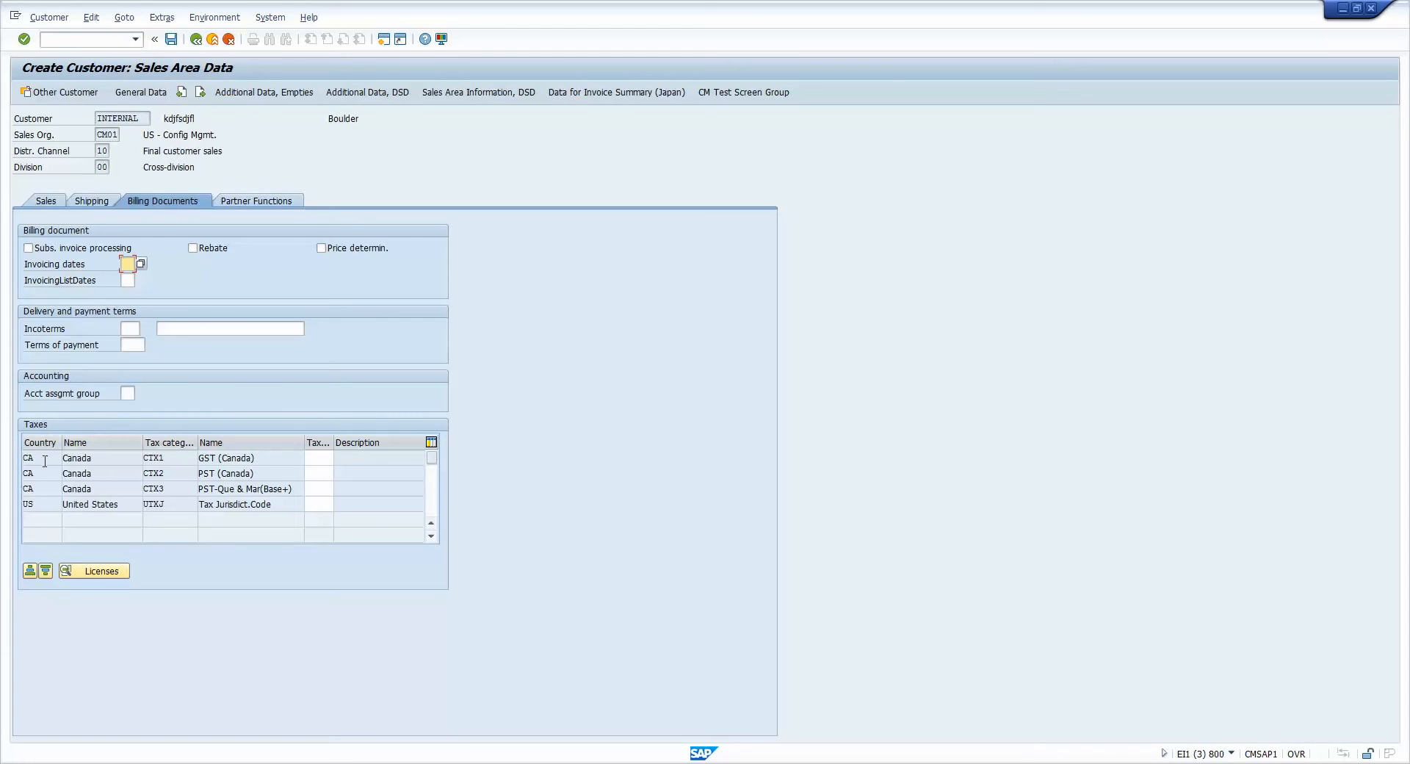
mouse_move(182, 439)
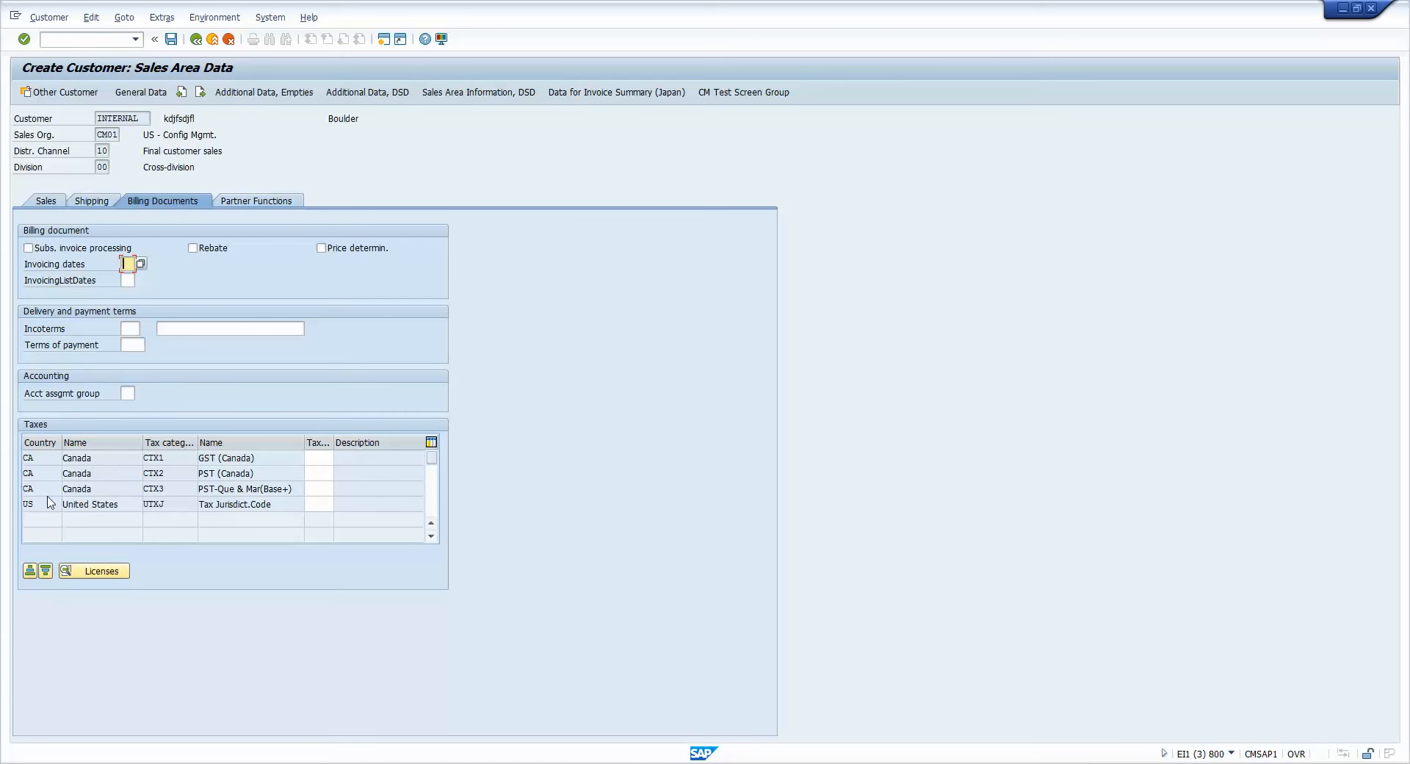
mouse_move(101, 149)
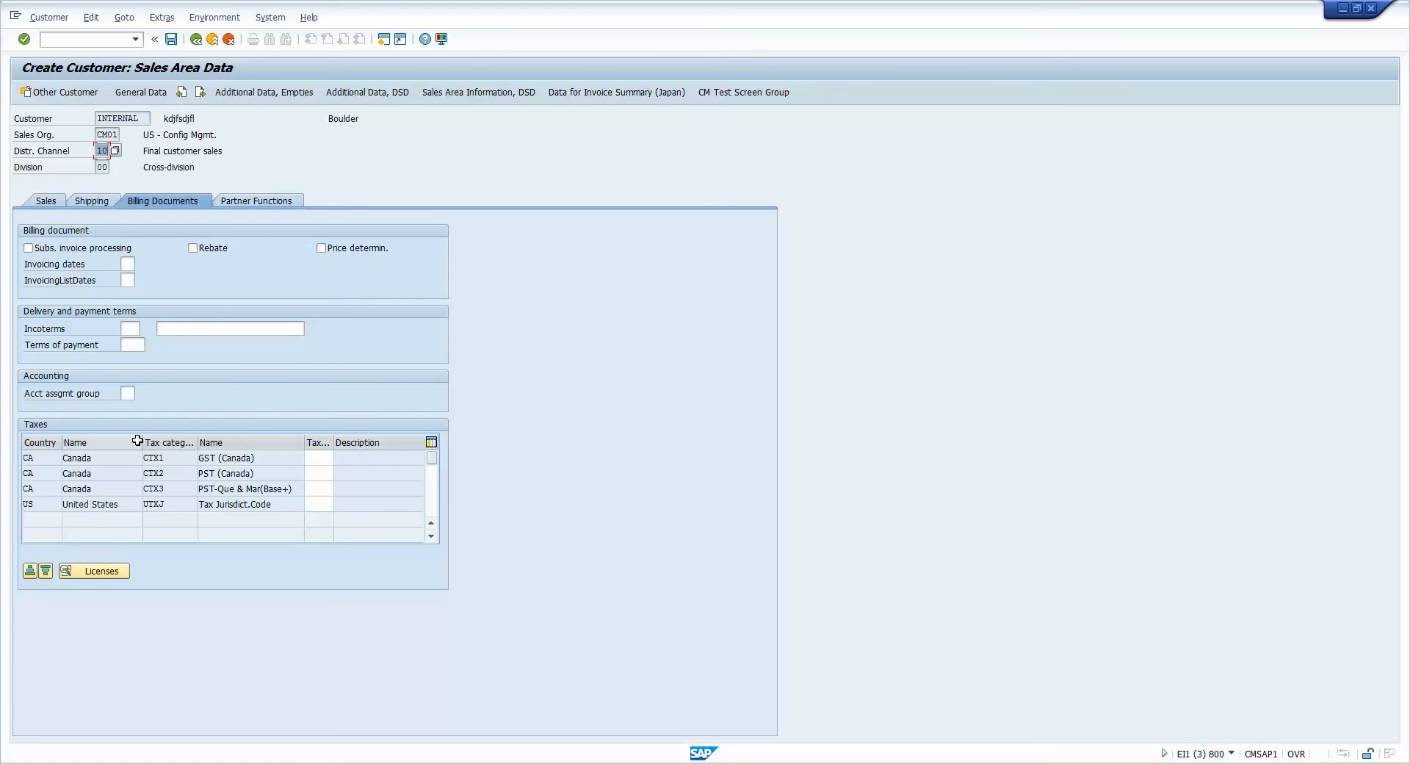
mouse_move(169, 441)
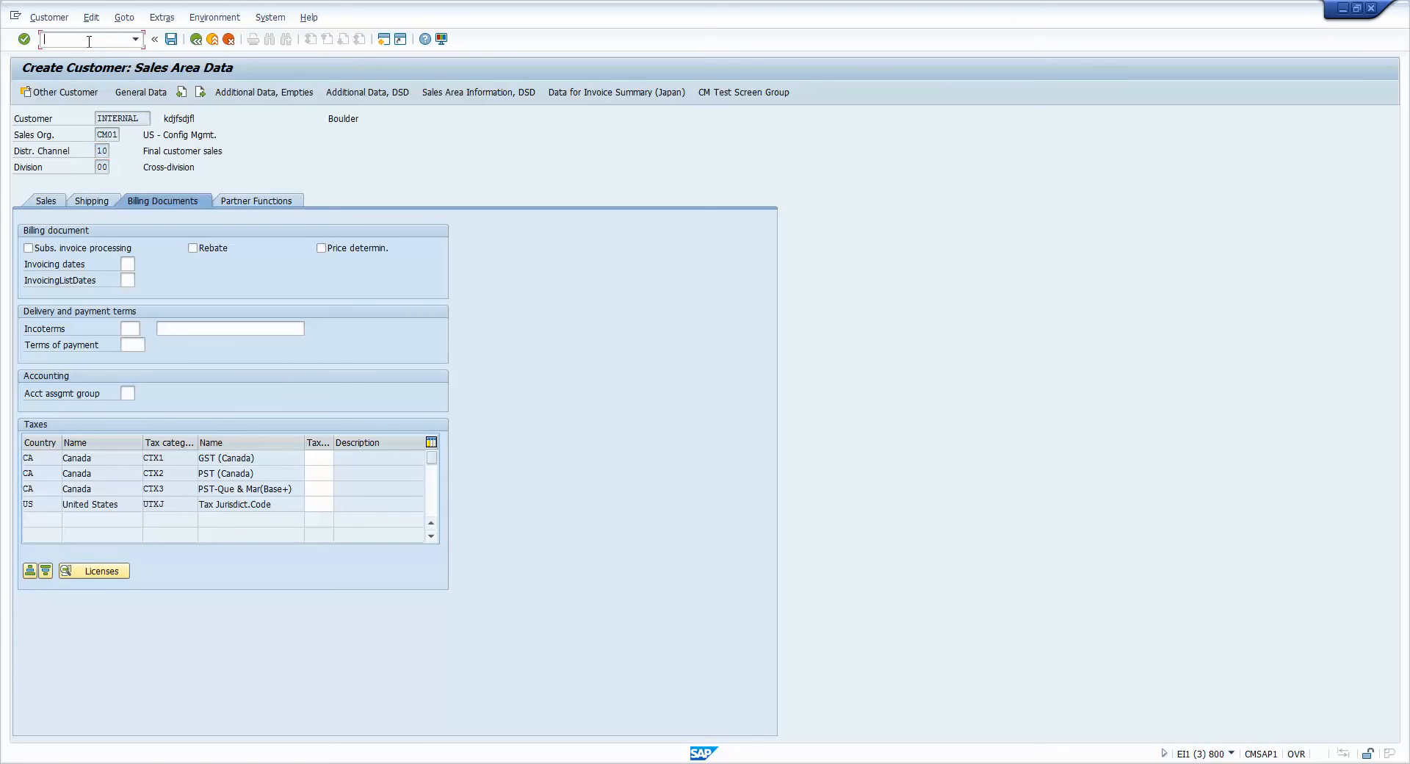
Open table TVKWZ in SE16 with sales organization CM01 and distribution channel 10
type("/nsp")
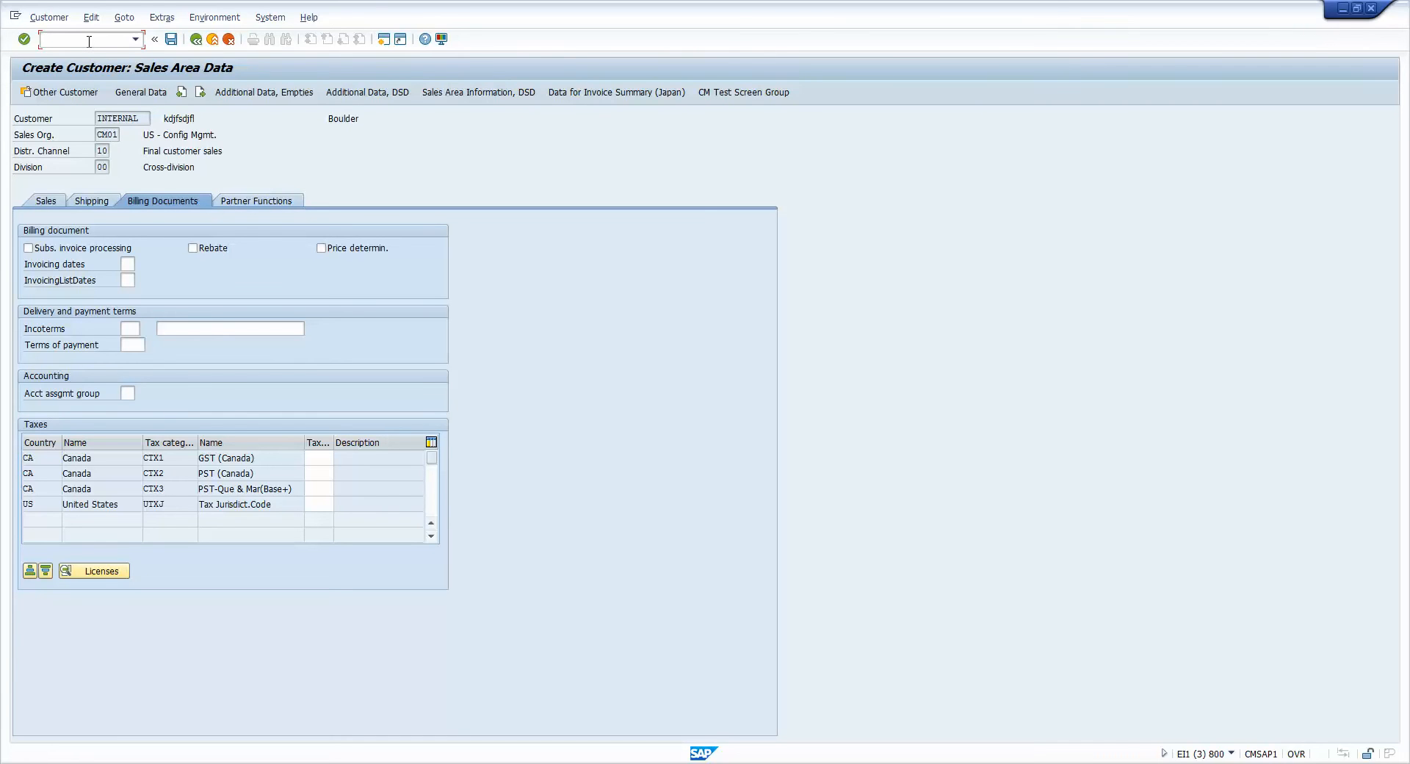
type("/")
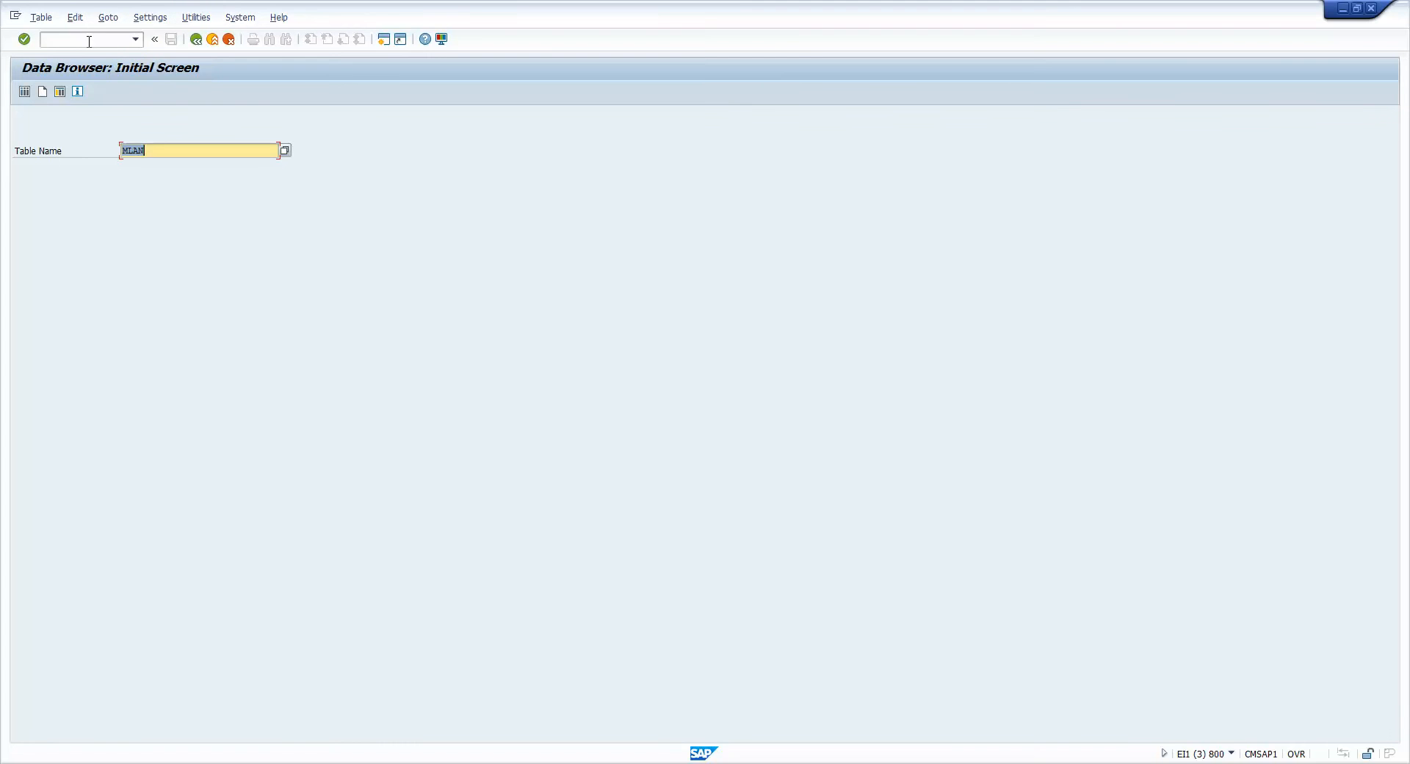
left_click(285, 151)
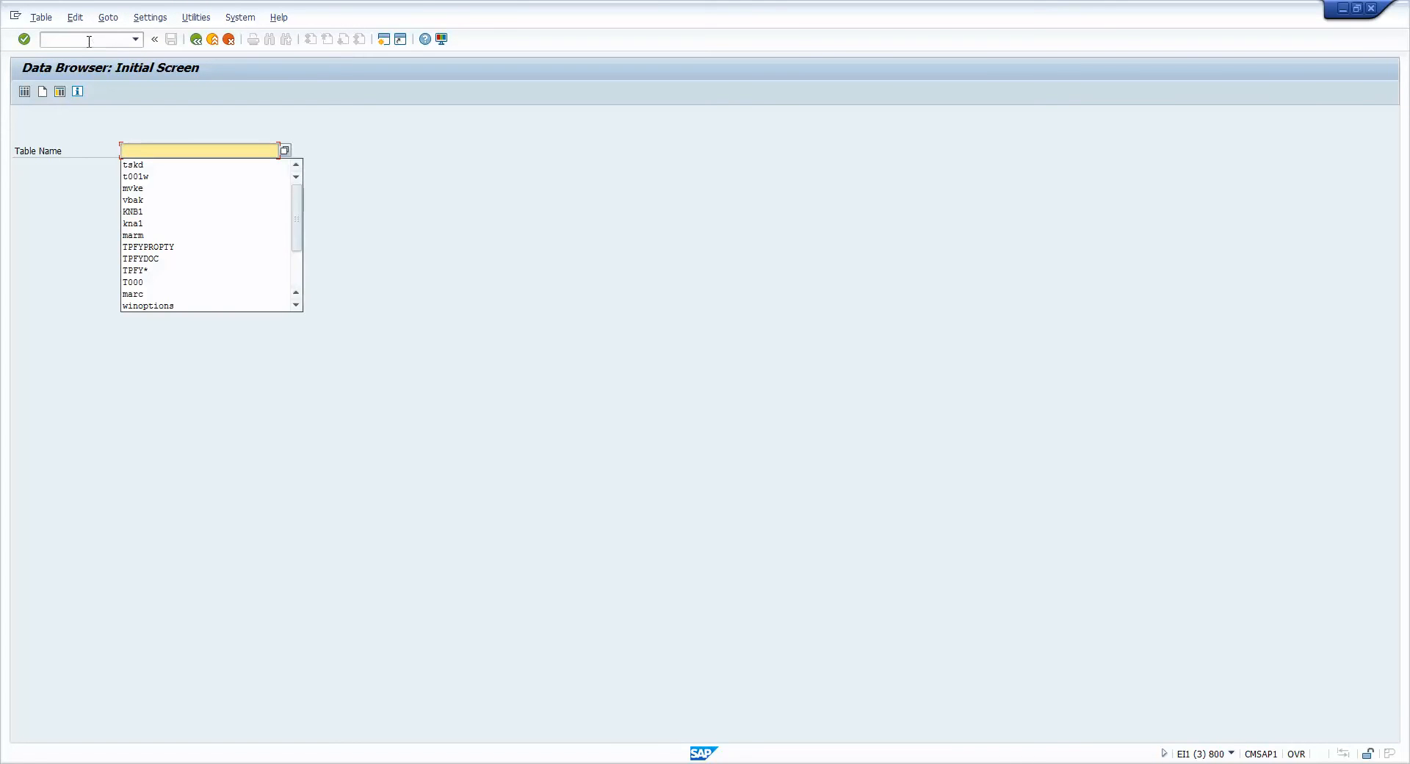
type("t")
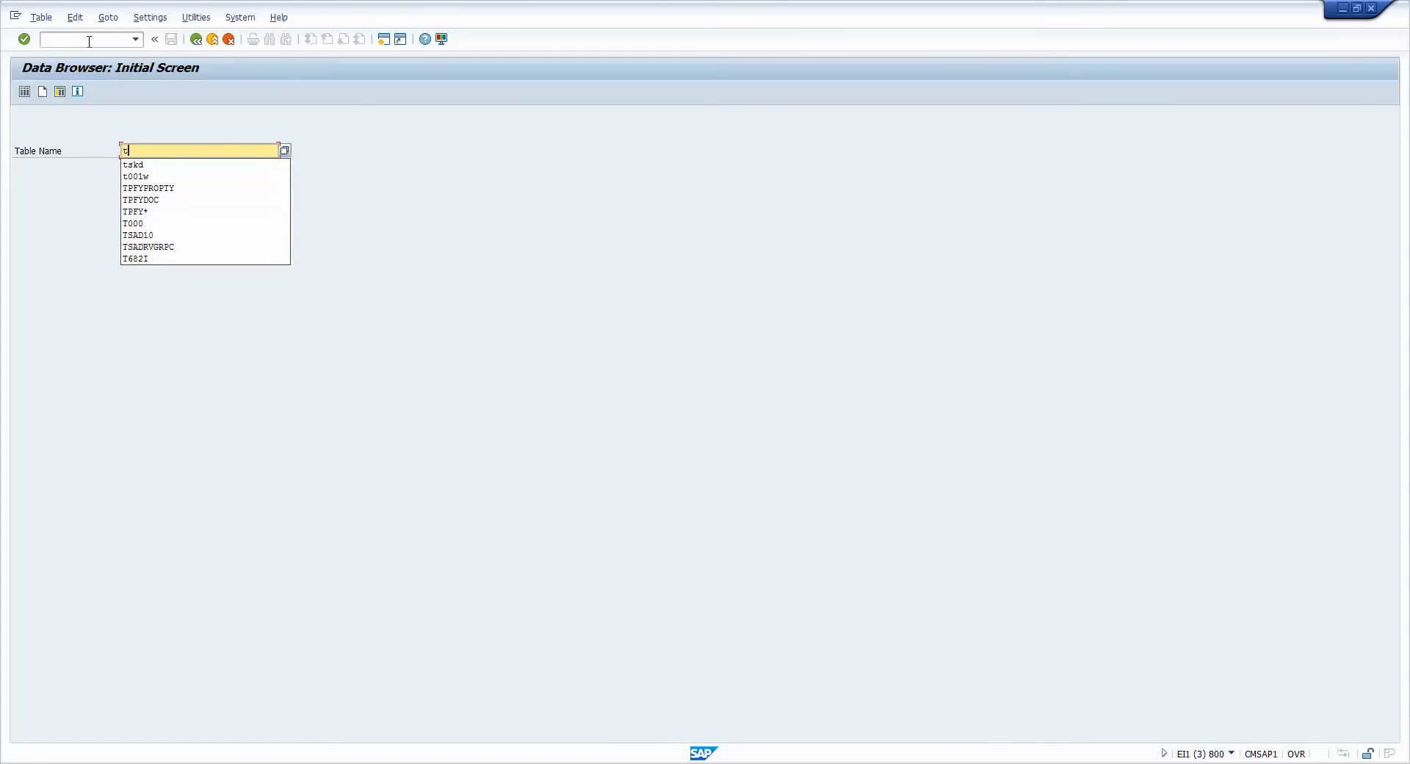
type("tvkw2")
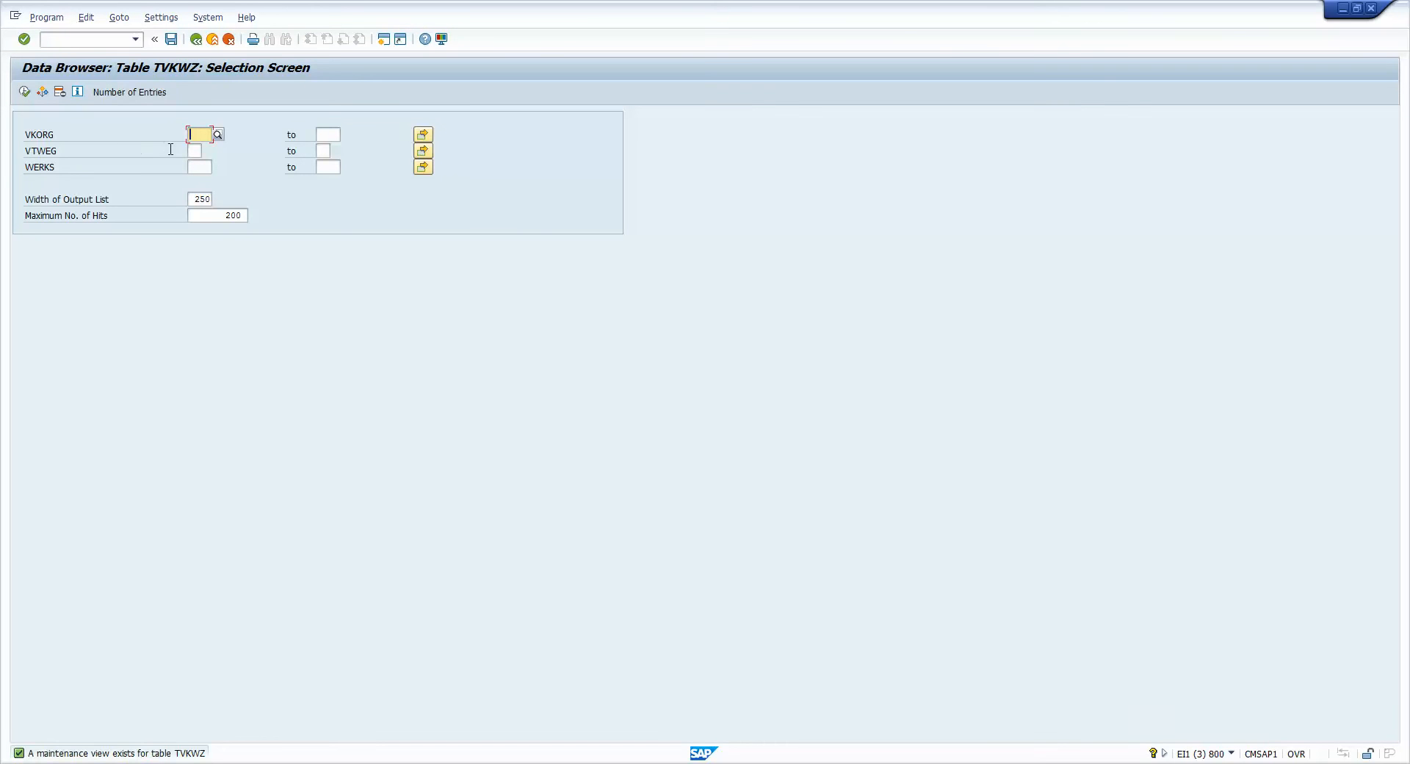
type("CM01")
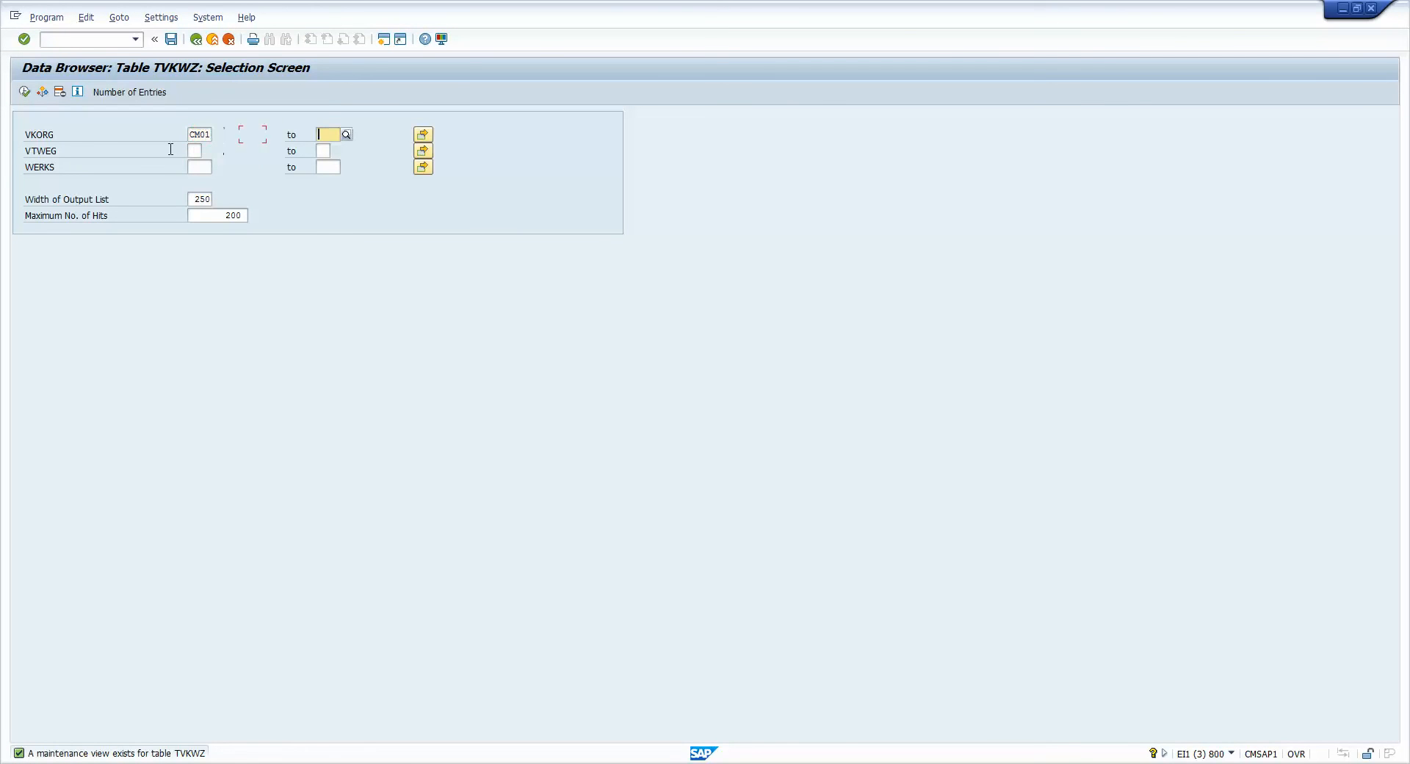
type("10")
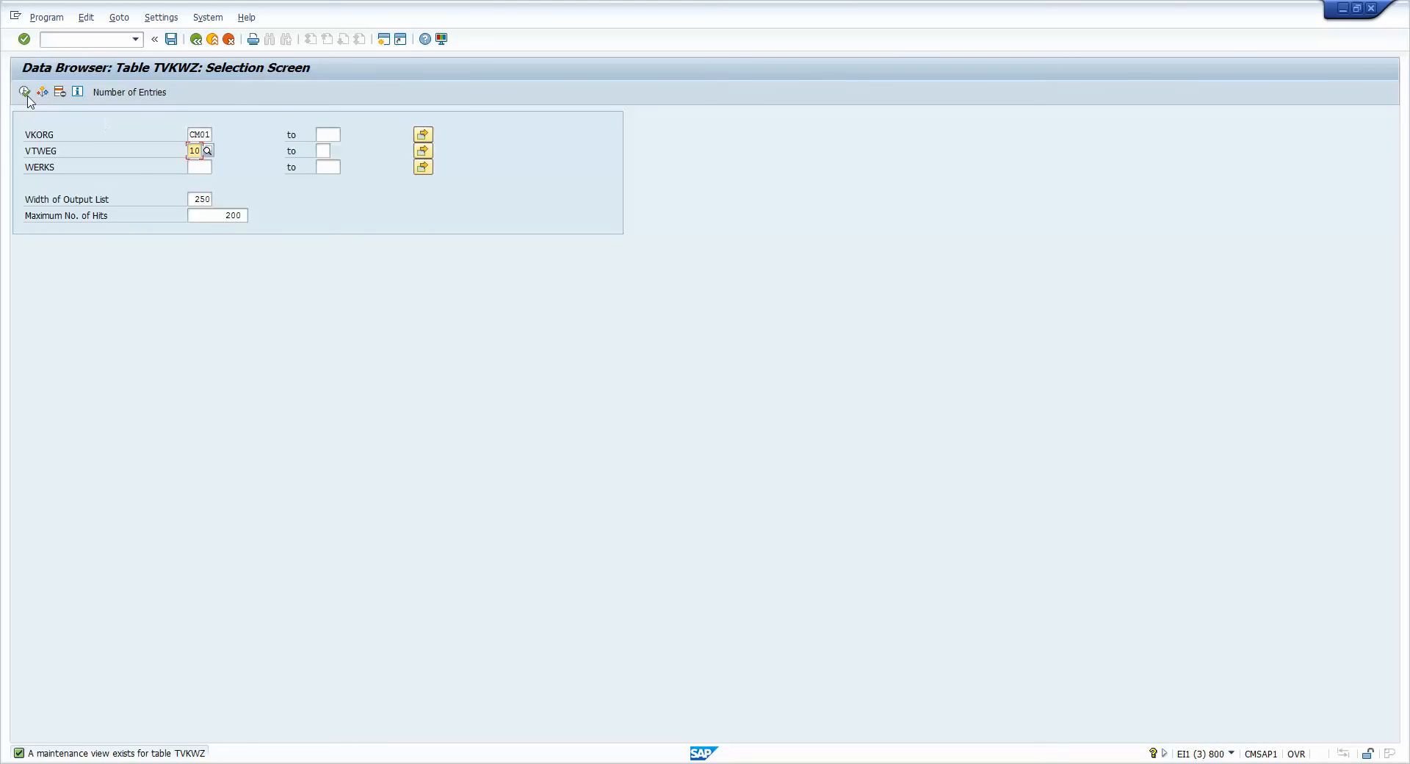
Run the selection and check plants 3500 and 4000 against the plant value list
left_click(24, 92)
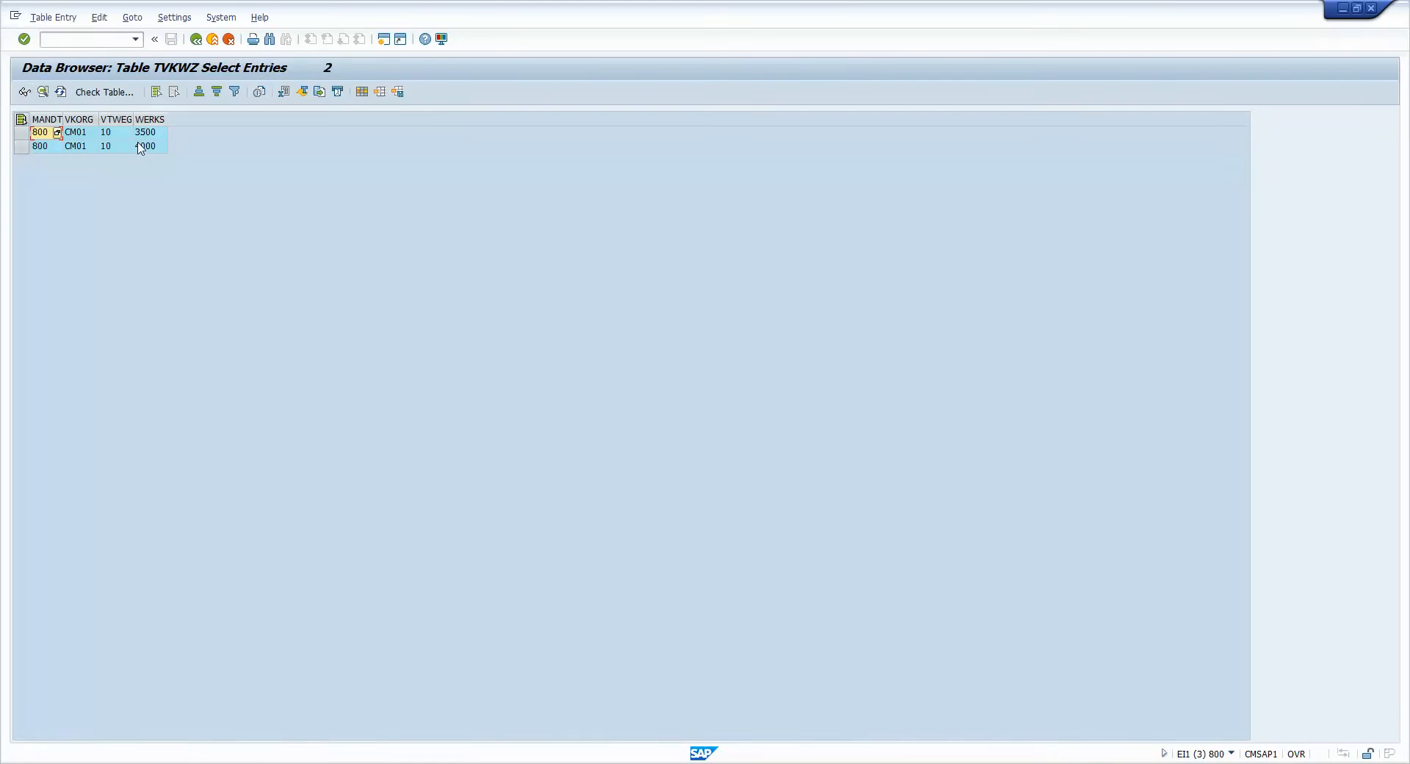
left_click(146, 132)
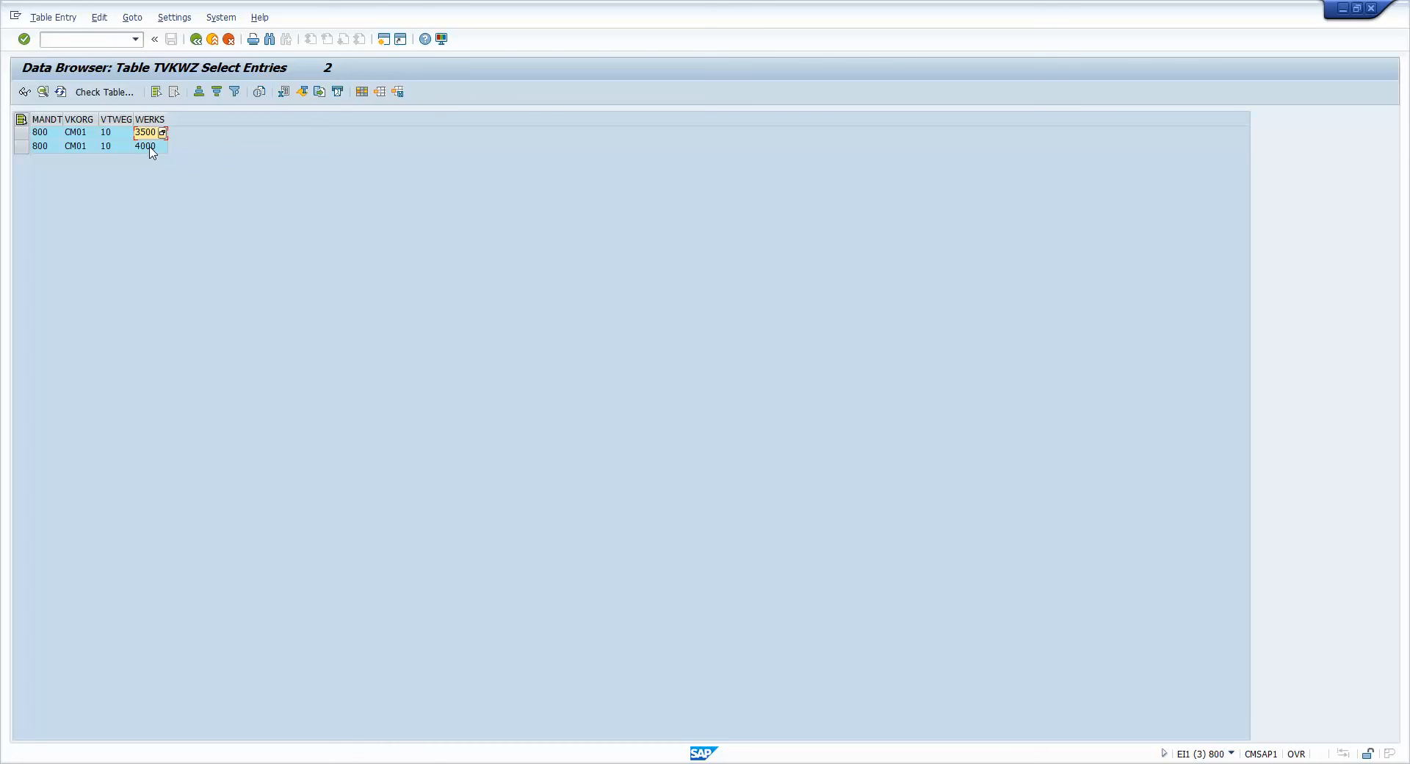
left_click(144, 145)
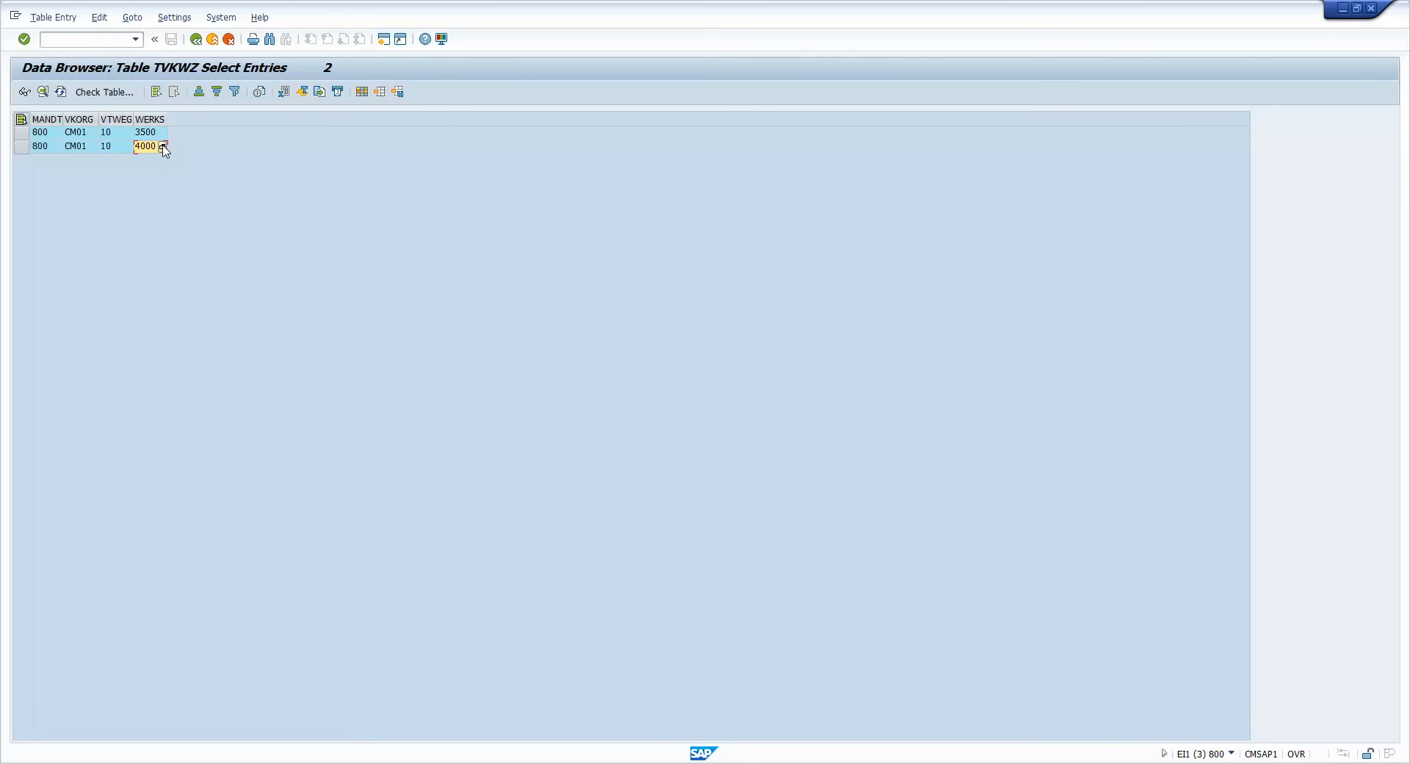
left_click(163, 145)
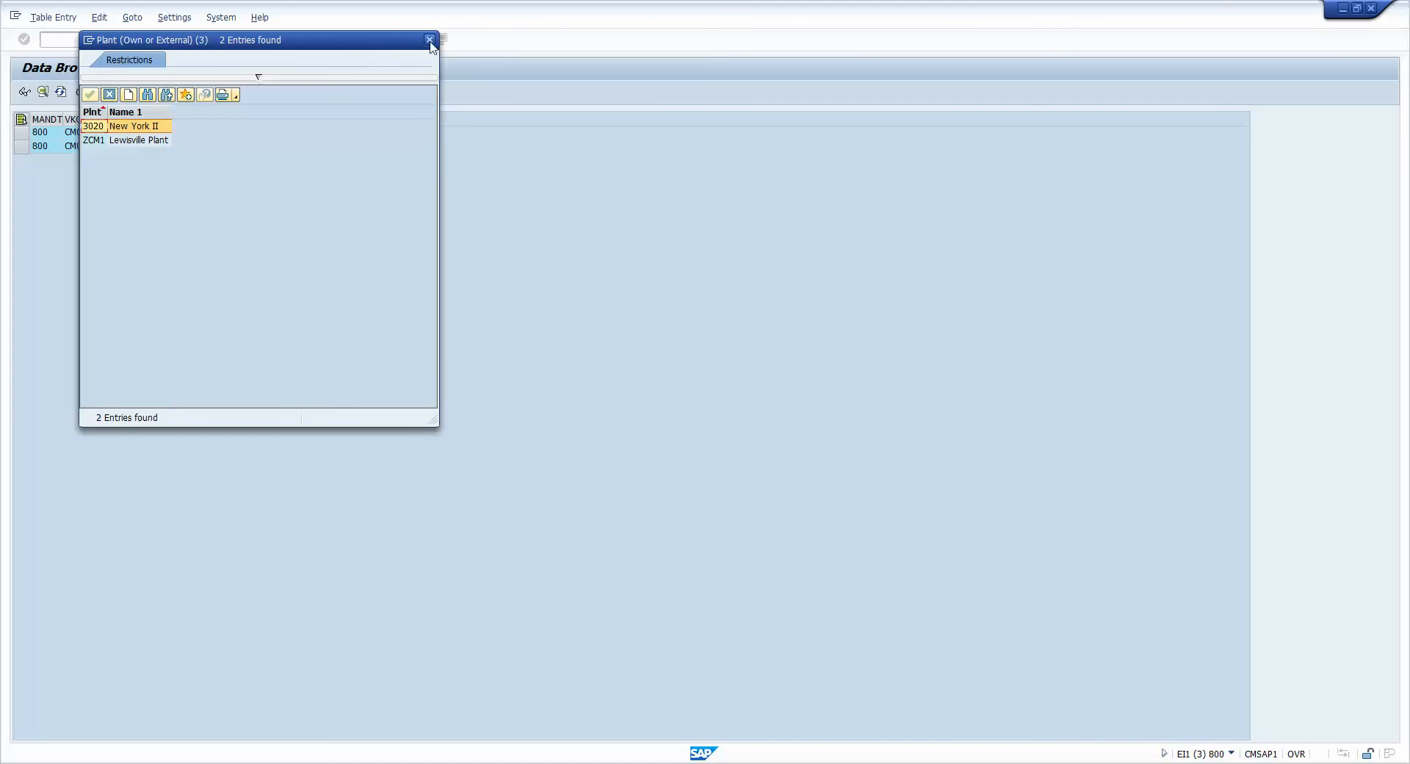
left_click(429, 40)
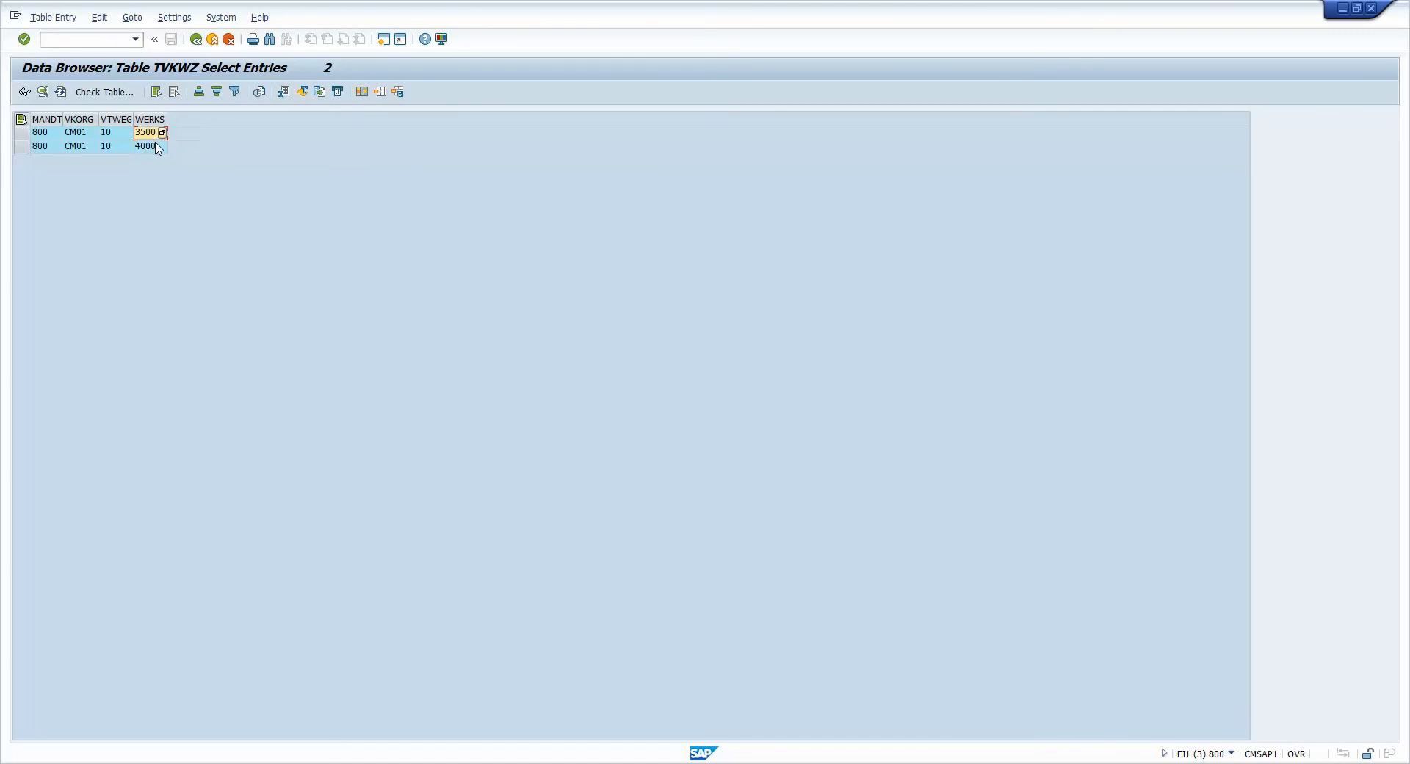
mouse_move(150, 180)
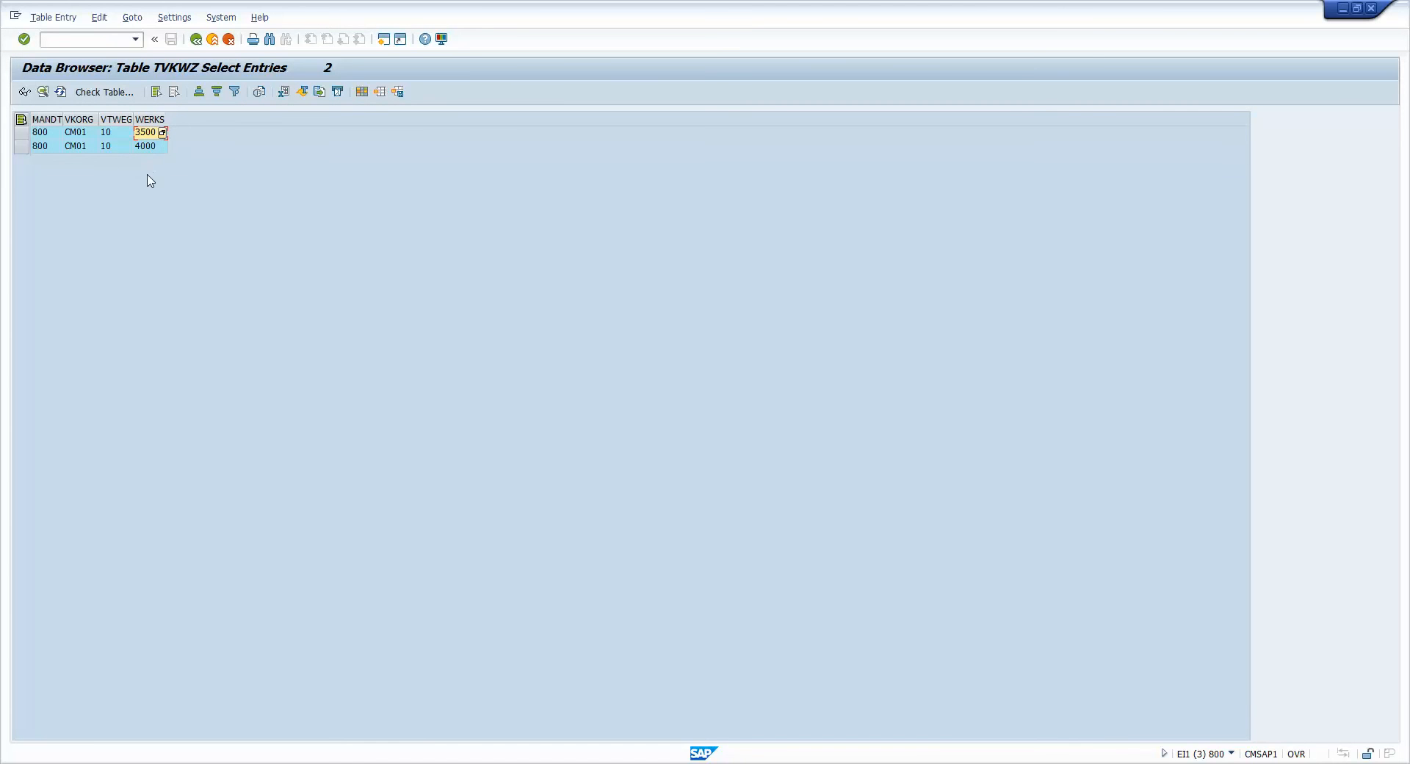
mouse_move(157, 165)
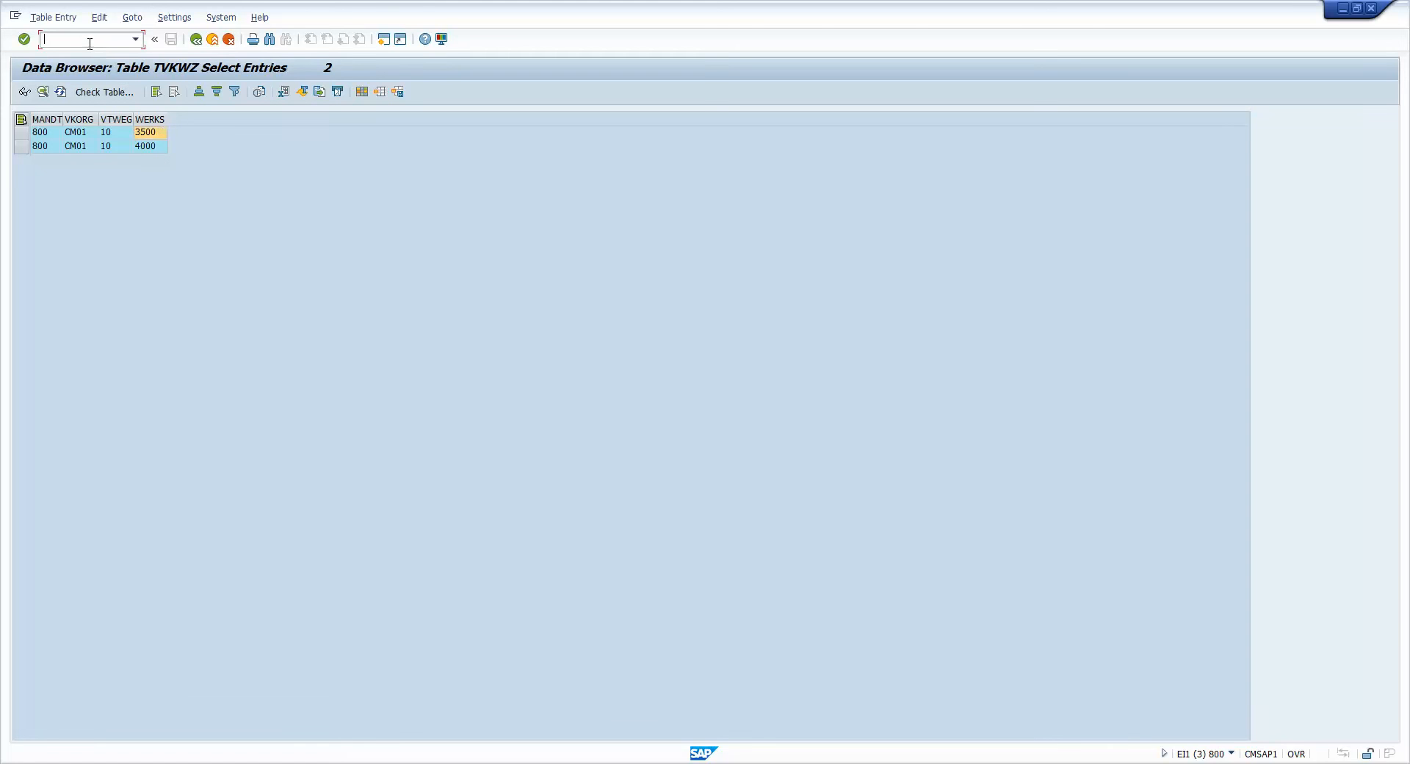
type("/nsp")
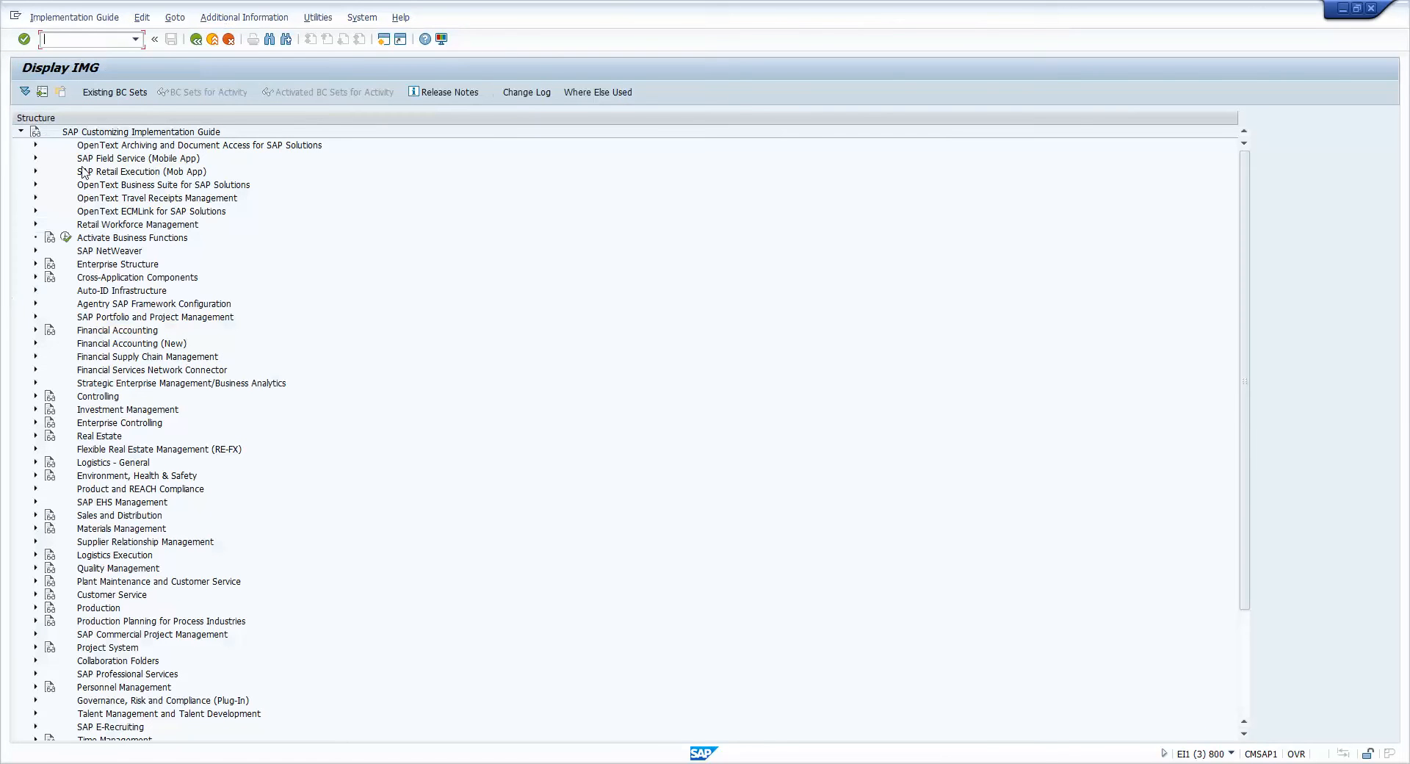
mouse_move(48, 273)
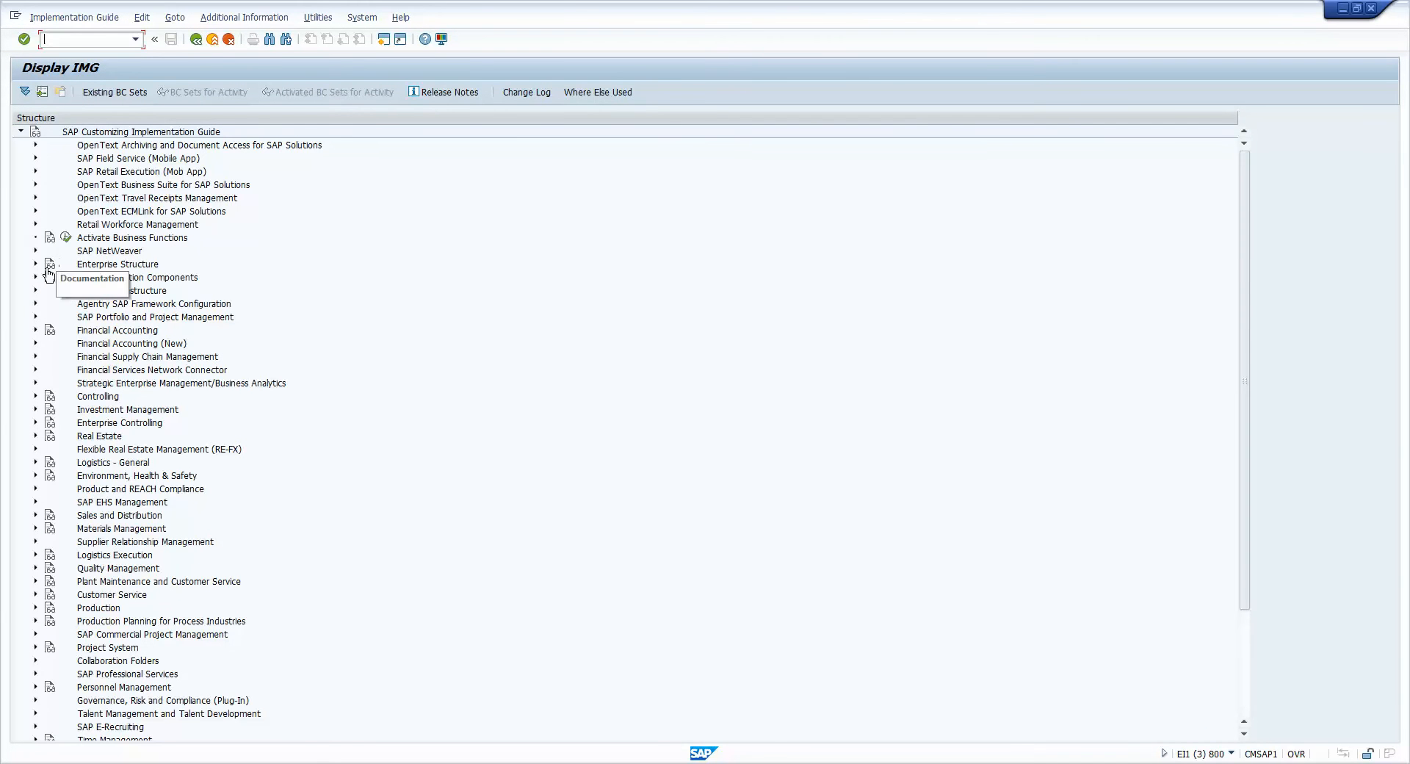
left_click(36, 263)
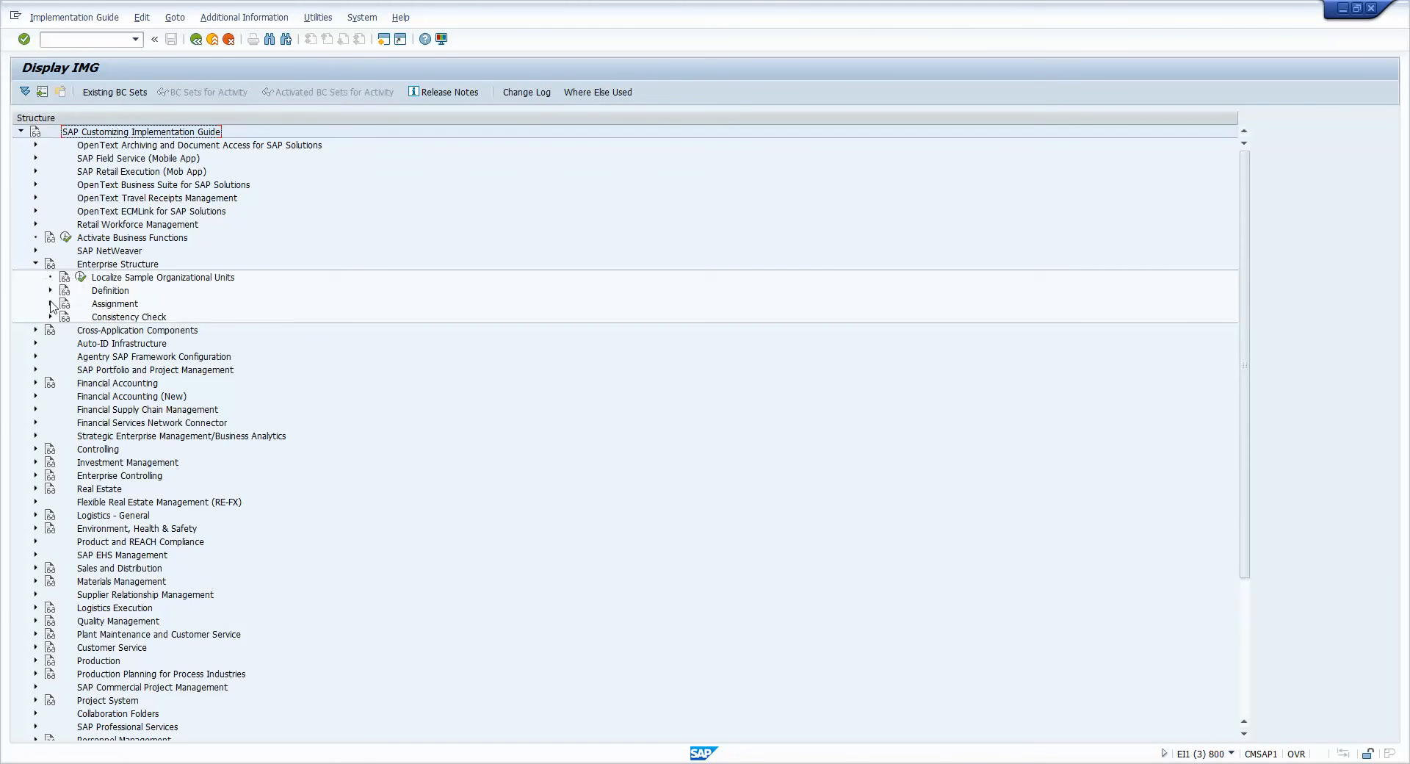
left_click(50, 304)
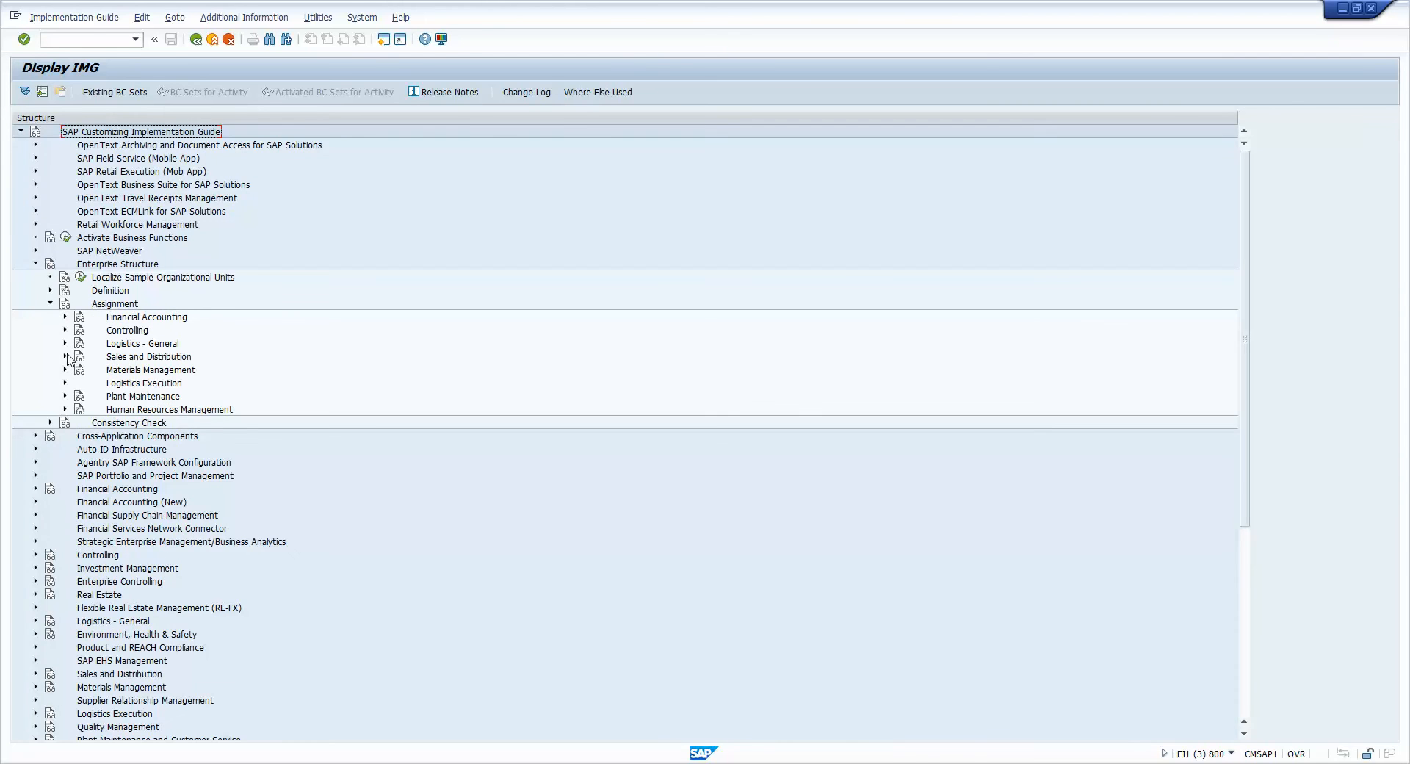
left_click(65, 356)
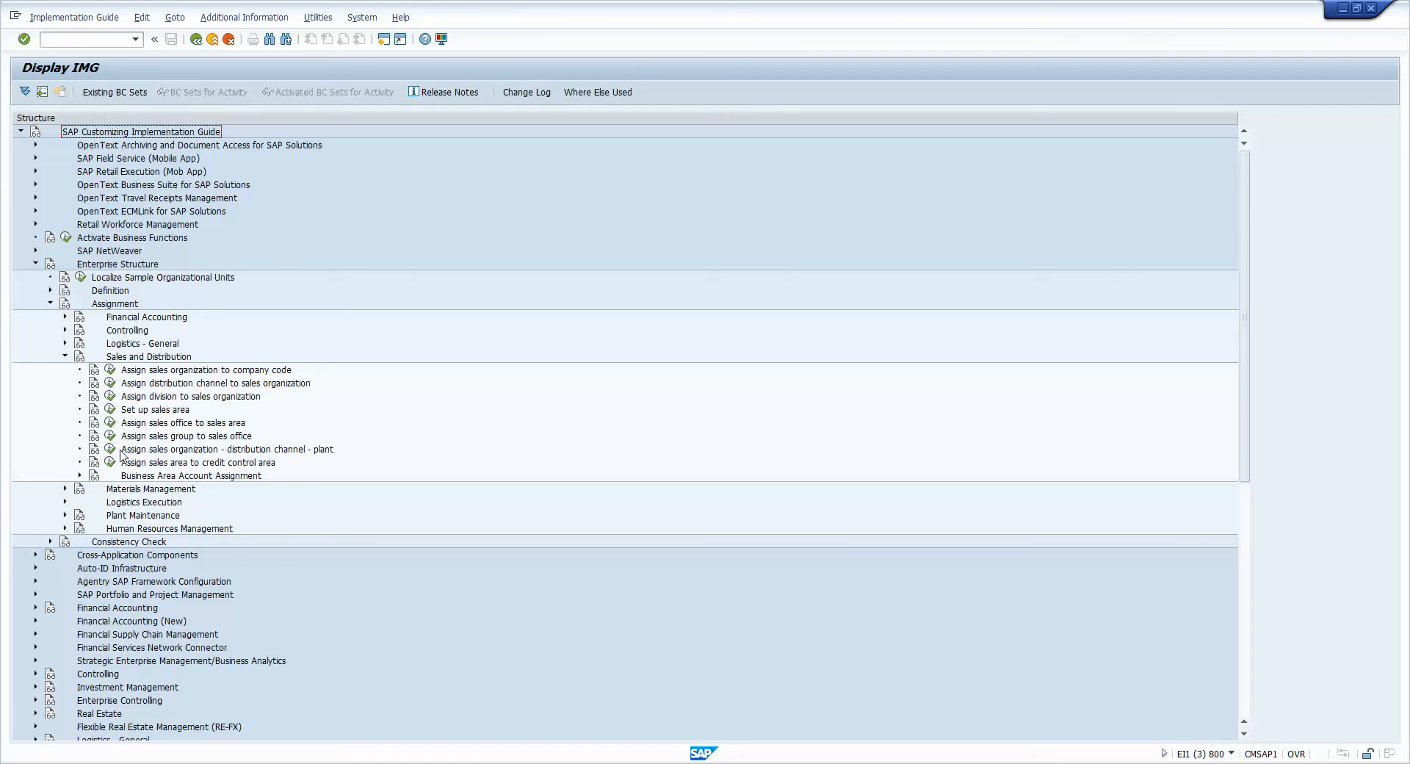
double_click(227, 449)
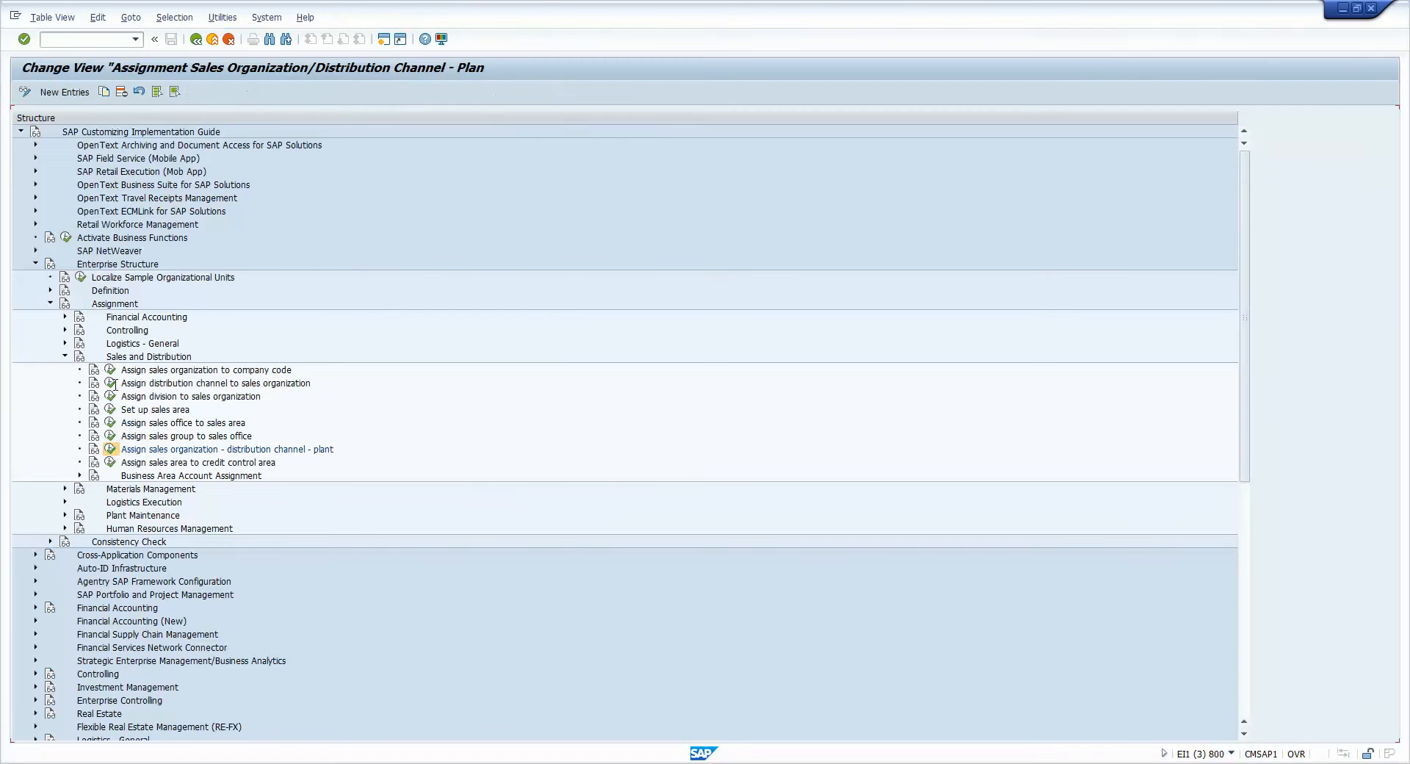
double_click(225, 449)
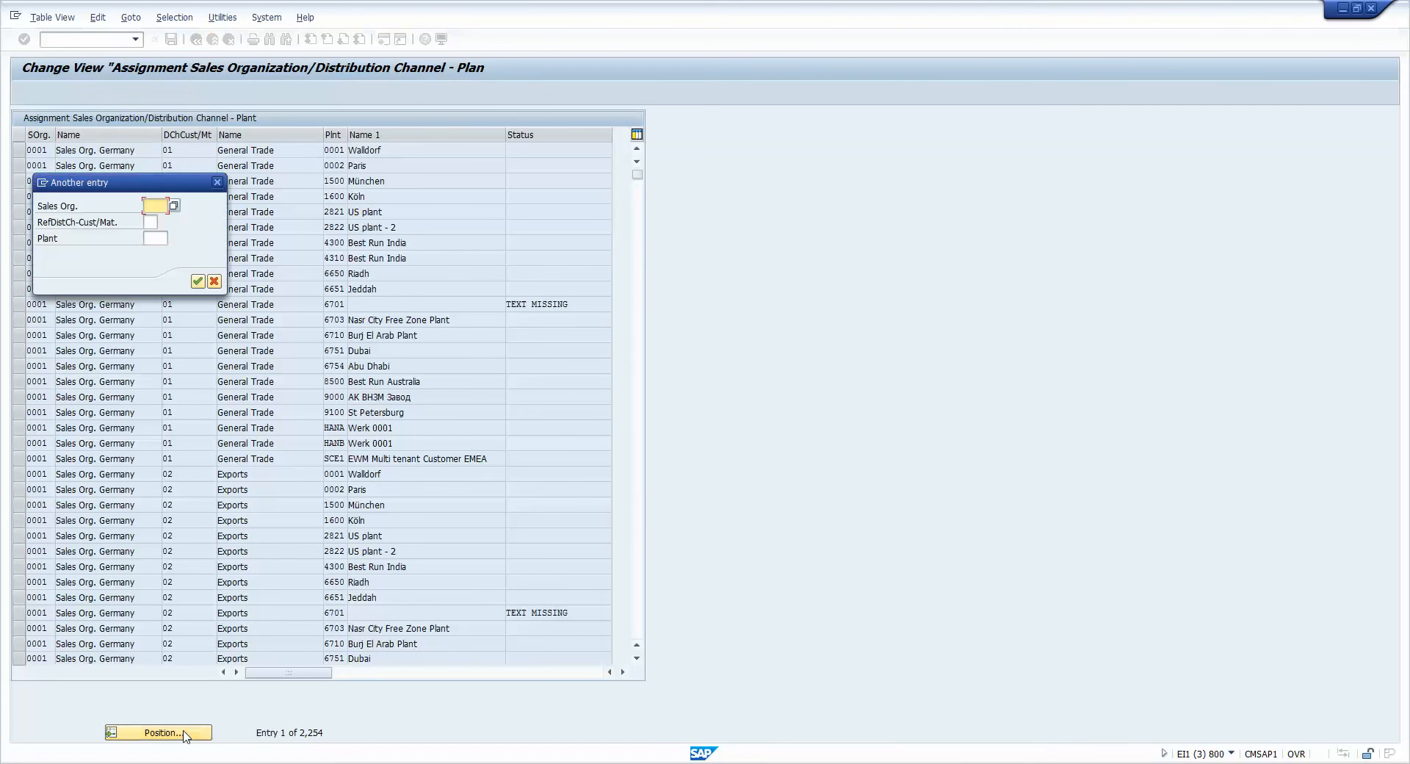
type("CM01")
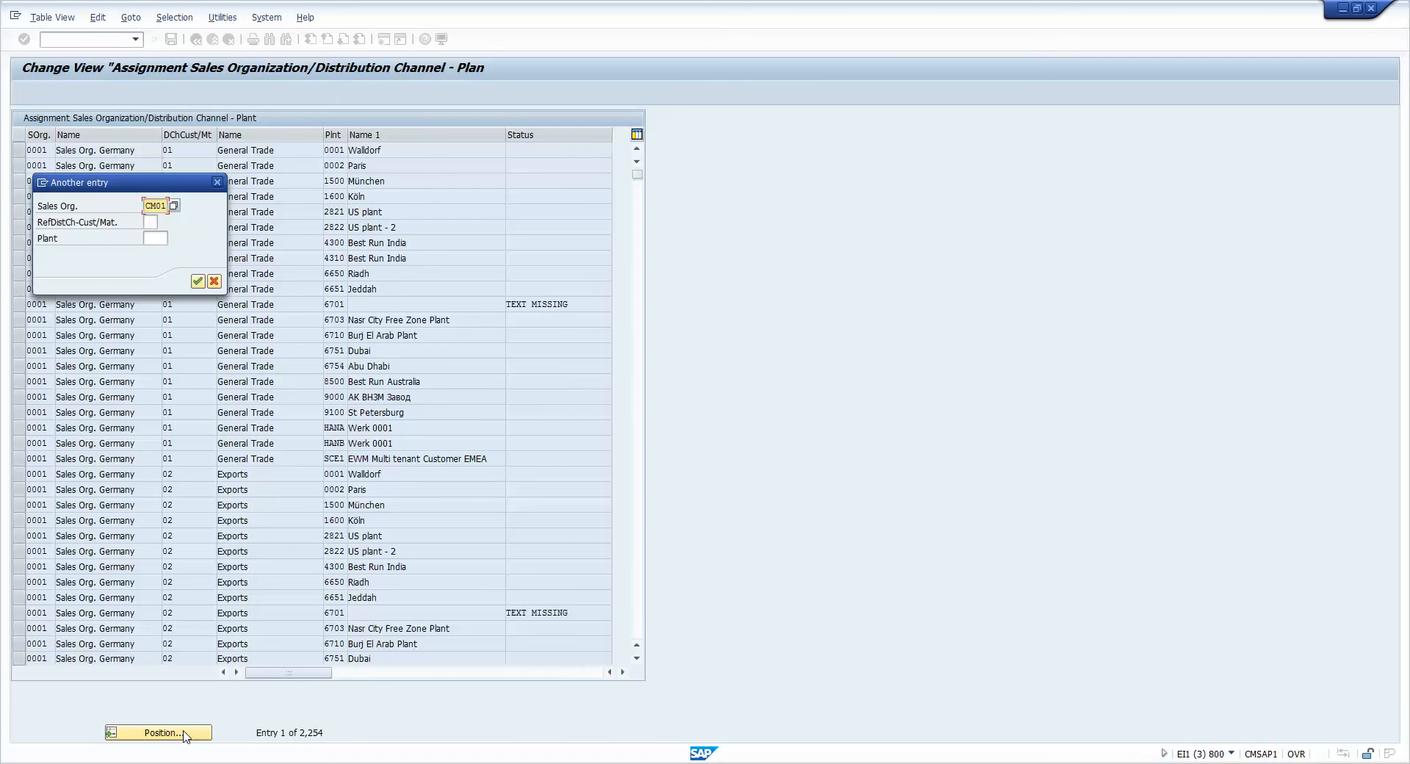
left_click(197, 281)
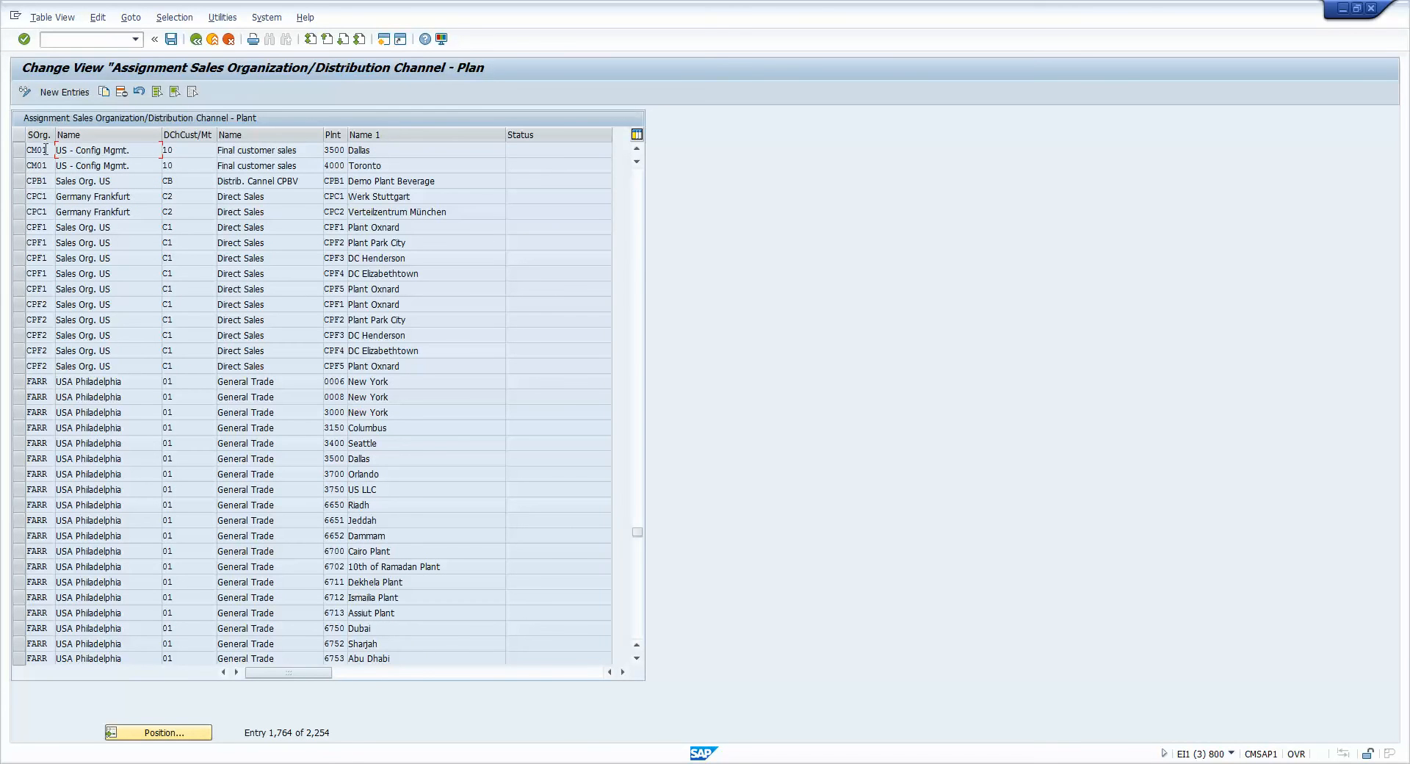
left_click(18, 151)
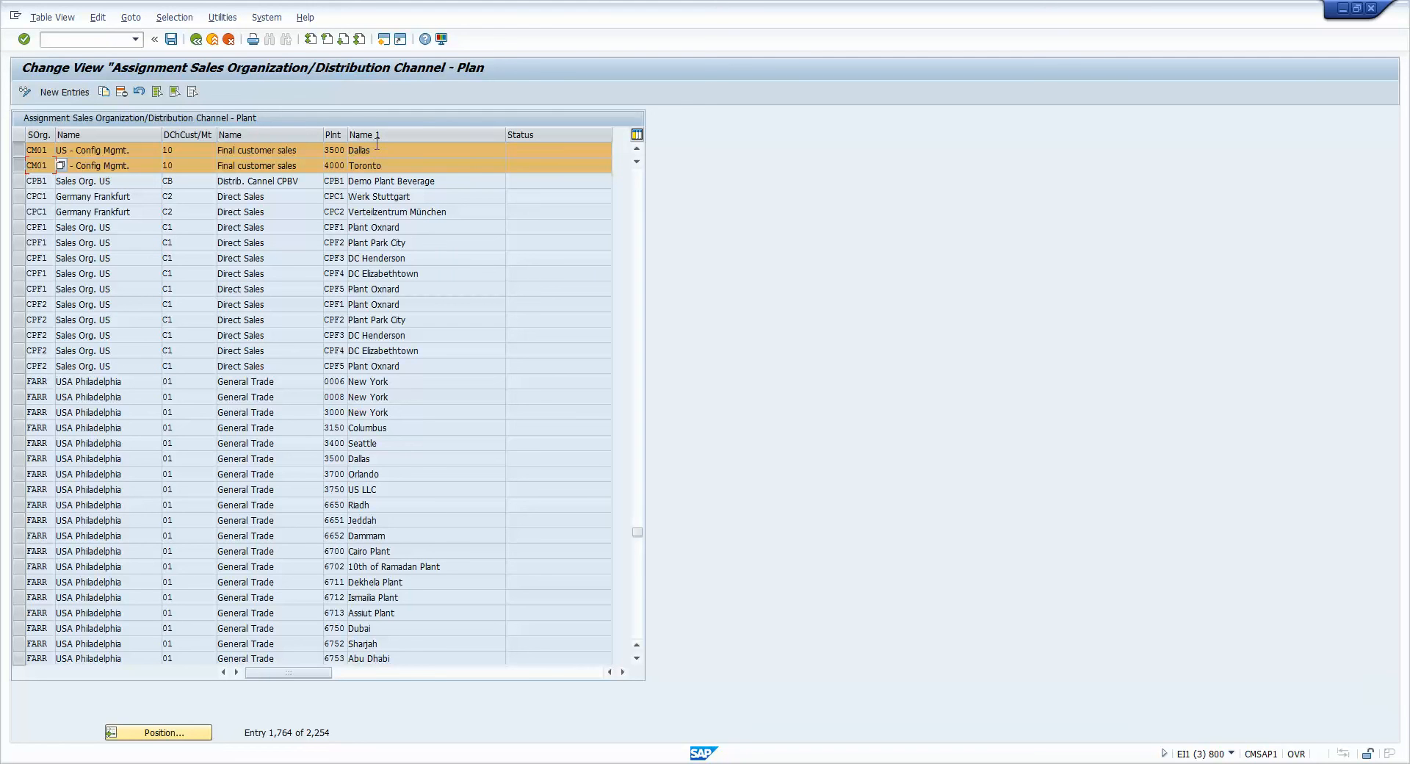
mouse_move(396, 170)
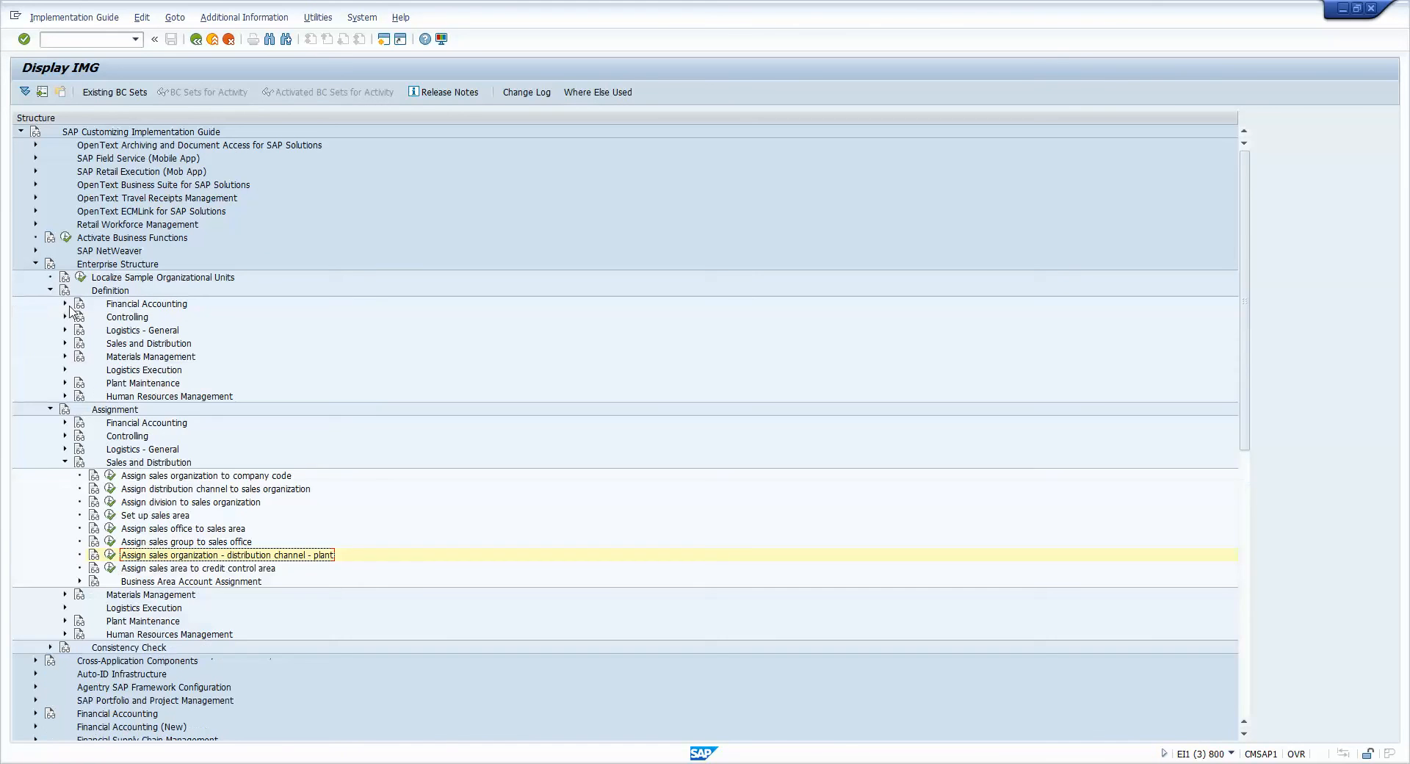
left_click(64, 330)
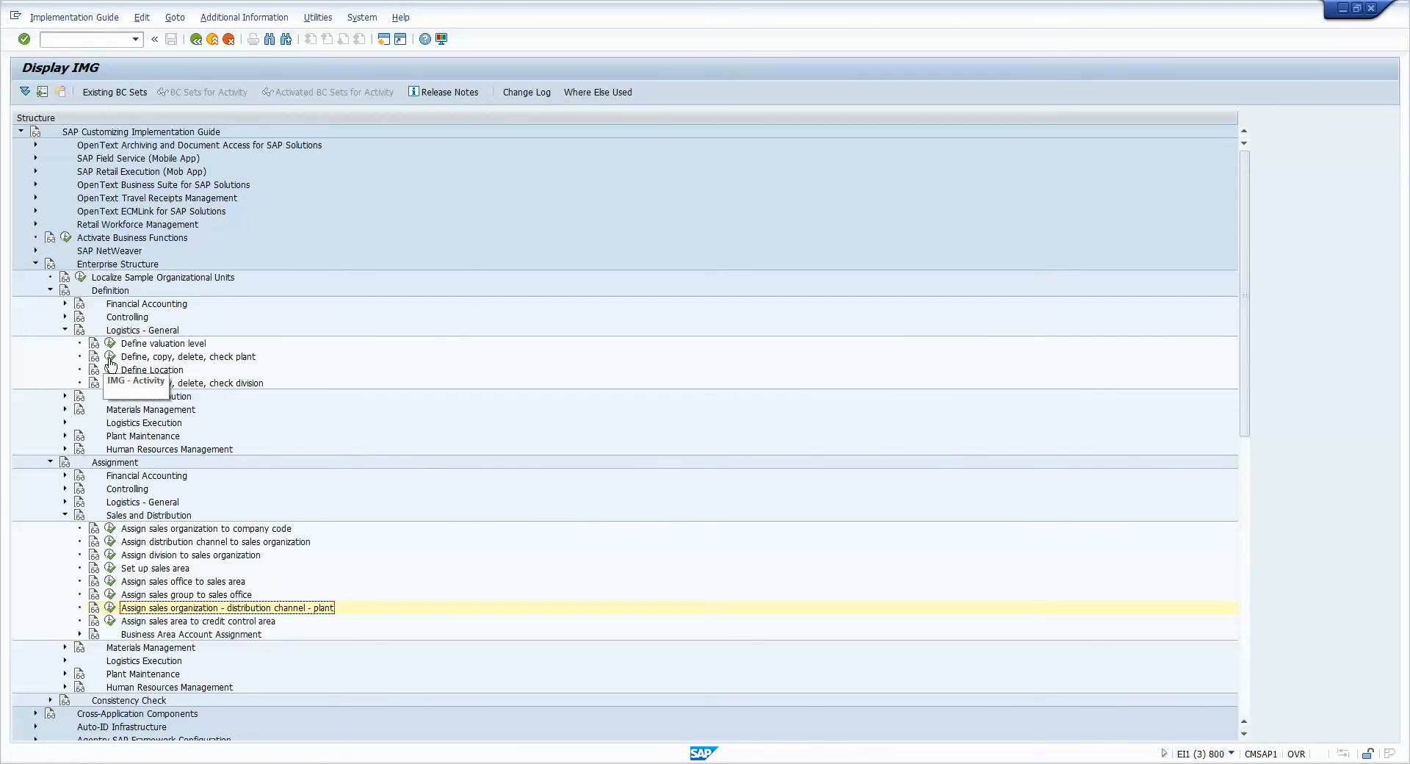
double_click(188, 356)
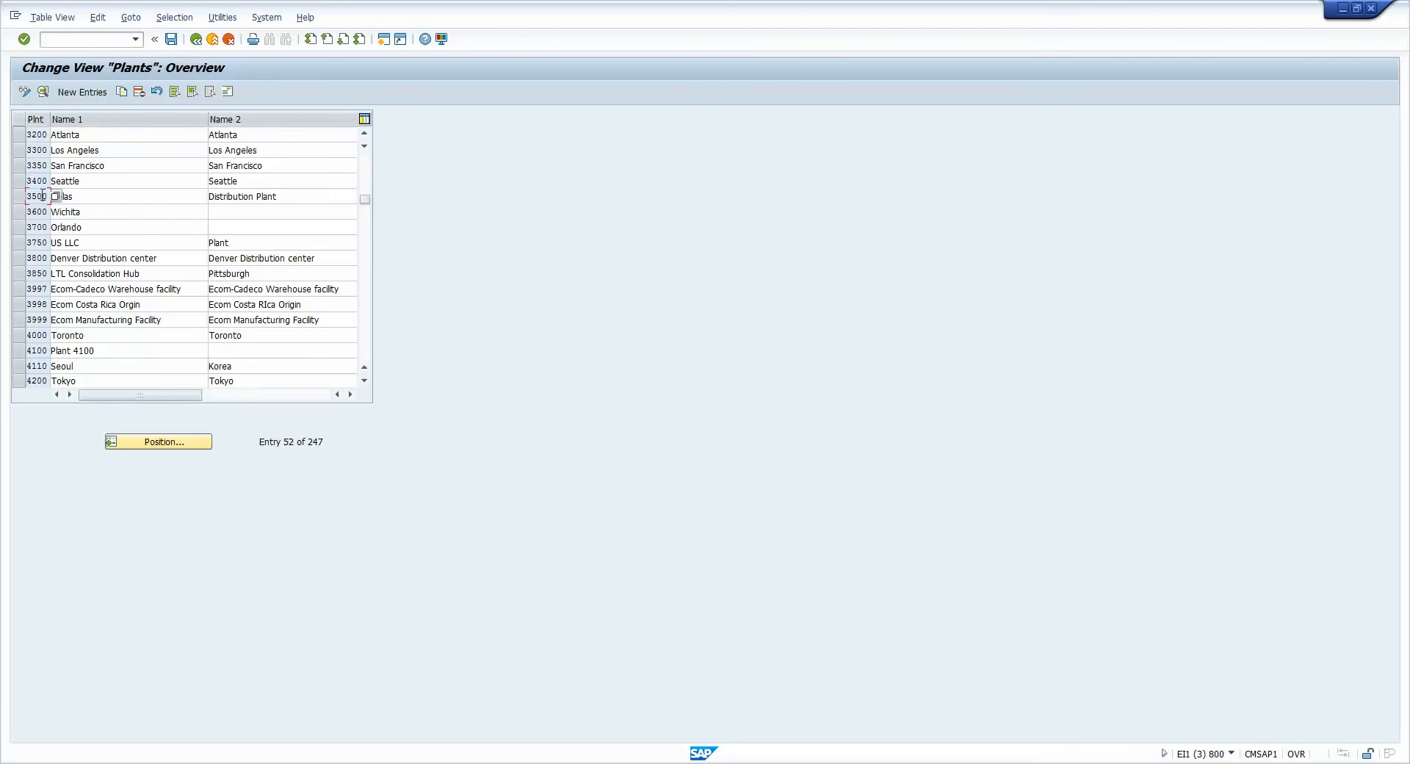
double_click(36, 195)
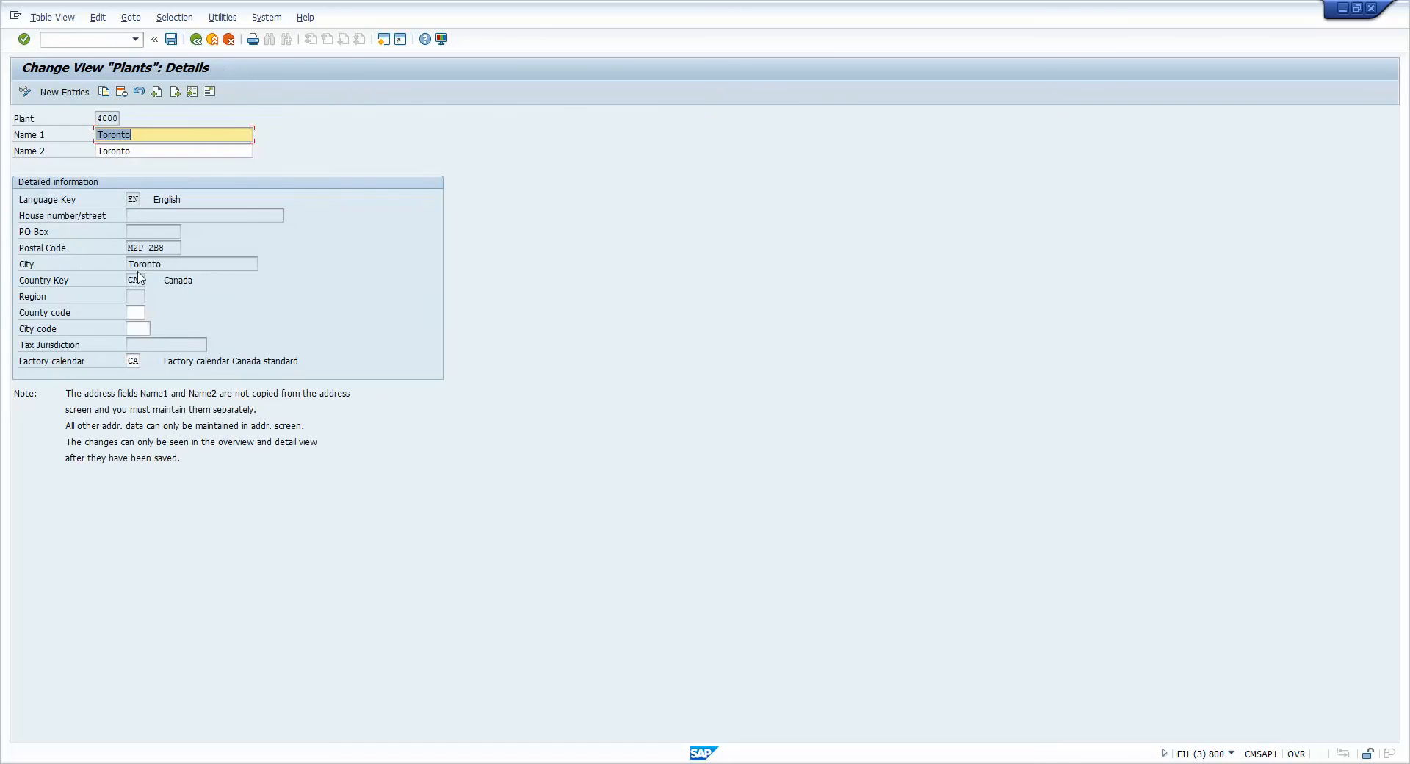
left_click(133, 280)
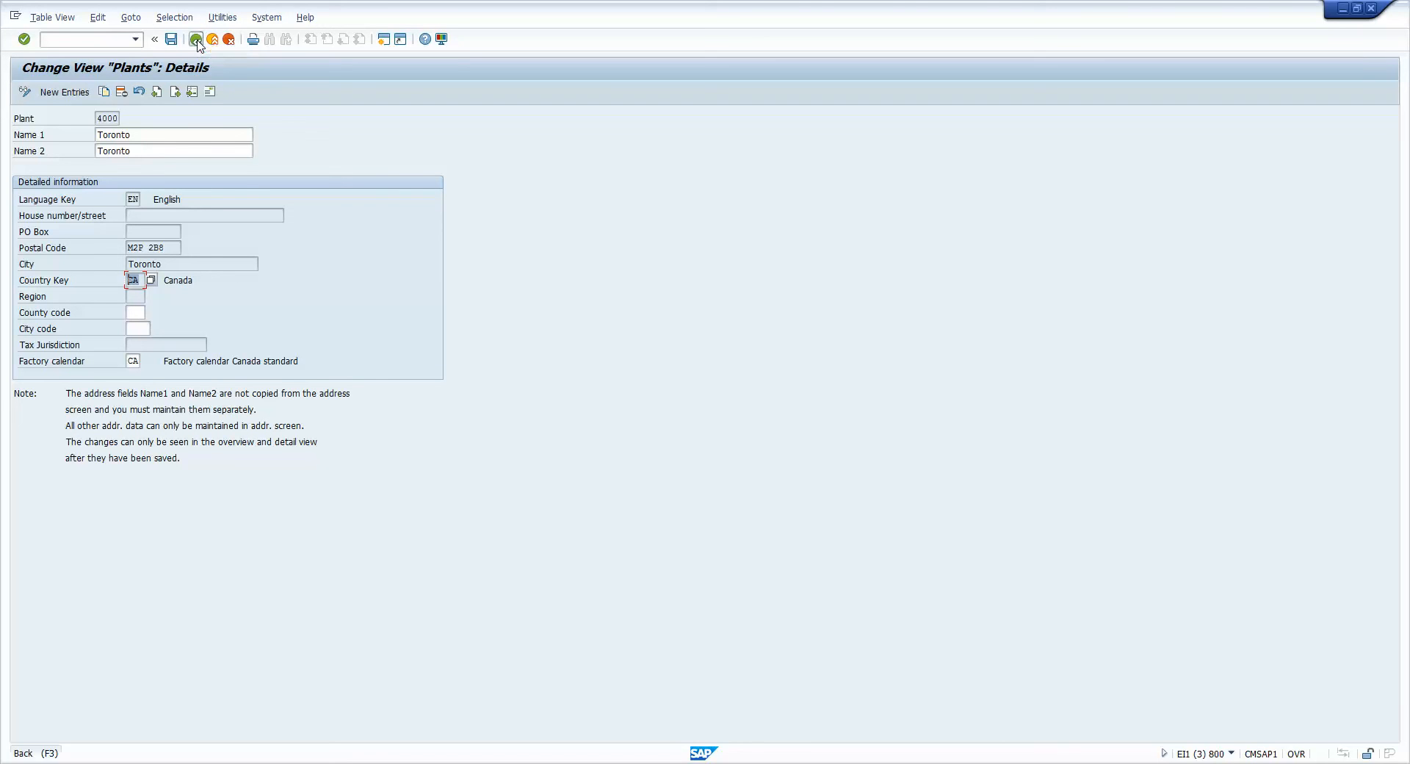
left_click(197, 39)
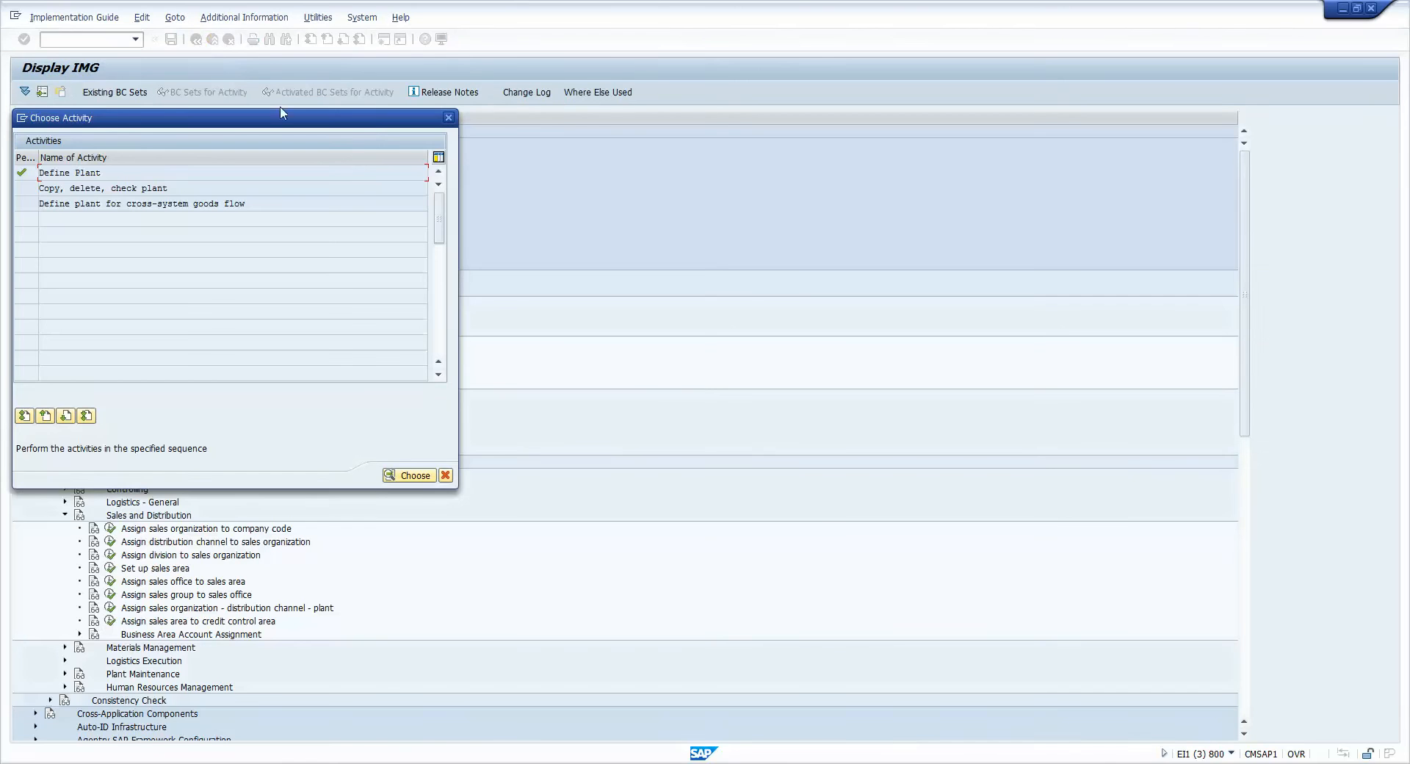
left_click(410, 476)
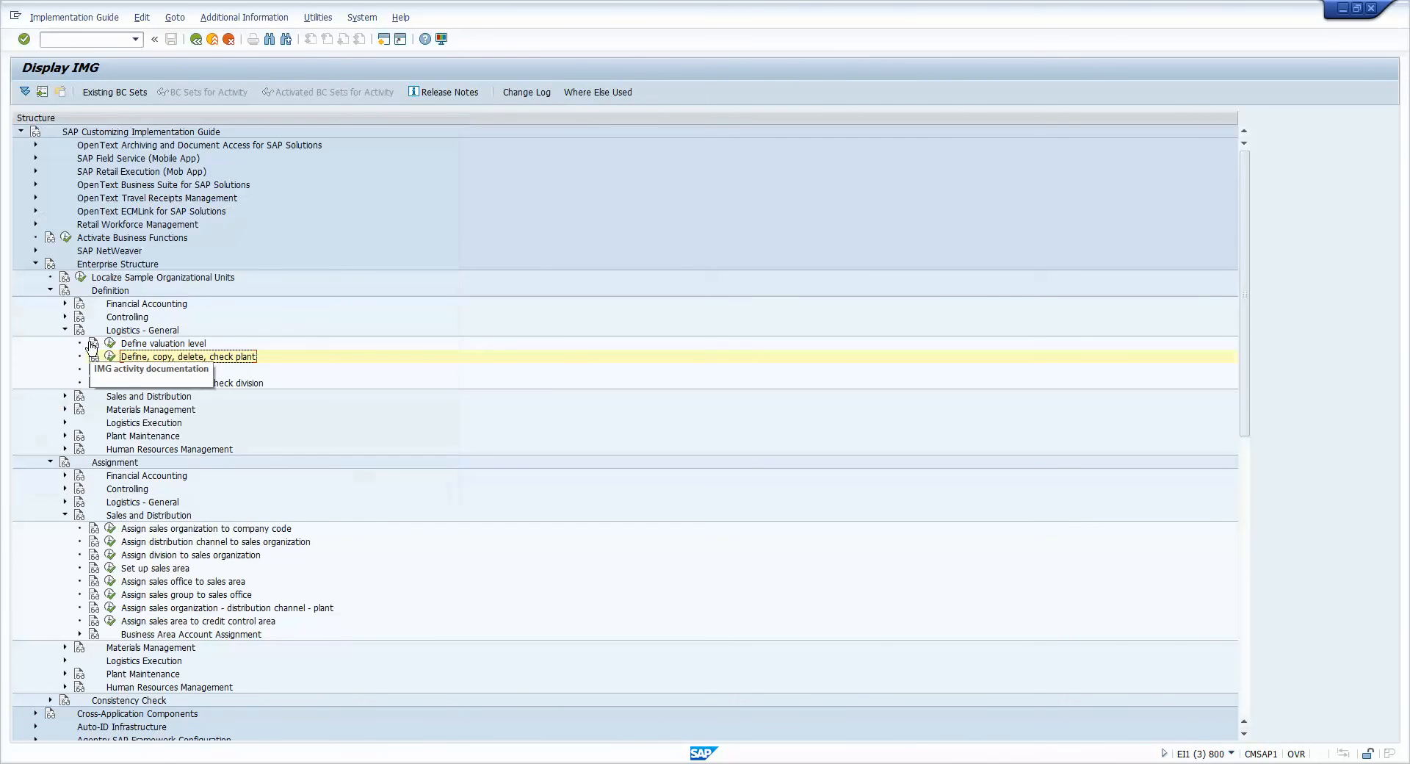
mouse_move(33, 272)
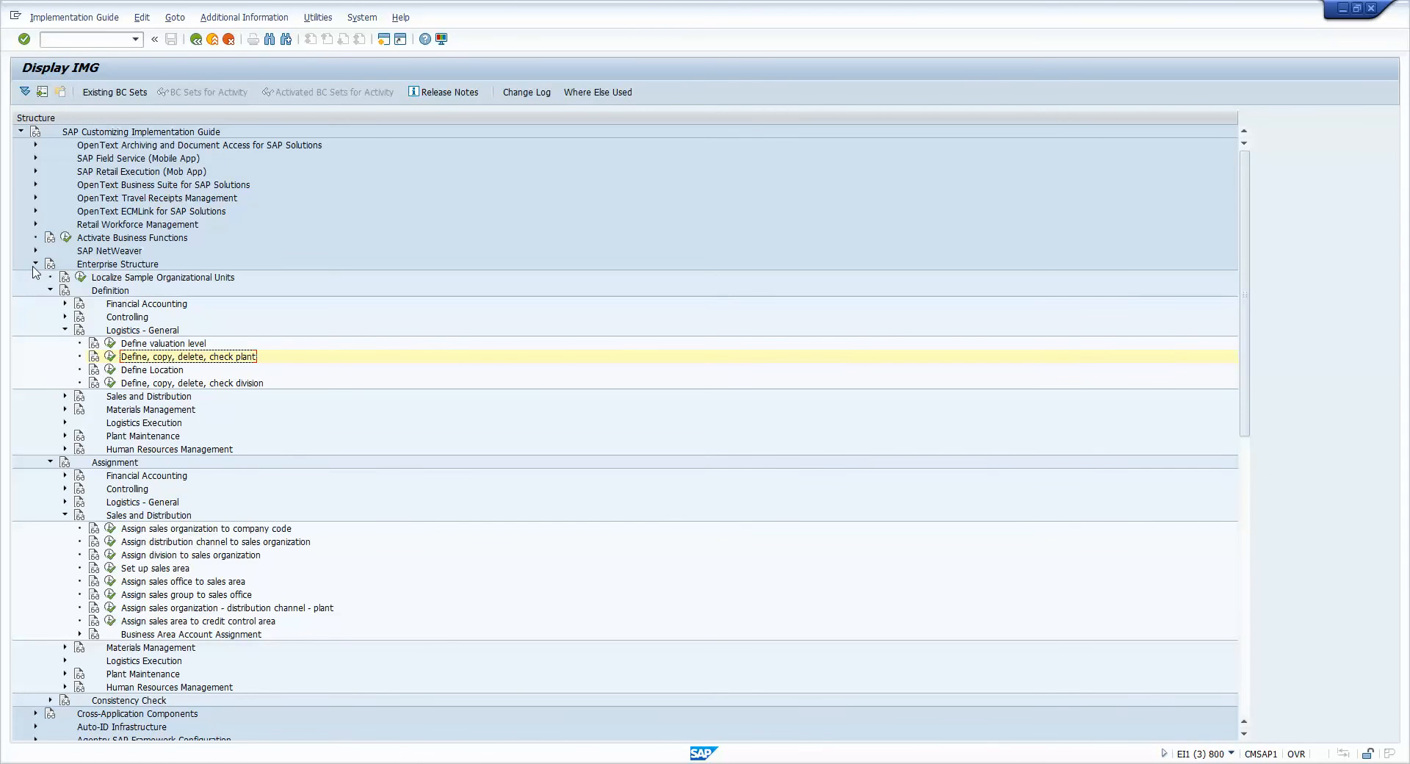
Collapse Enterprise Structure and expand Sales and Distribution > Basic Functions > Taxes
left_click(35, 264)
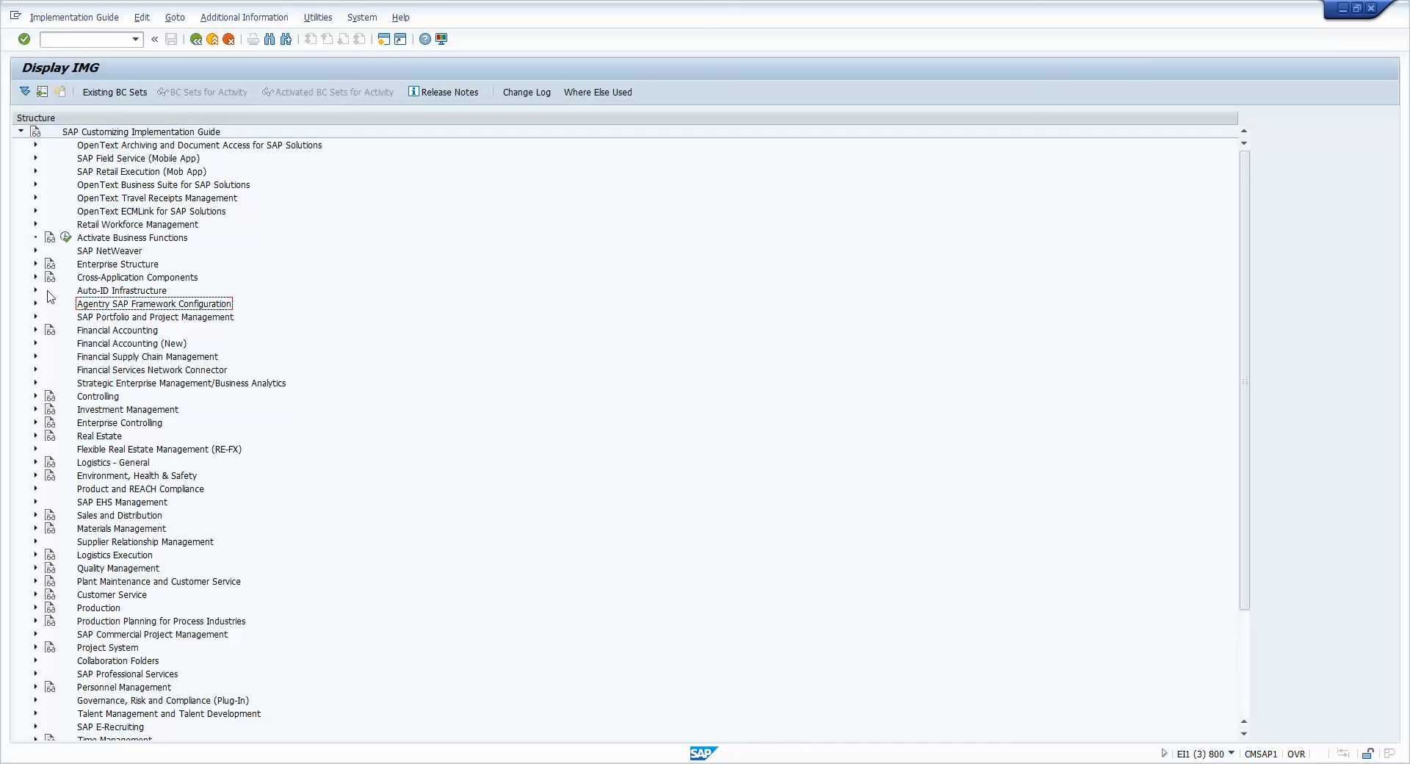
mouse_move(13, 425)
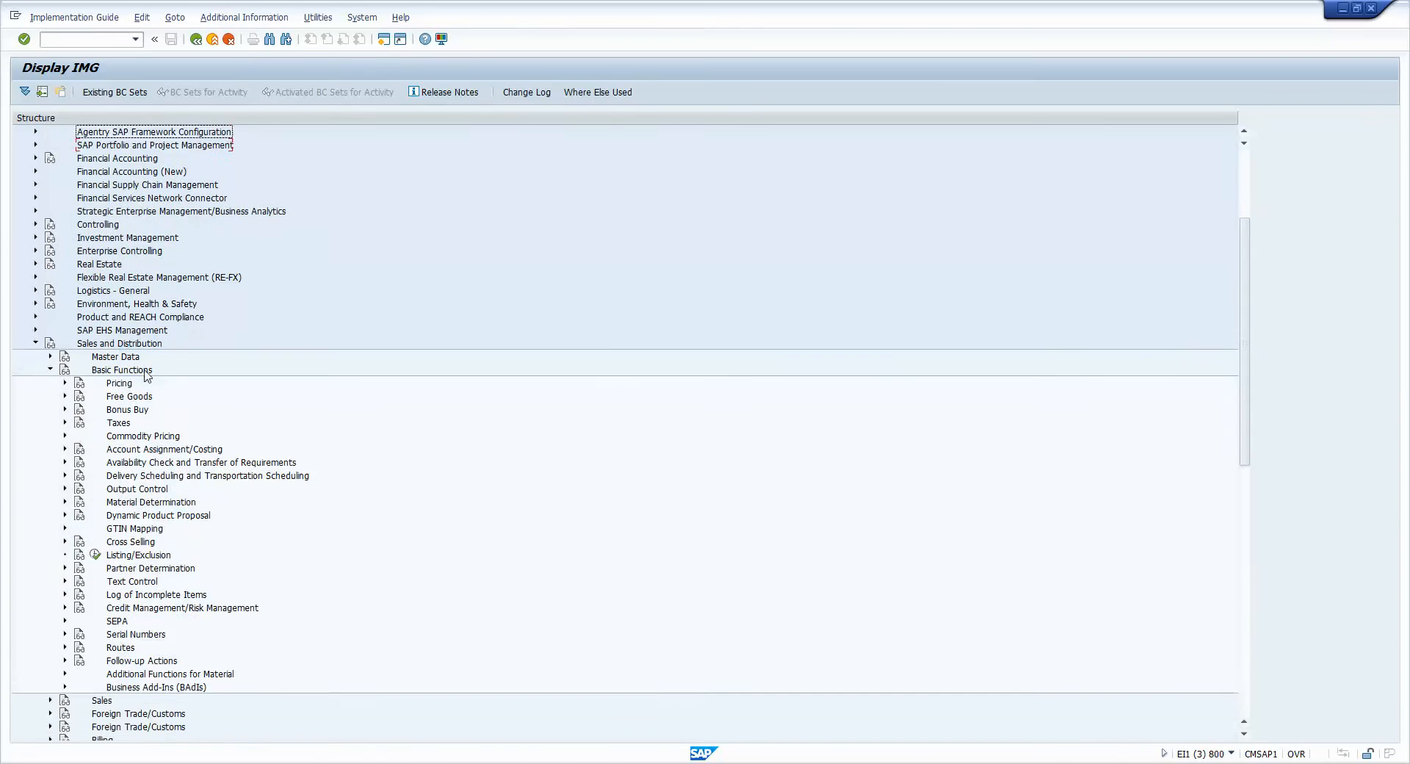
left_click(63, 412)
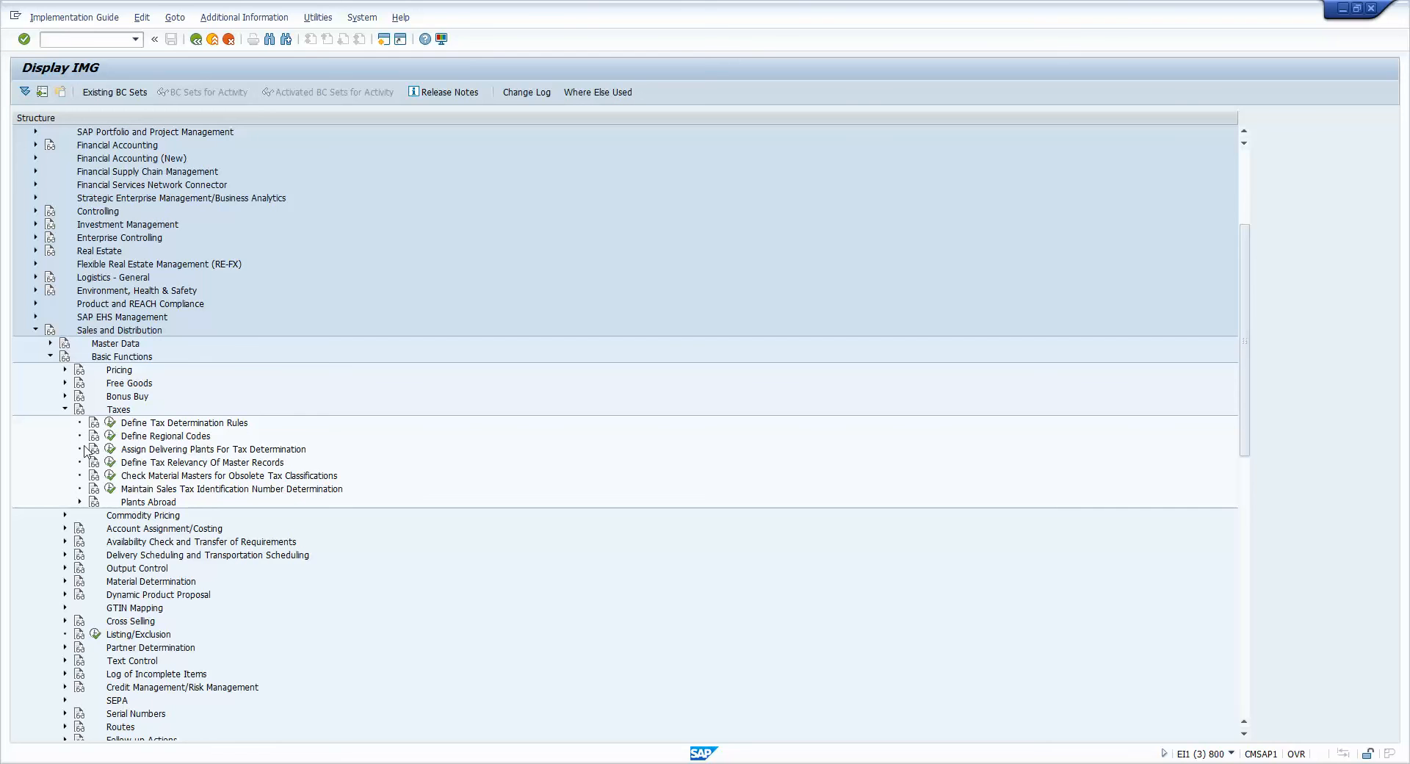
mouse_move(112, 435)
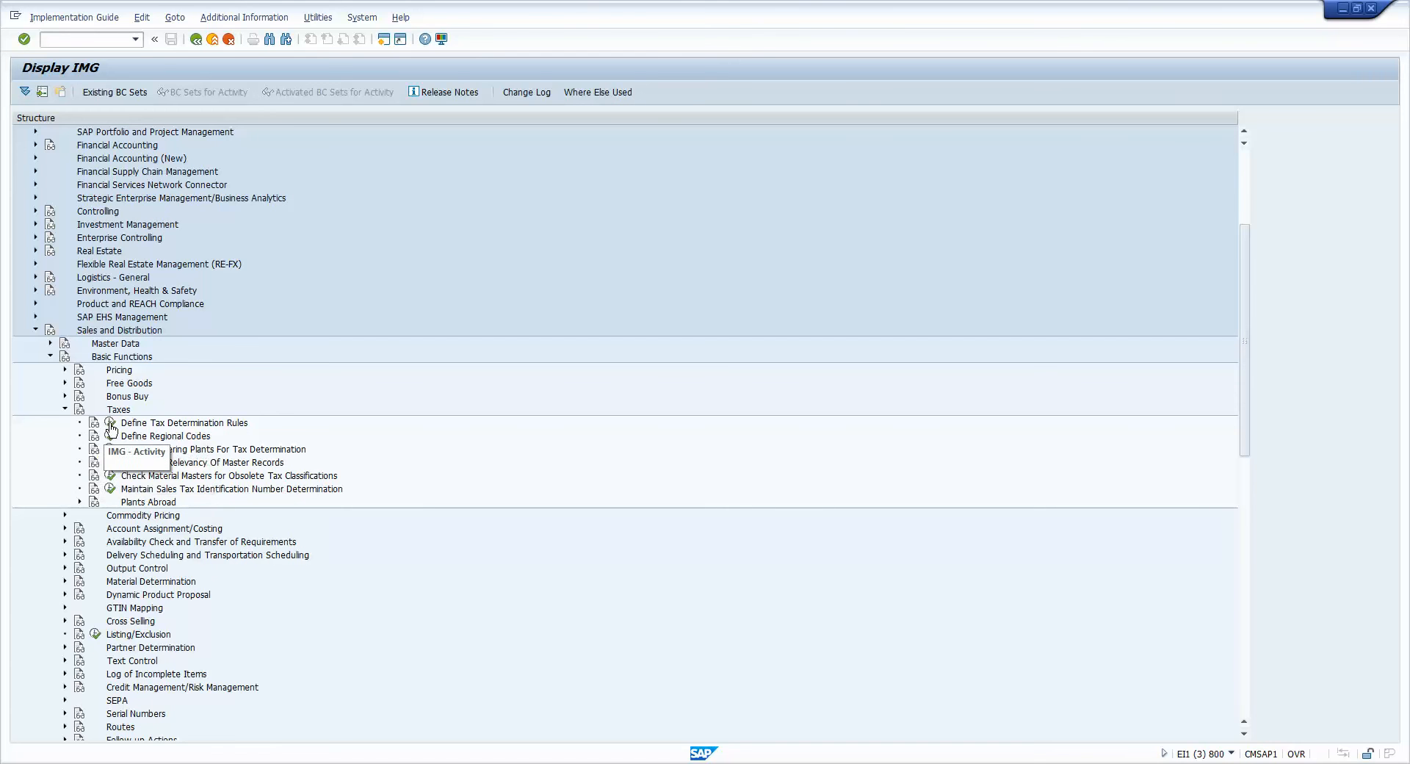
double_click(184, 423)
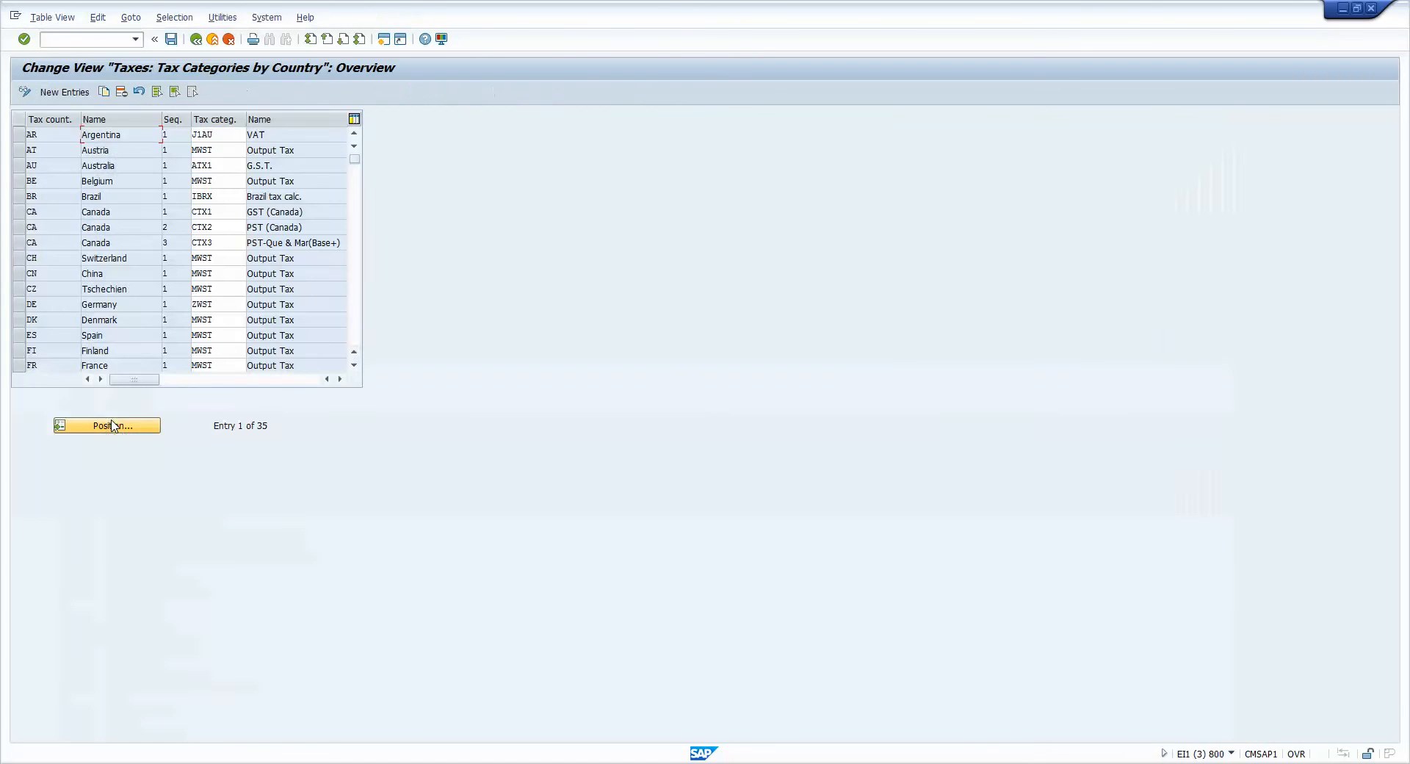
mouse_move(4, 227)
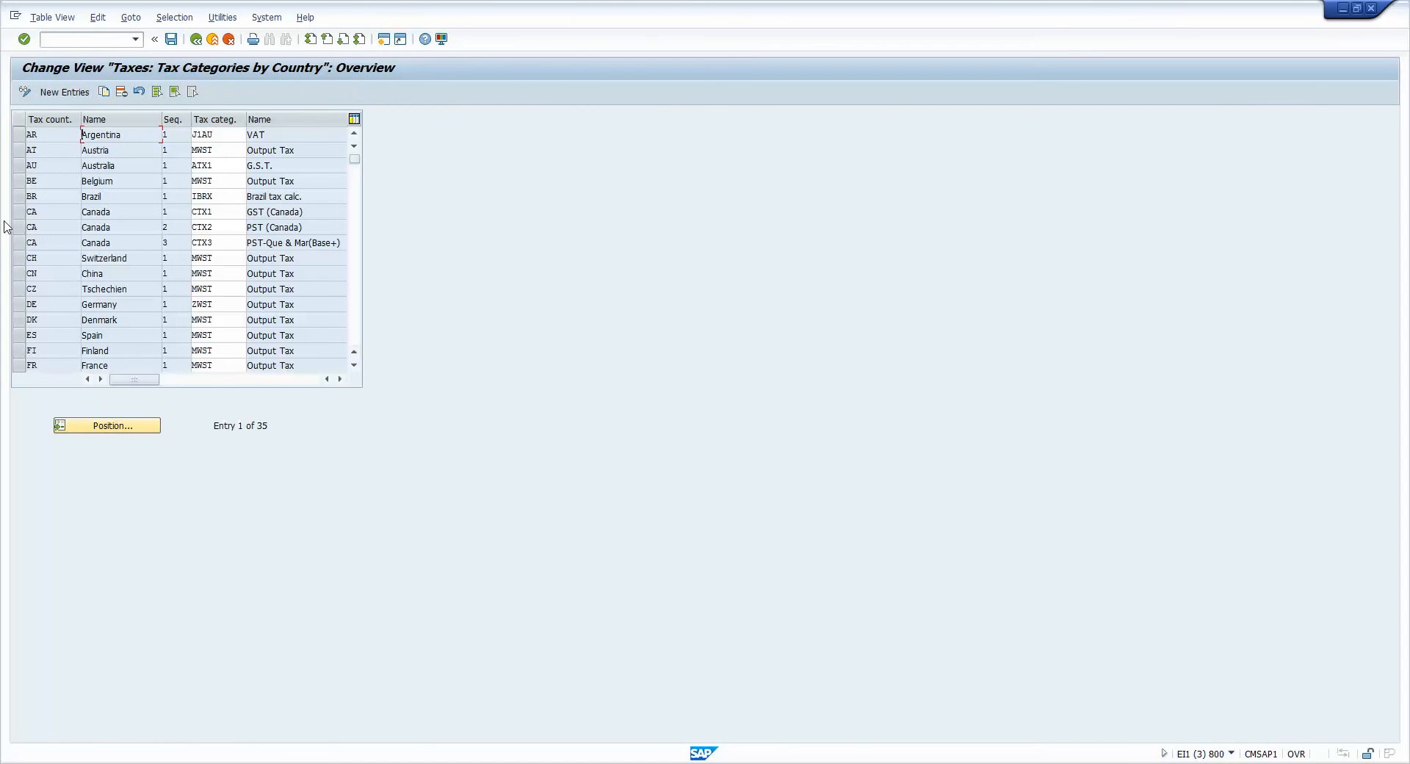
left_click(17, 211)
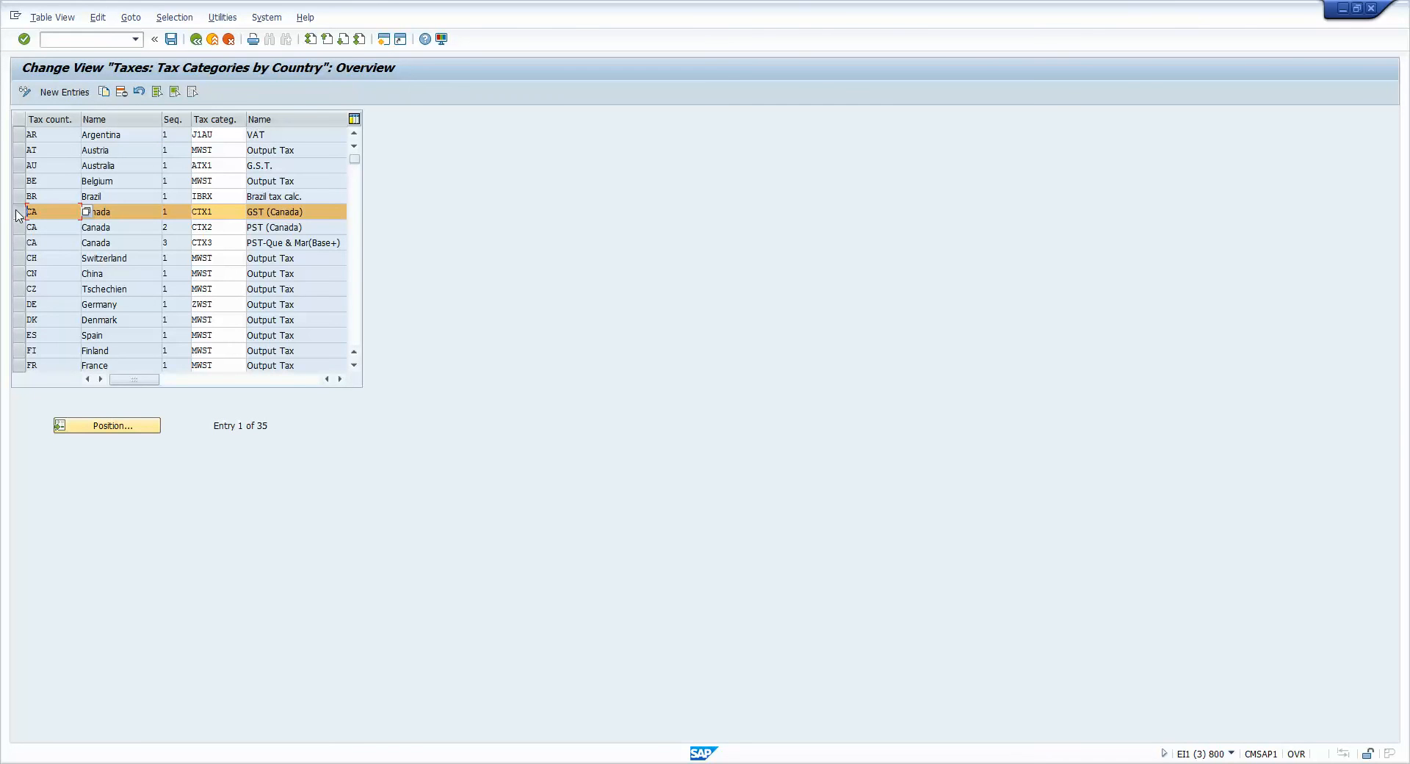
left_click(18, 242)
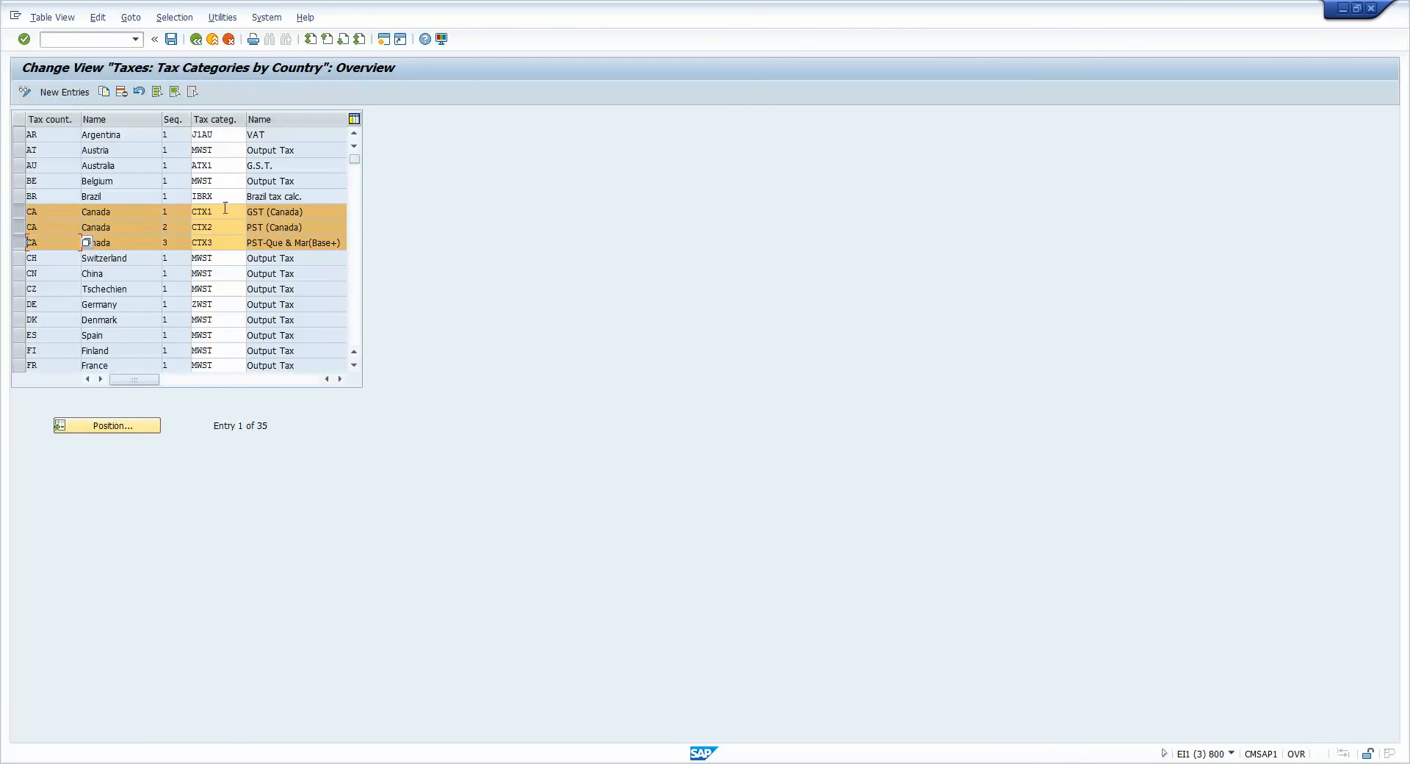
mouse_move(229, 223)
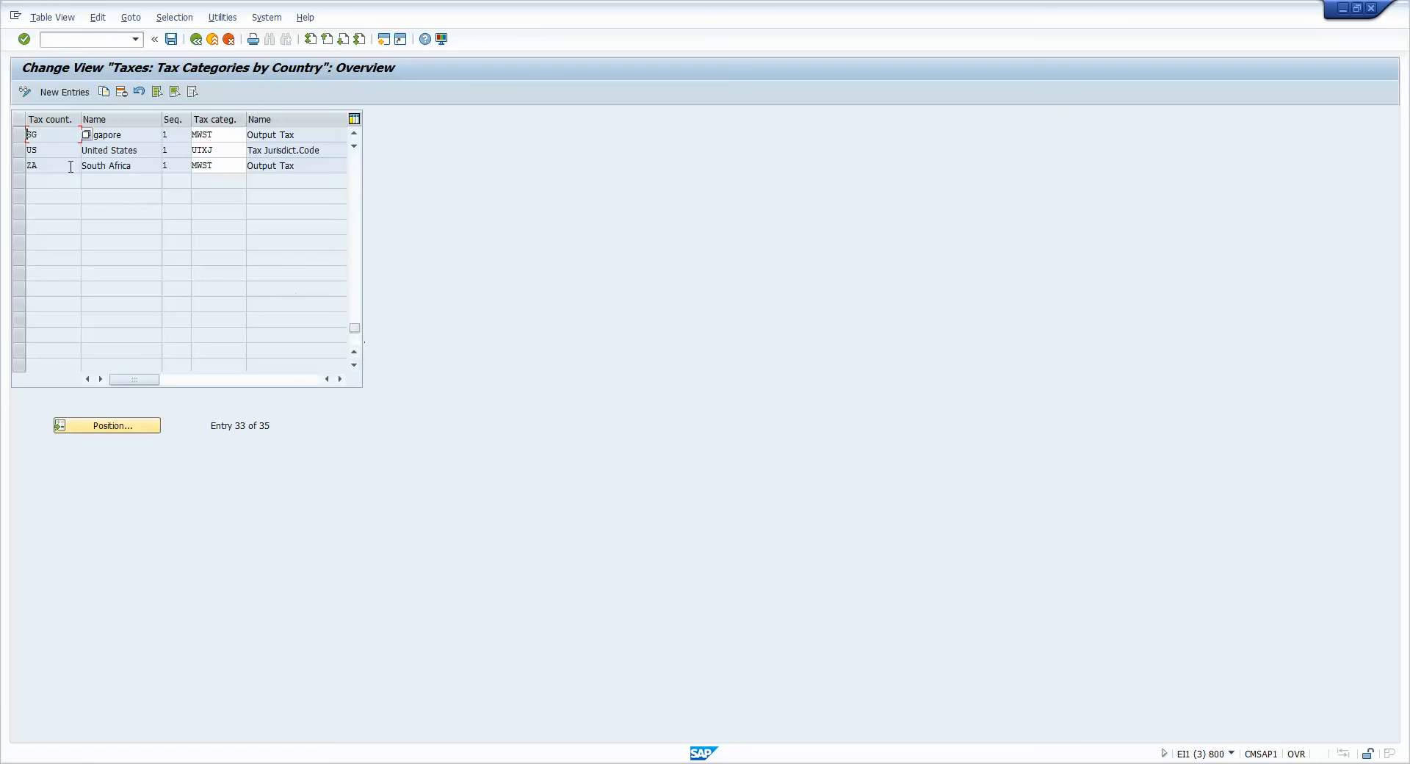
left_click(32, 150)
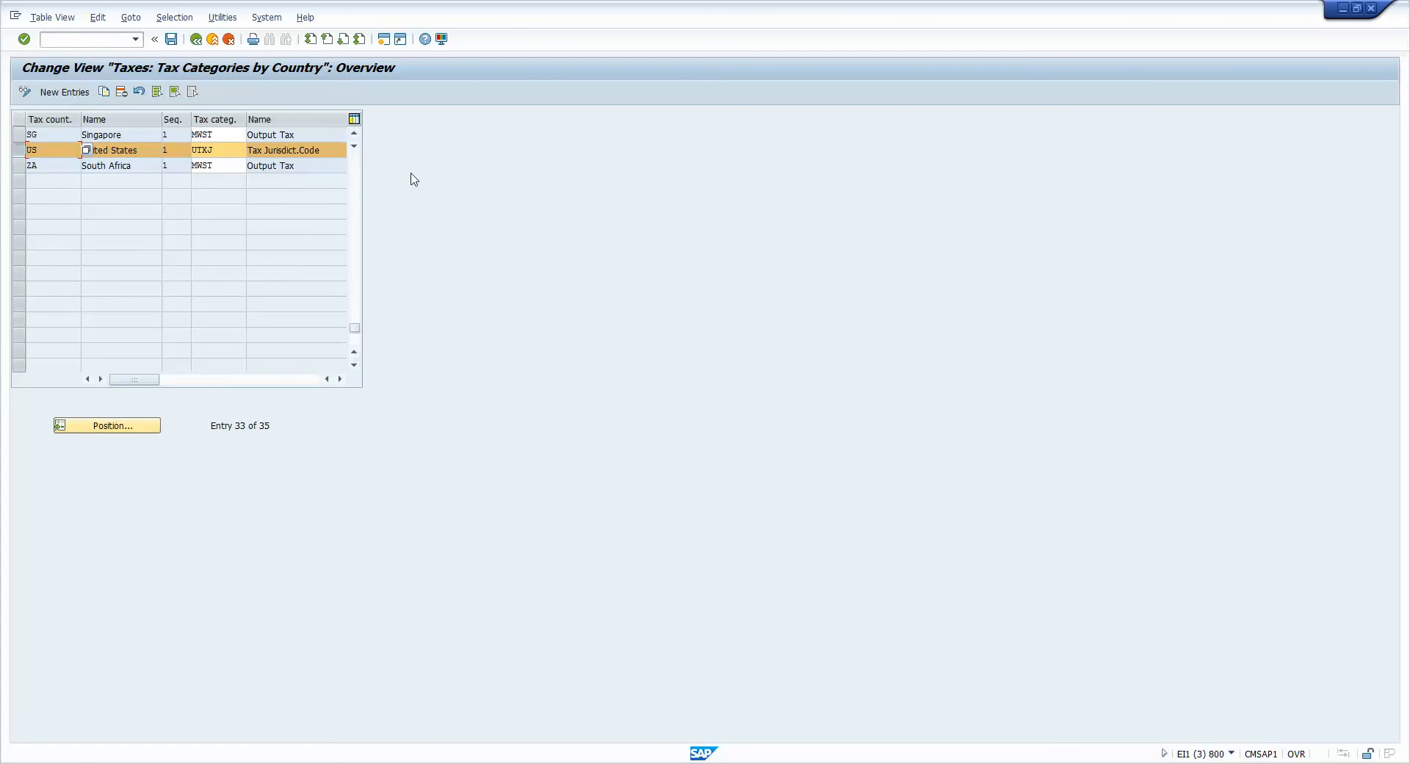
left_click(353, 136)
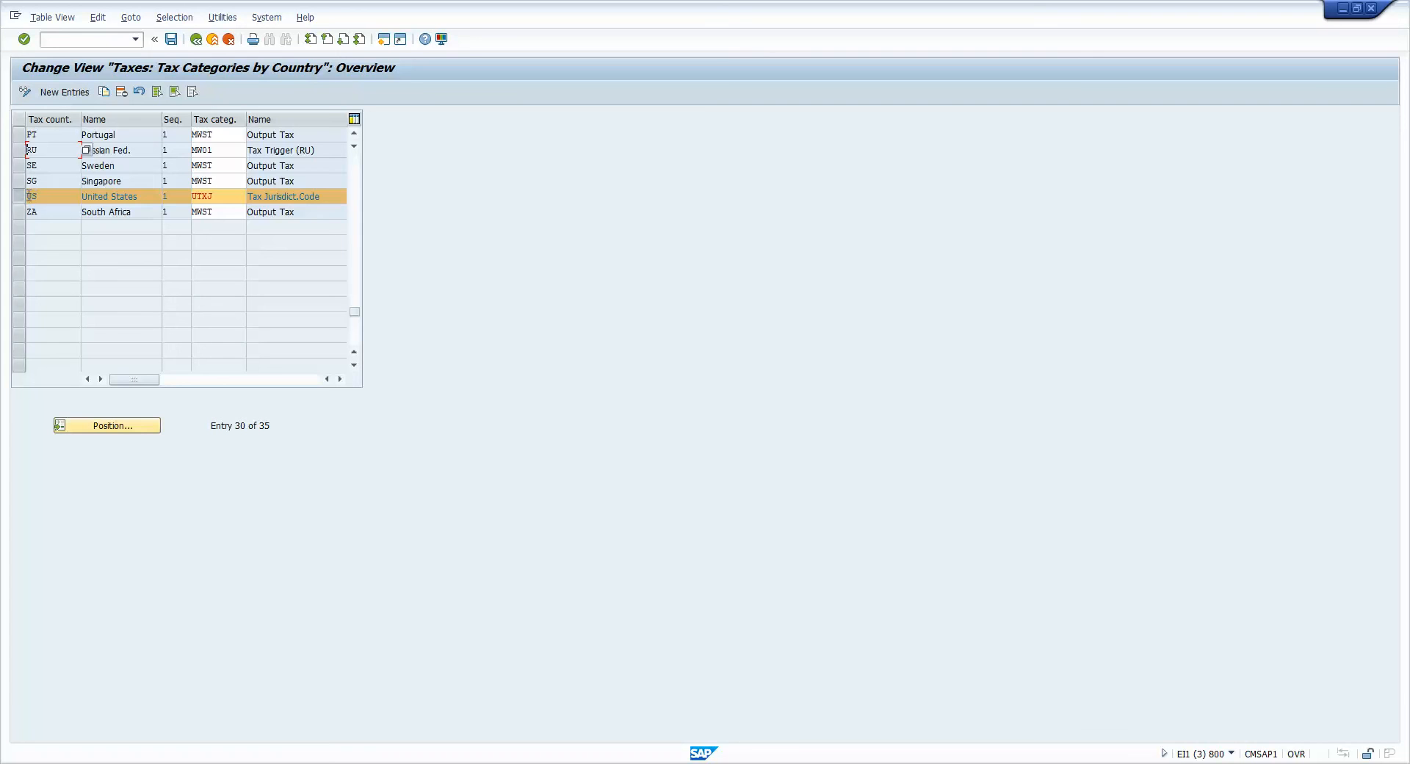
mouse_move(103, 91)
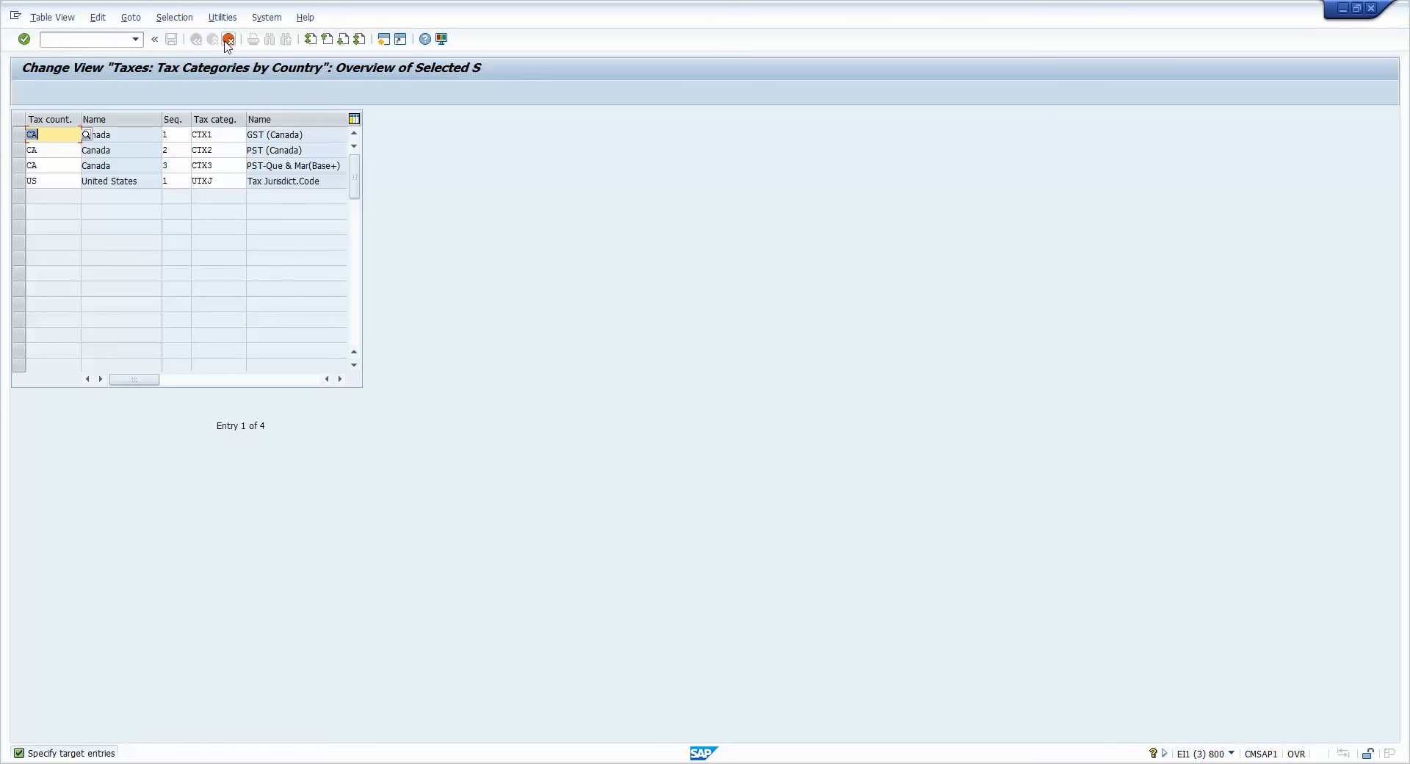
left_click(196, 39)
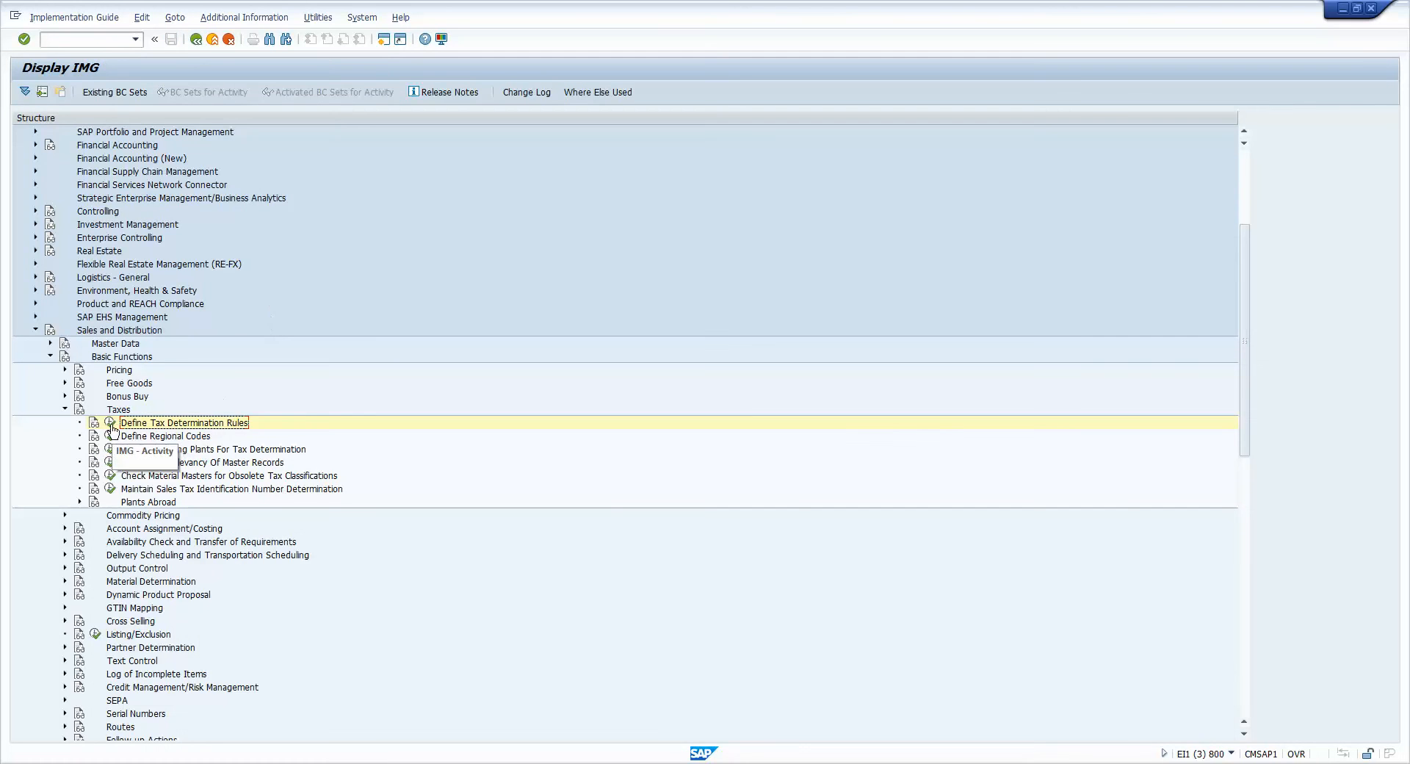
Add US tax category UTXJ as sequence 2 in Tax Categories by Country and save
double_click(183, 424)
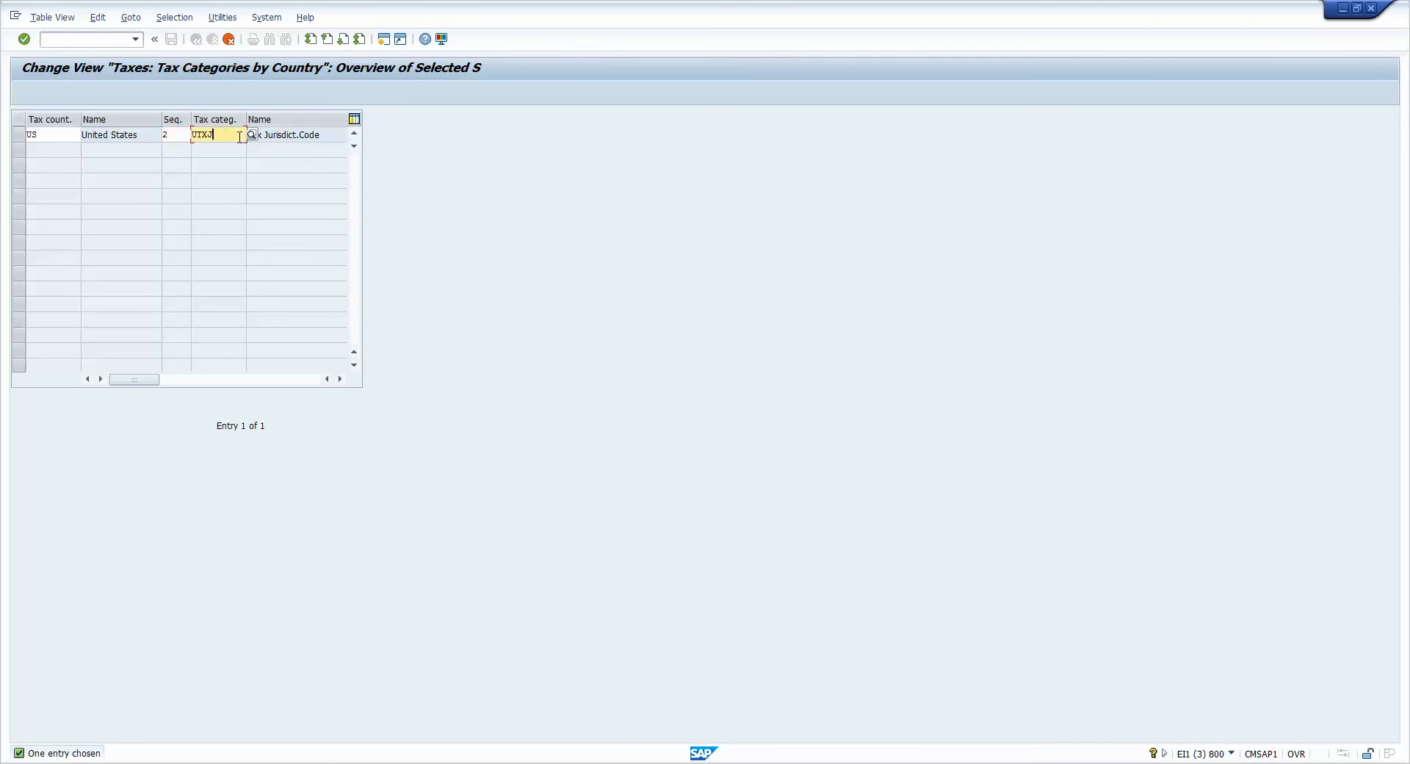
left_click(251, 135)
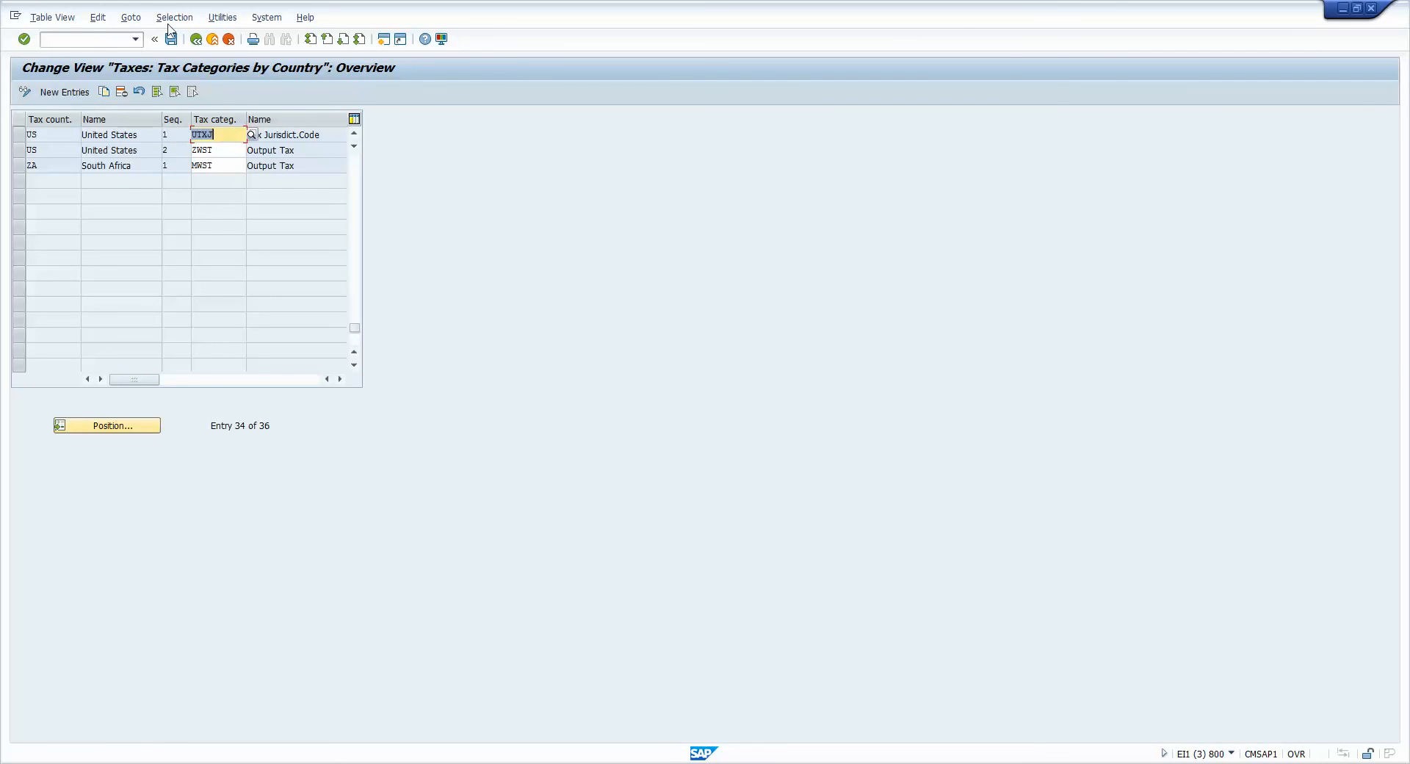
left_click(172, 39)
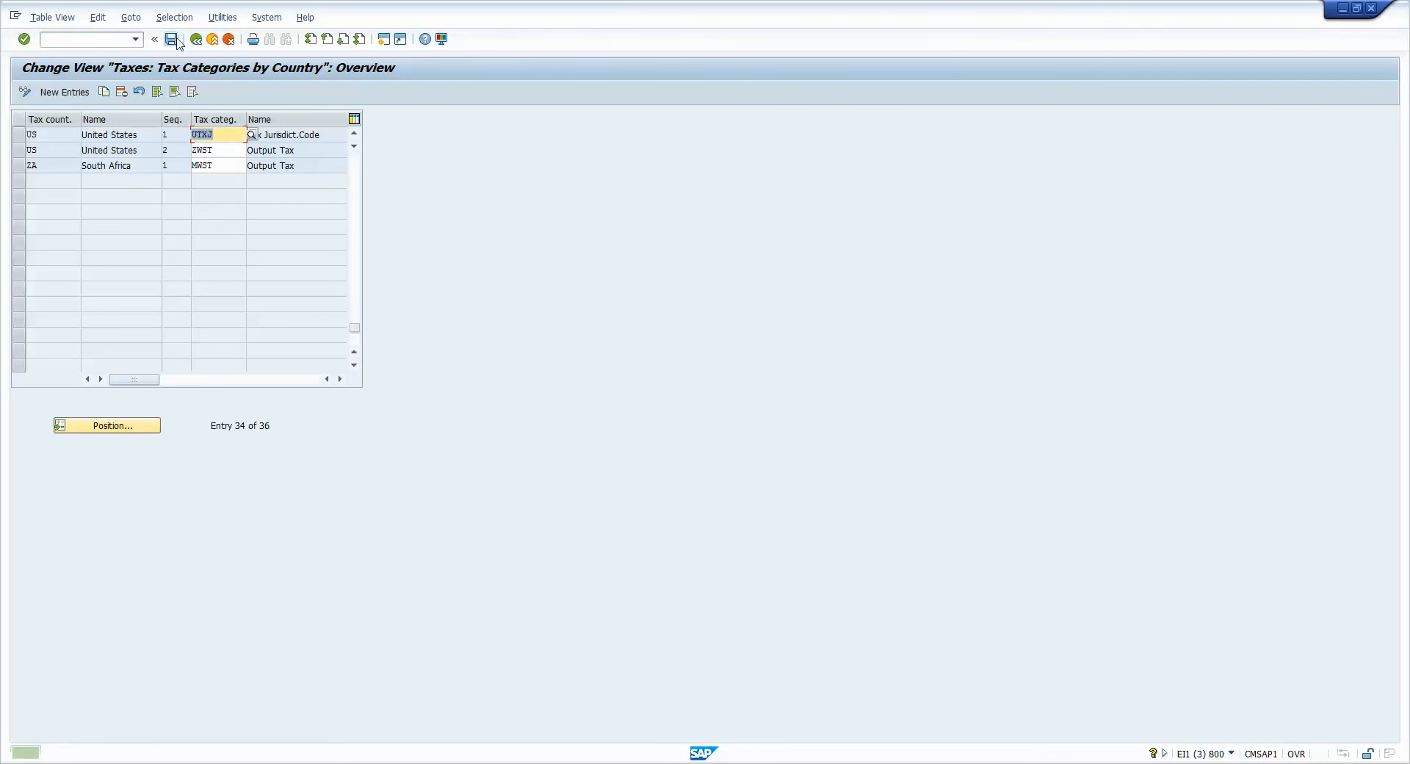
left_click(155, 39)
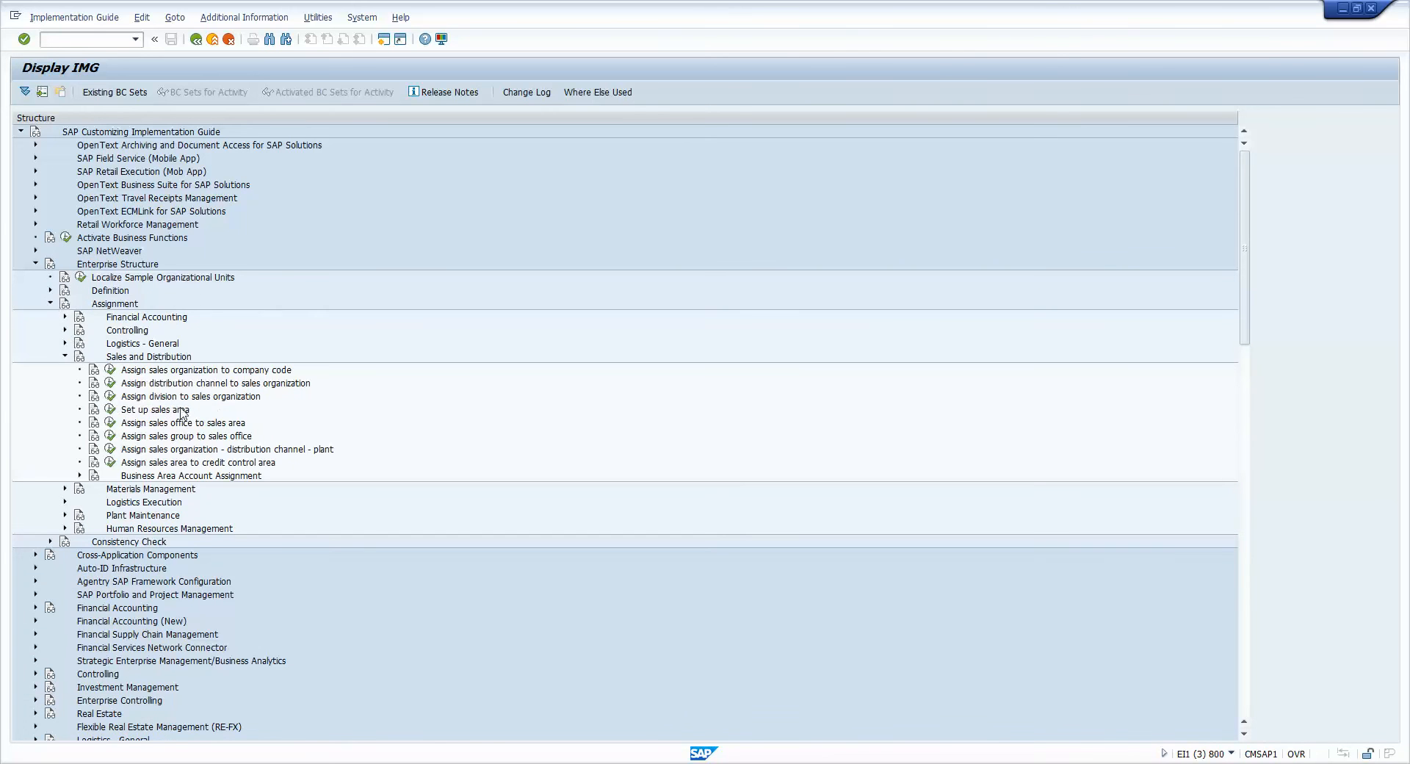
mouse_move(159, 385)
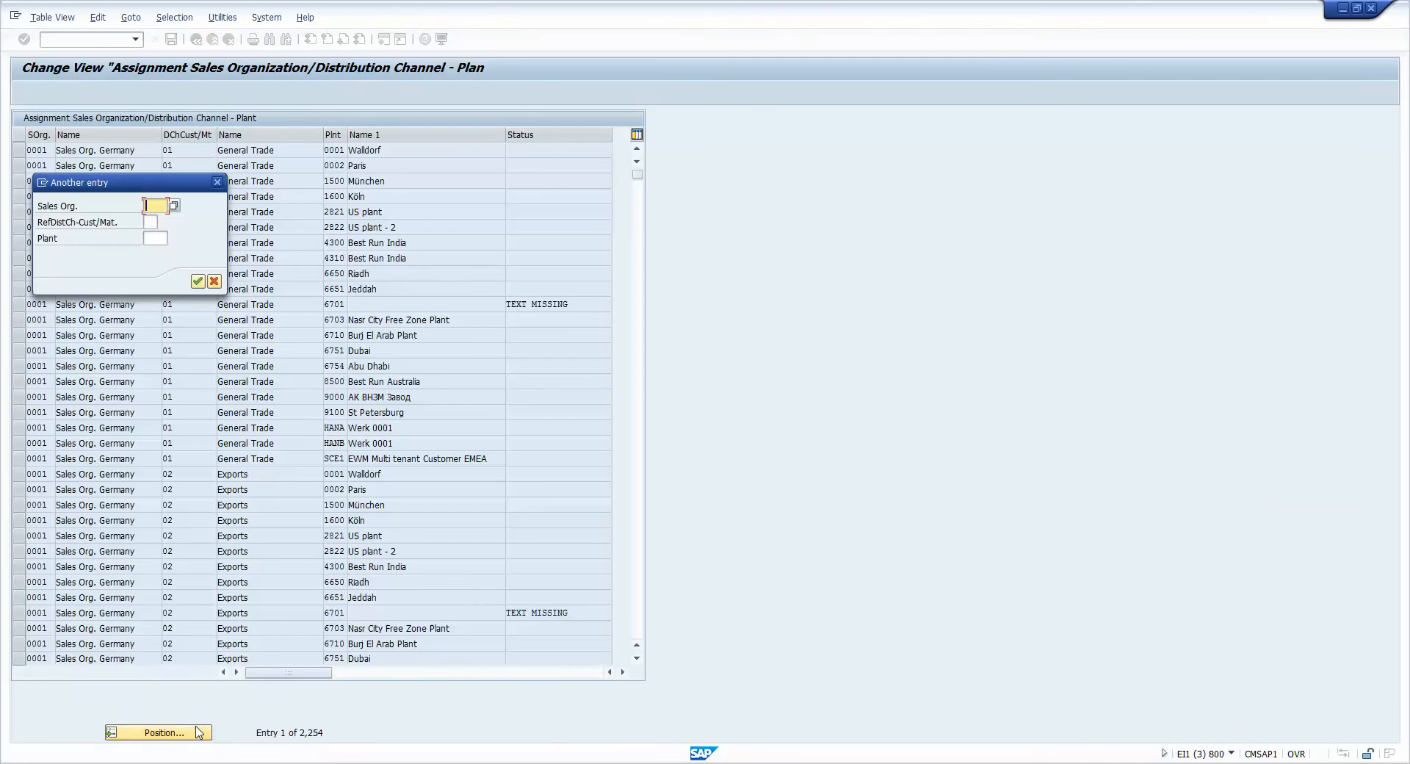
Delete plant 4000 Toronto from CM01 channel 10, save, and start customer creation with VD01
left_click(198, 282)
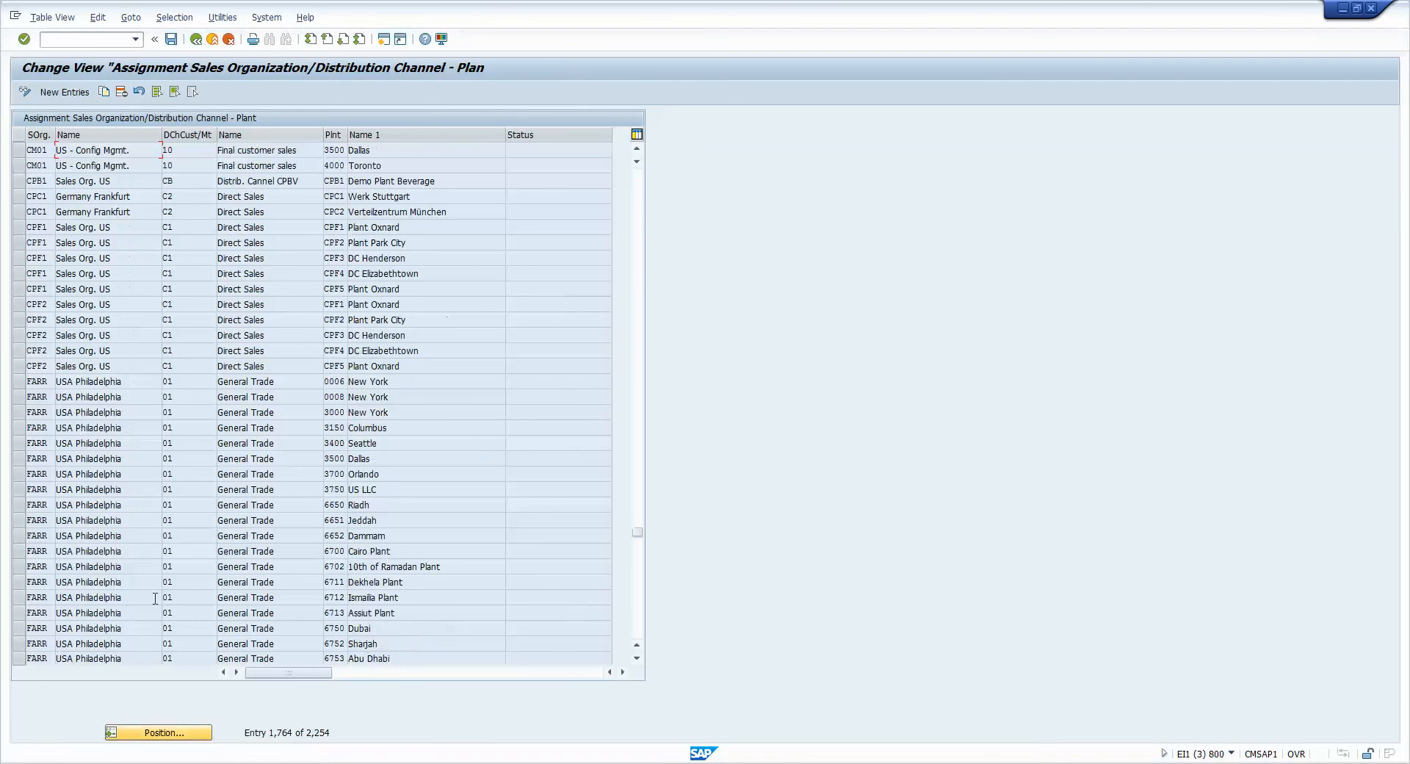
left_click(45, 165)
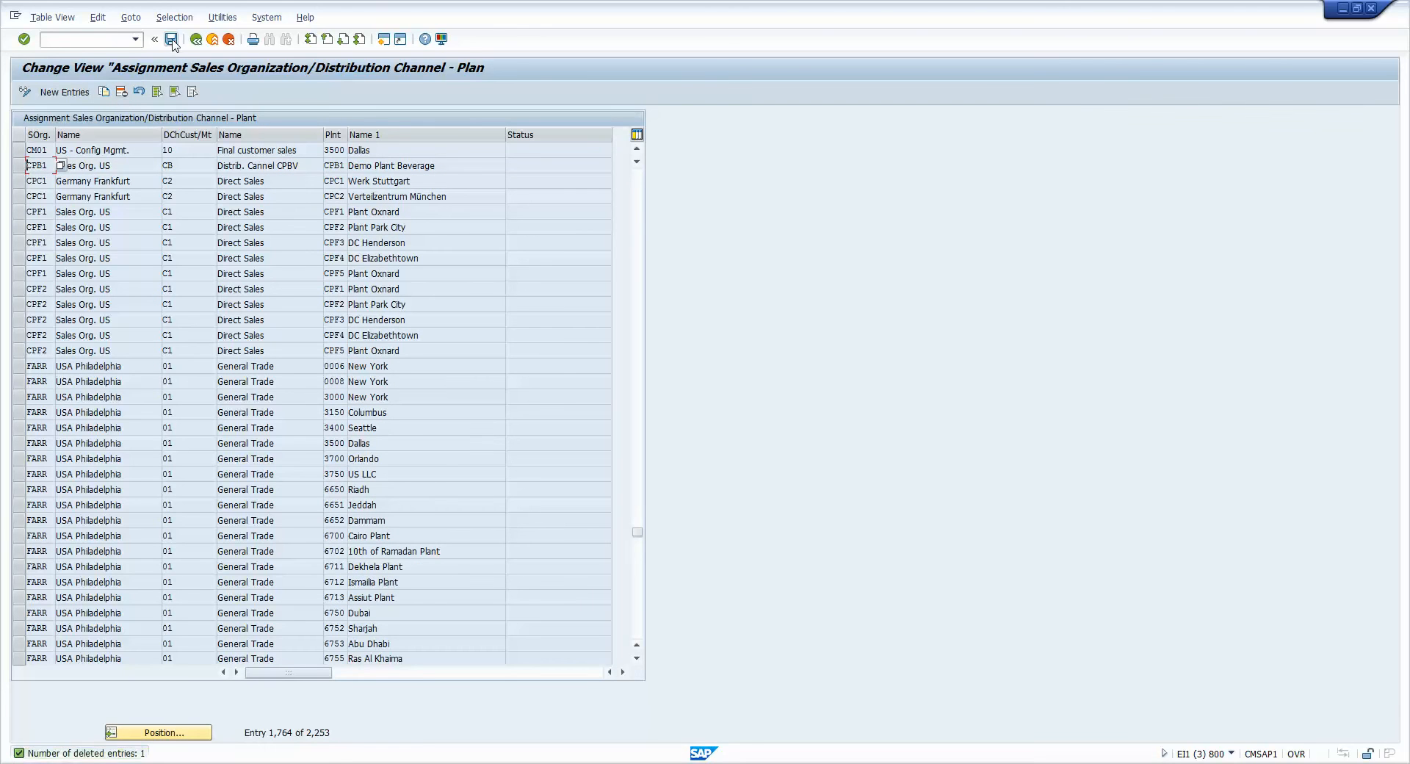
left_click(171, 39)
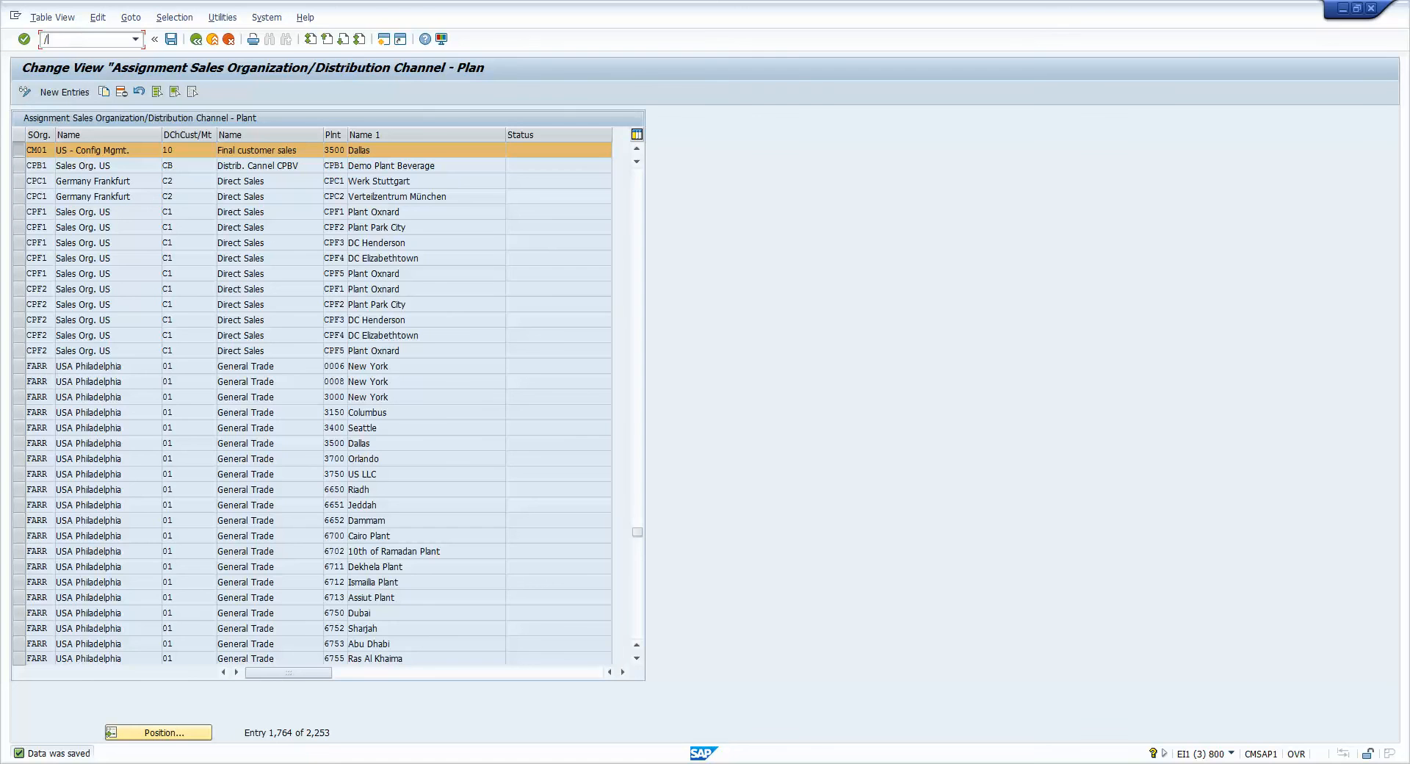
type("/nvd01")
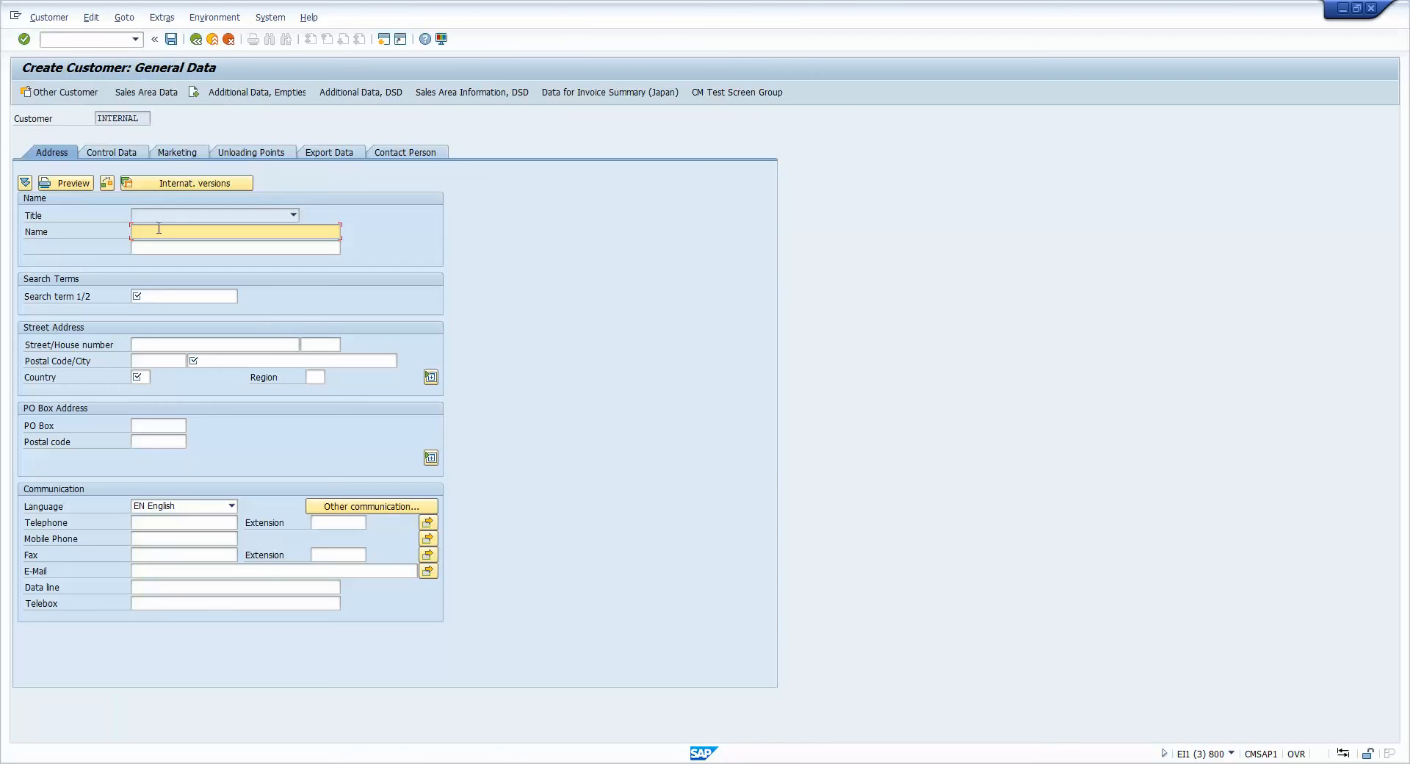
Enter name kjhkj, street 213 Way, 80301-0000 Boulder, country US, region CO
type("kjhkj")
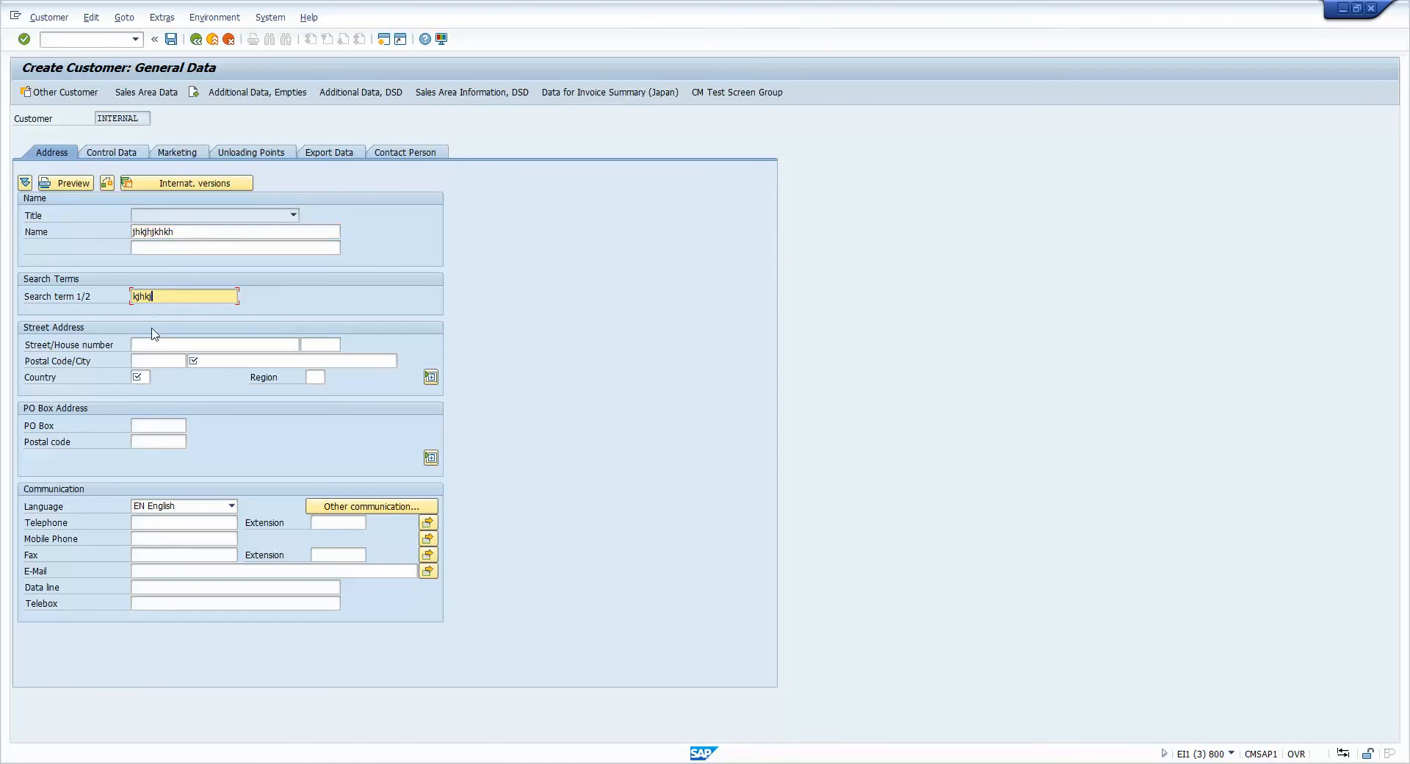
left_click(214, 344)
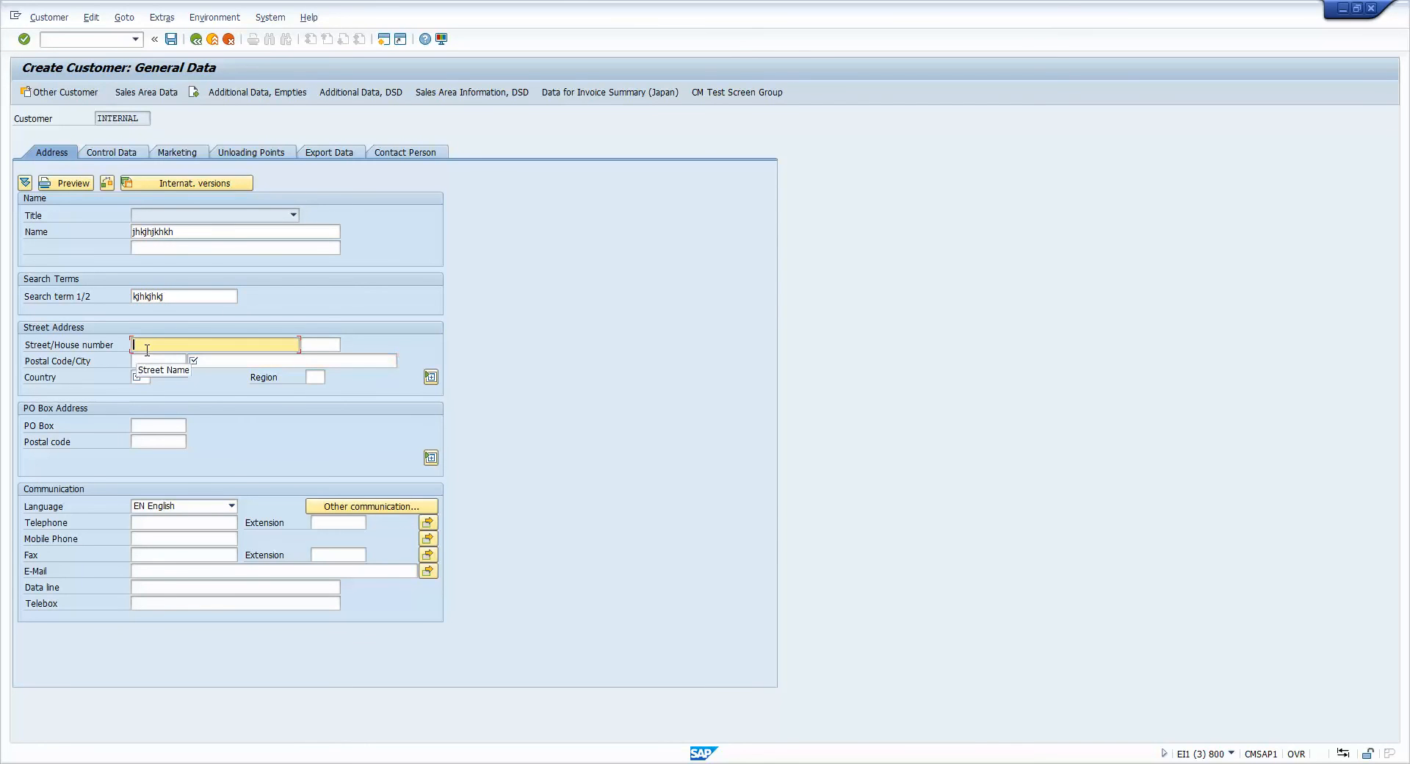
type("213 Way")
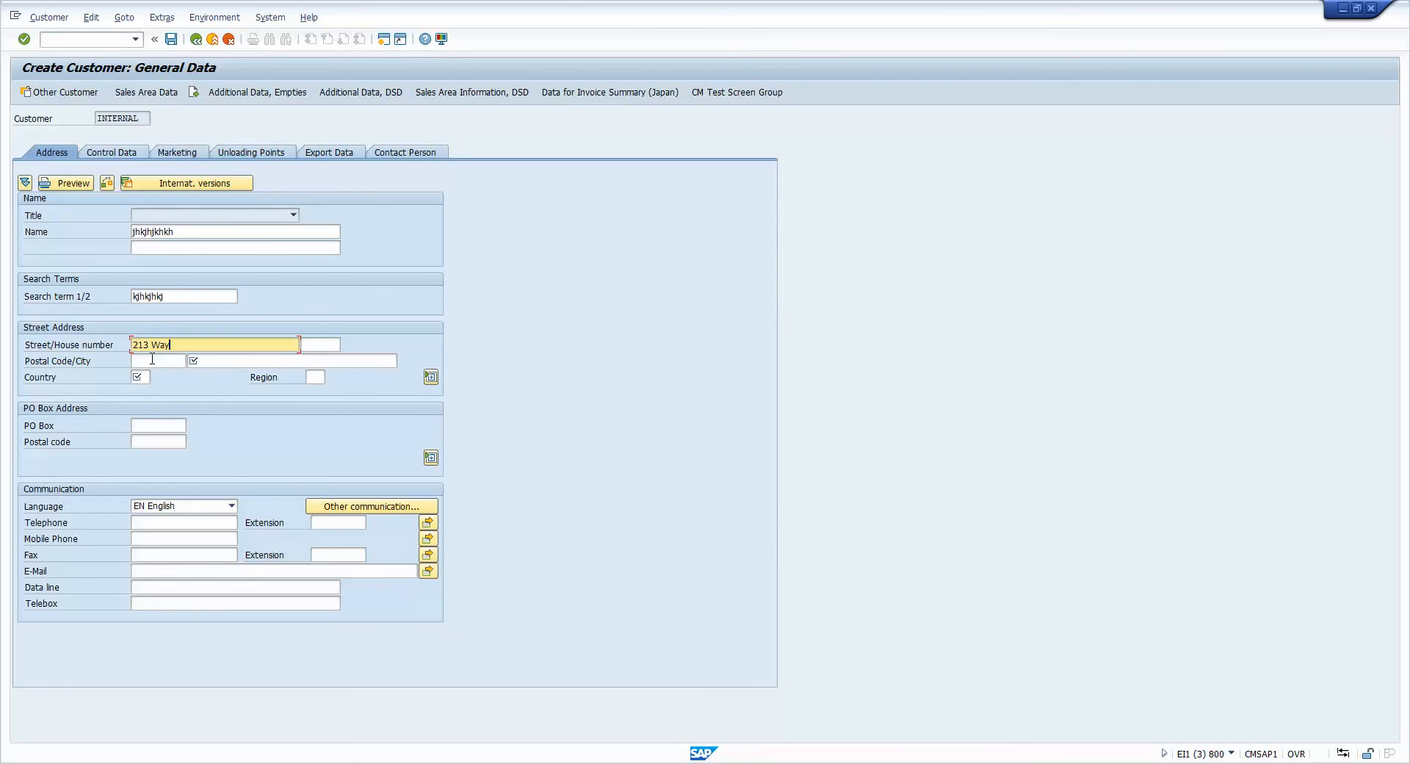
type("80301-0000")
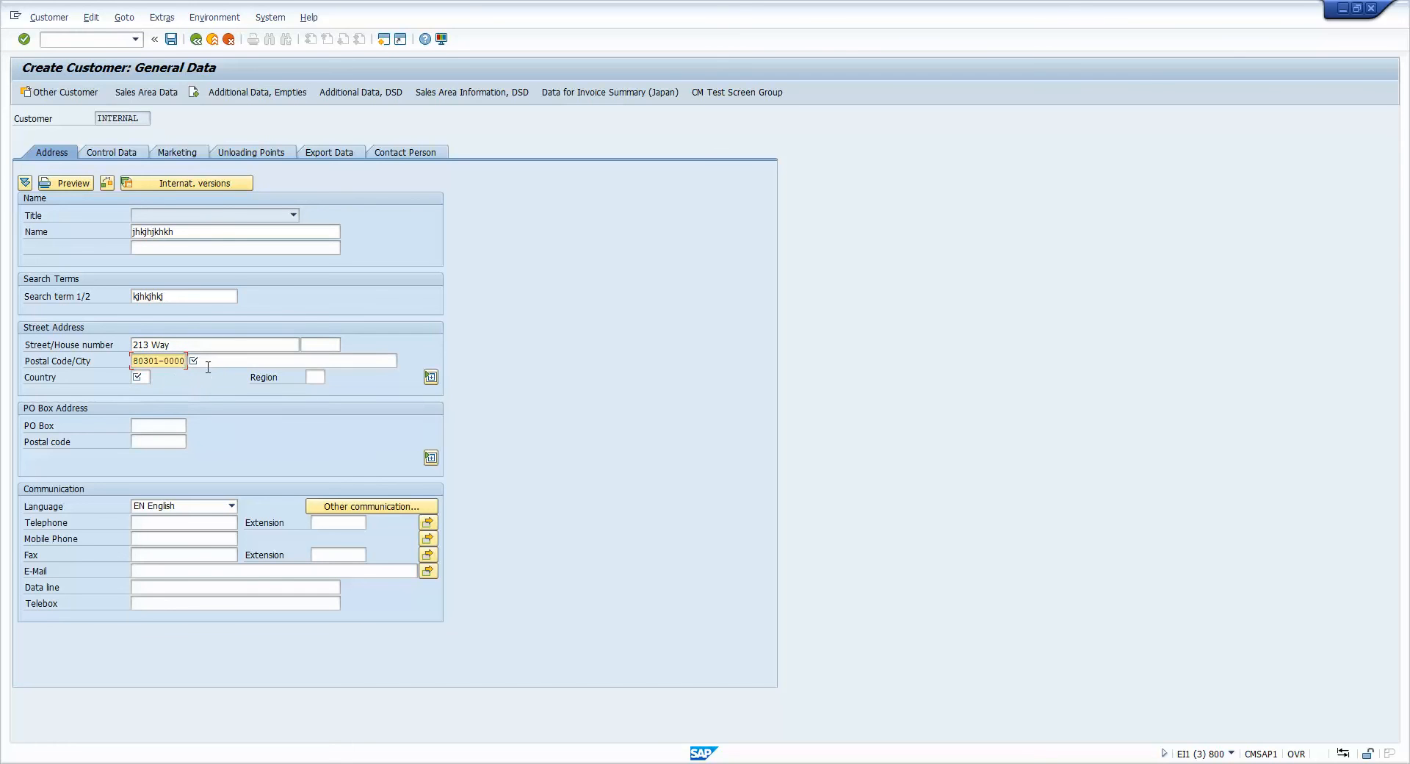
type("Boulder")
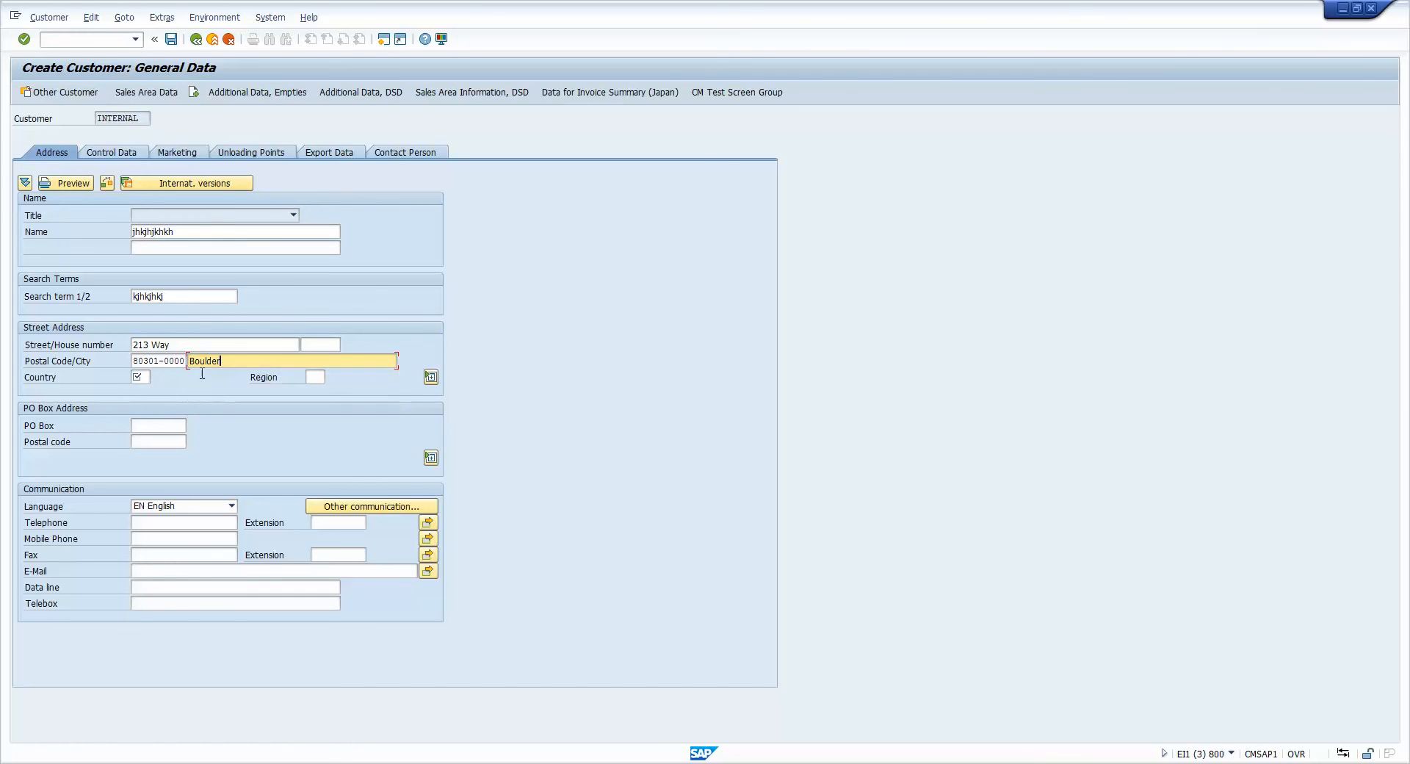
left_click(149, 377)
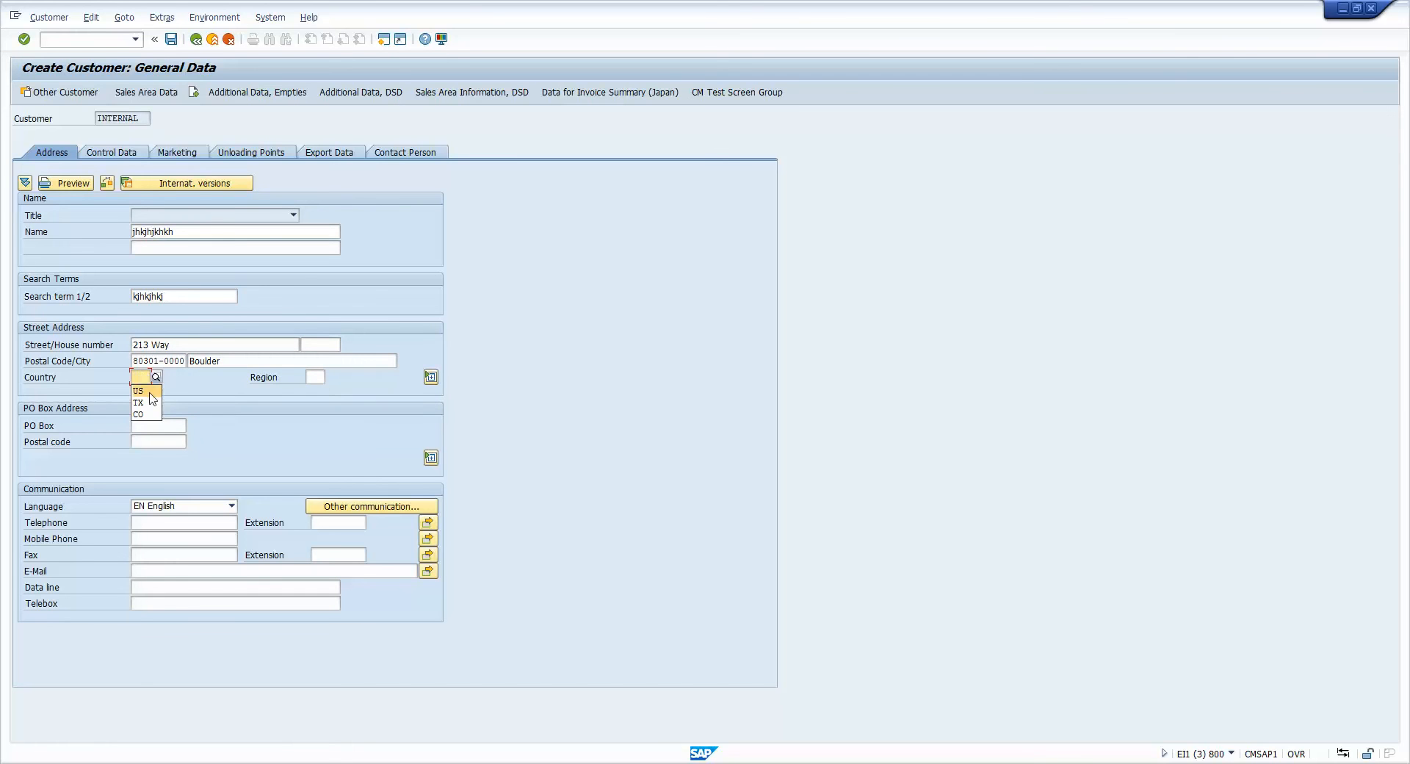
left_click(137, 389)
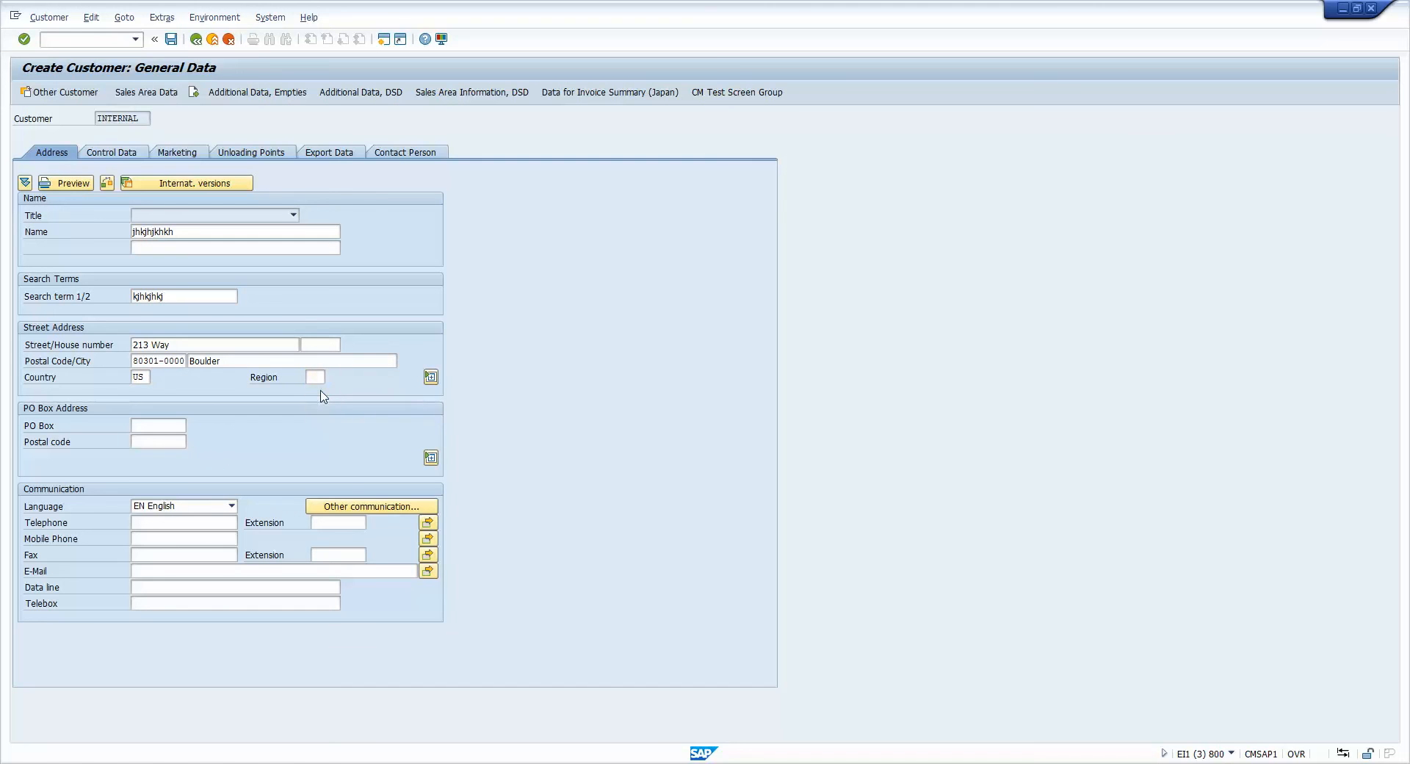
left_click(315, 376)
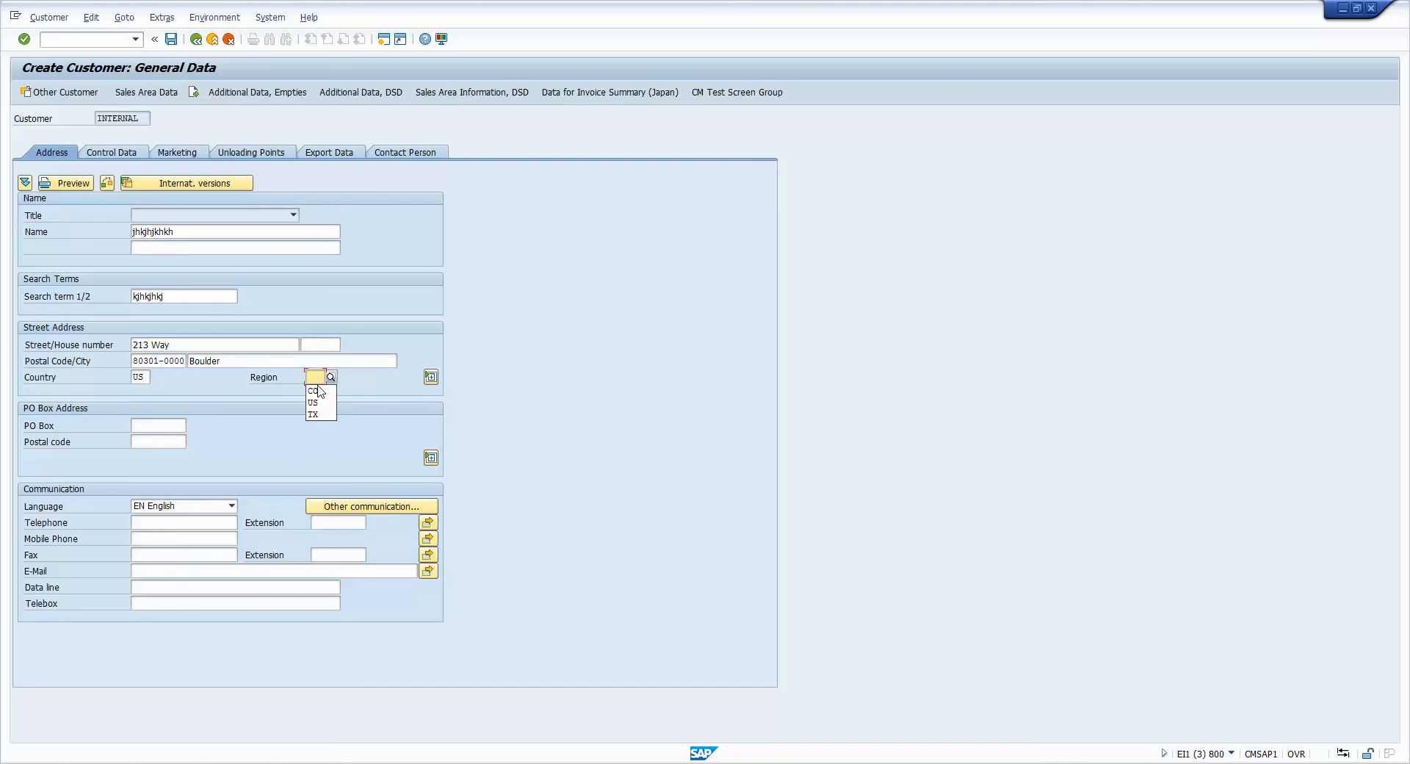
left_click(312, 391)
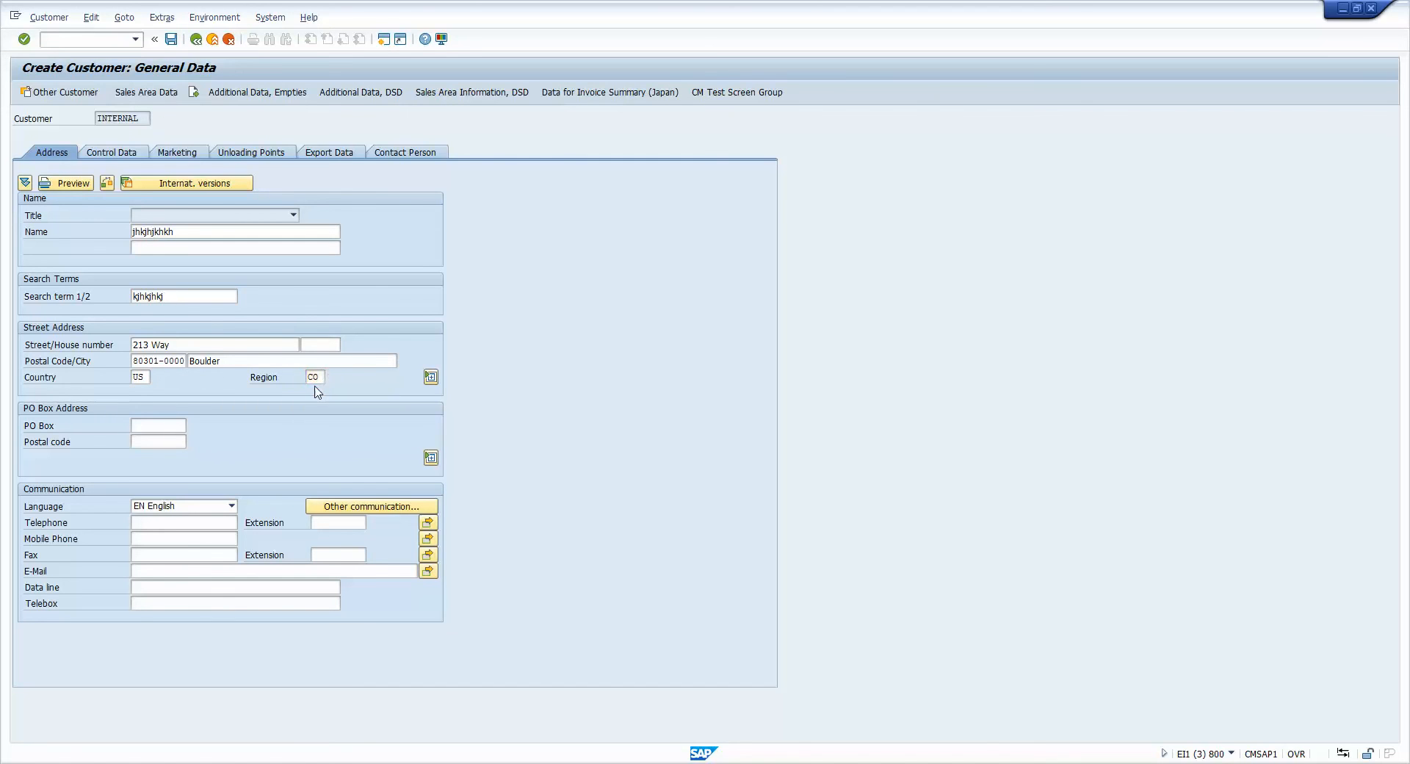
left_click(146, 92)
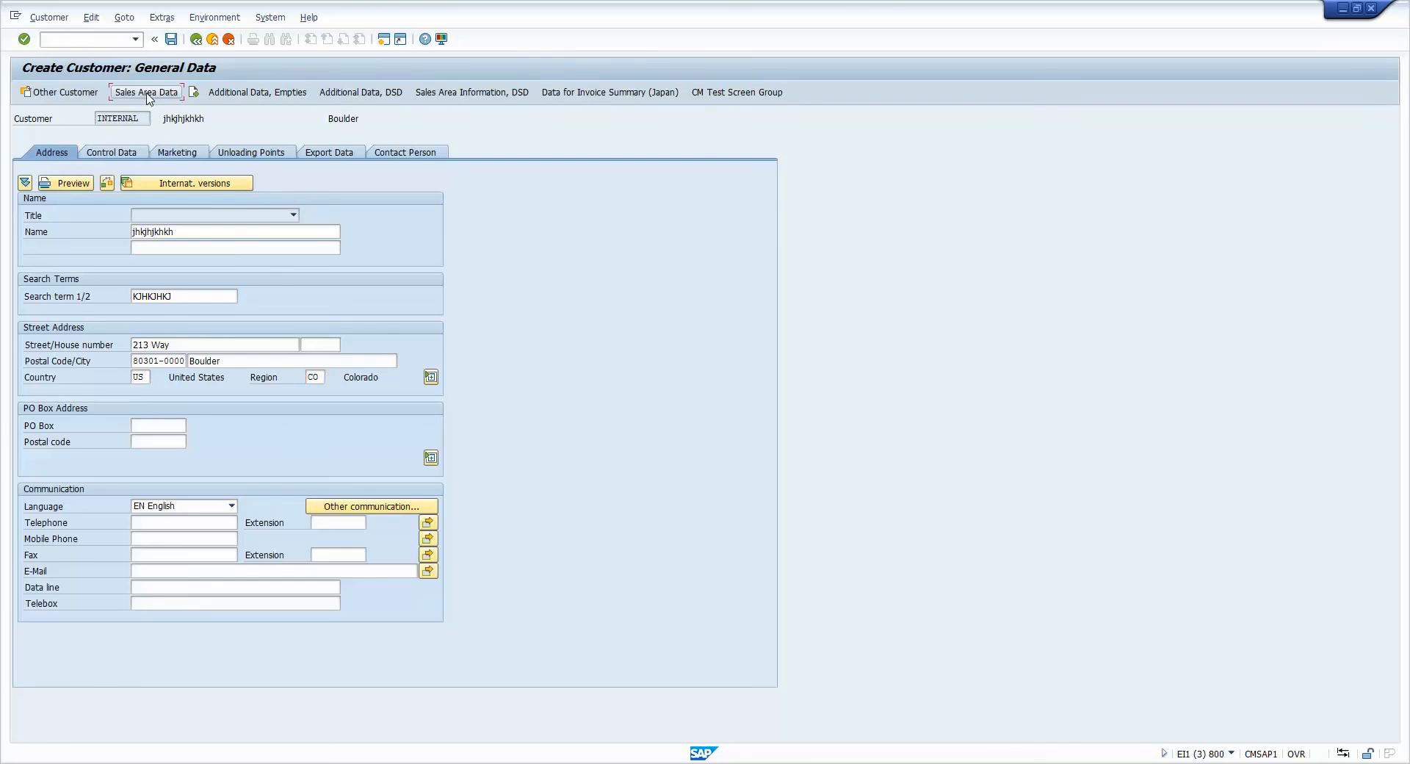
Enter sales area CM01/10/00 and set tax classification 1 for UTXJ on Billing Documents
left_click(146, 92)
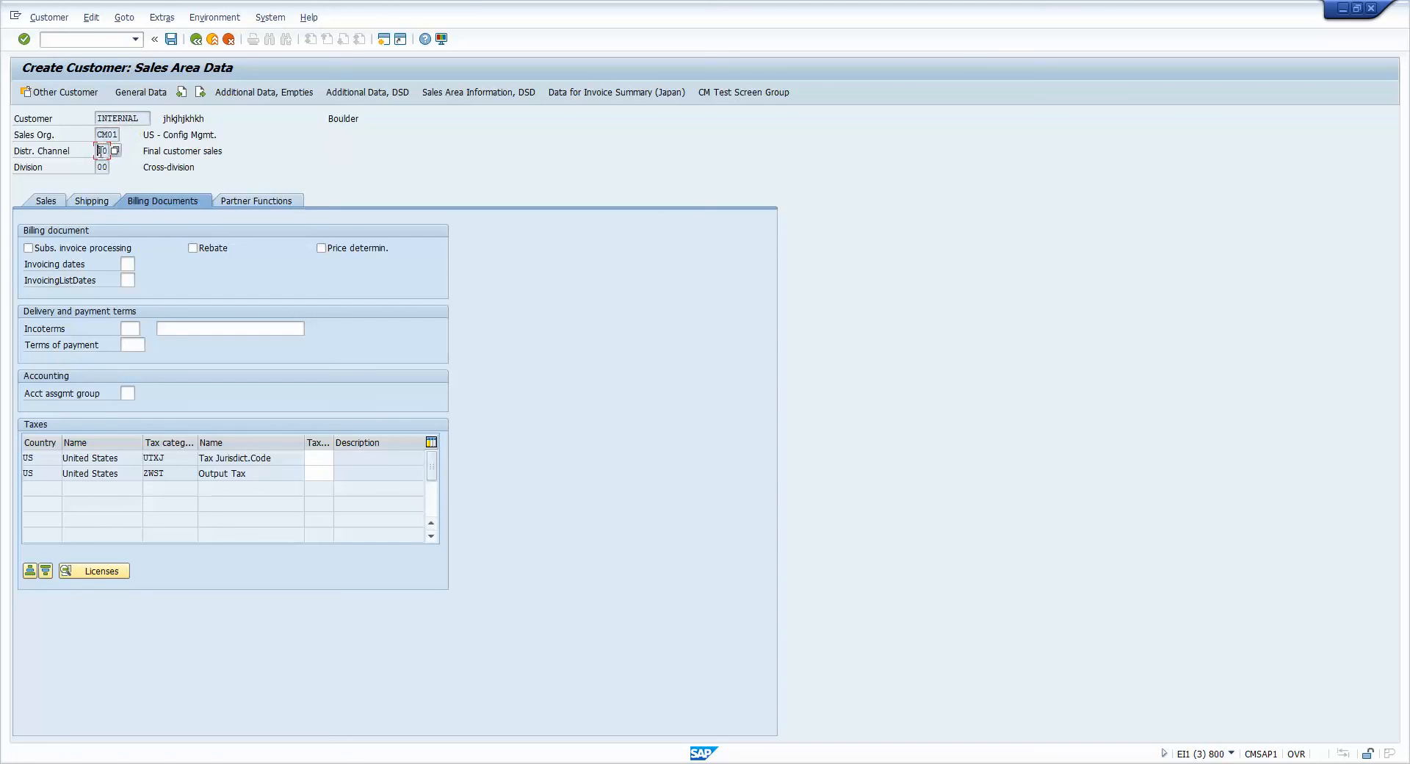
type("10")
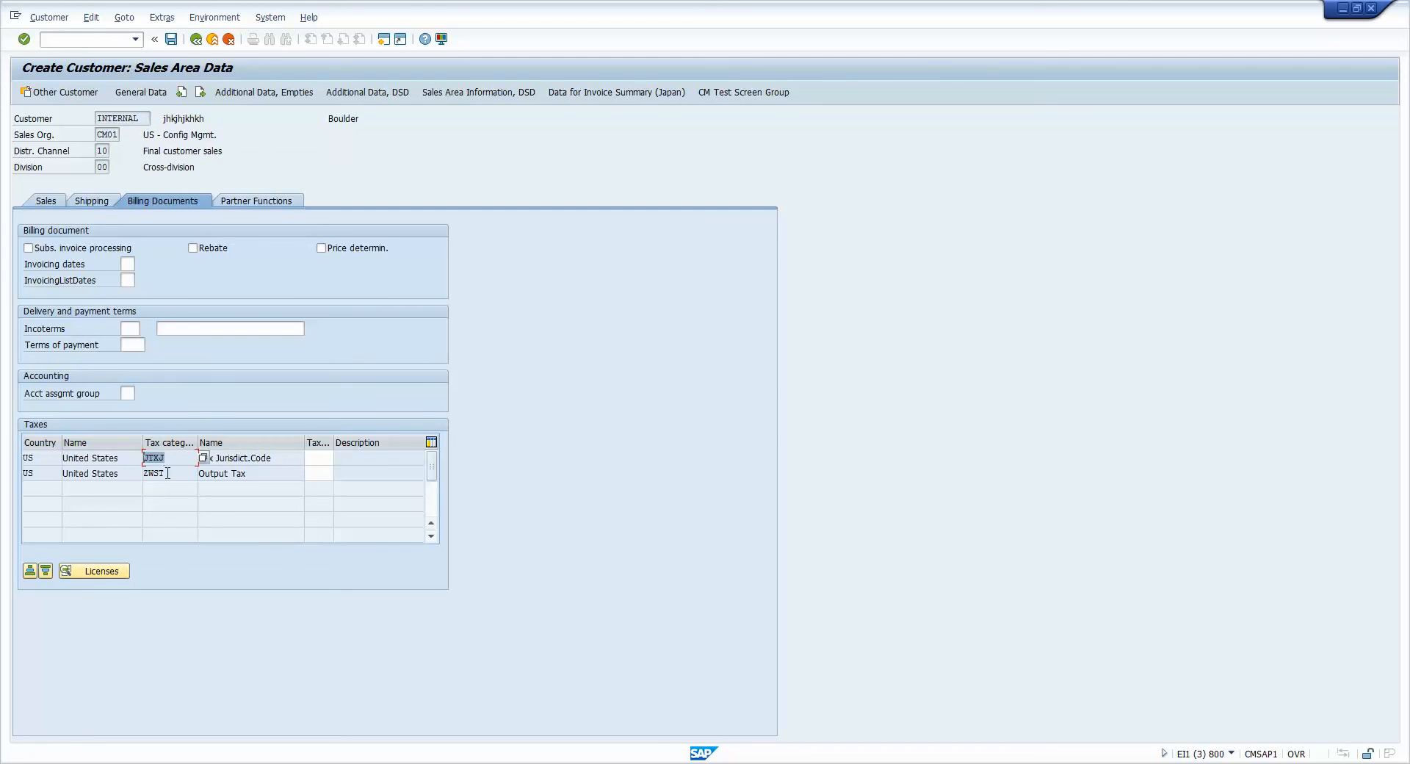
left_click(167, 472)
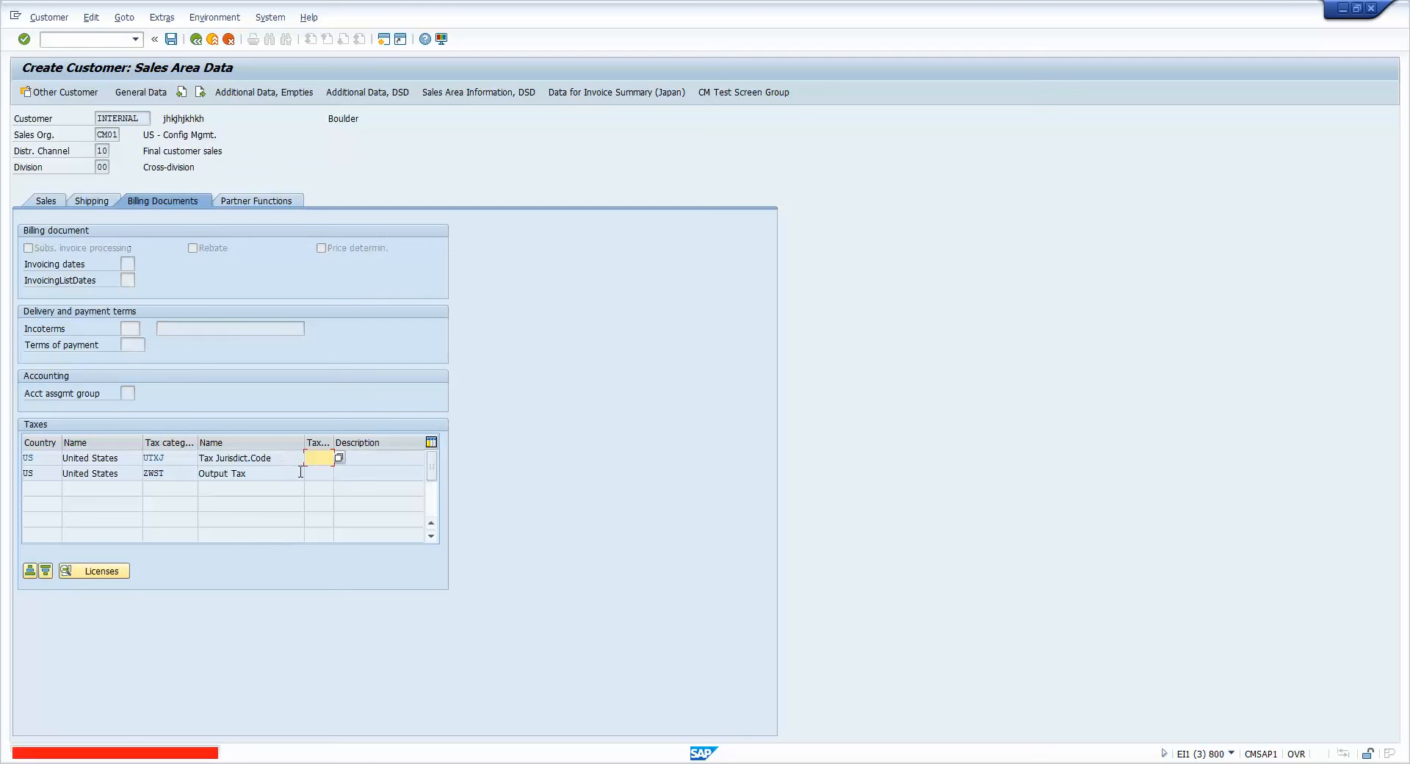
type("1")
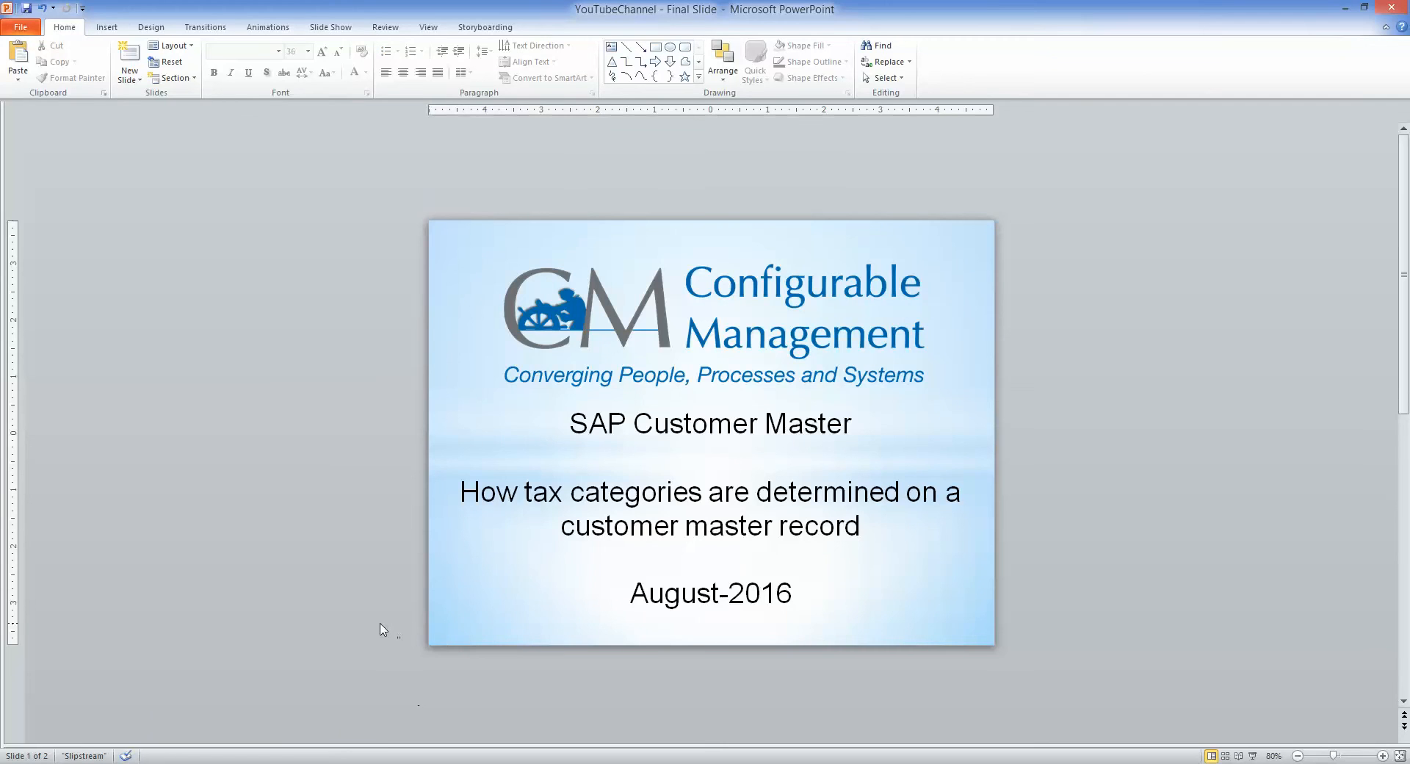
mouse_move(366, 573)
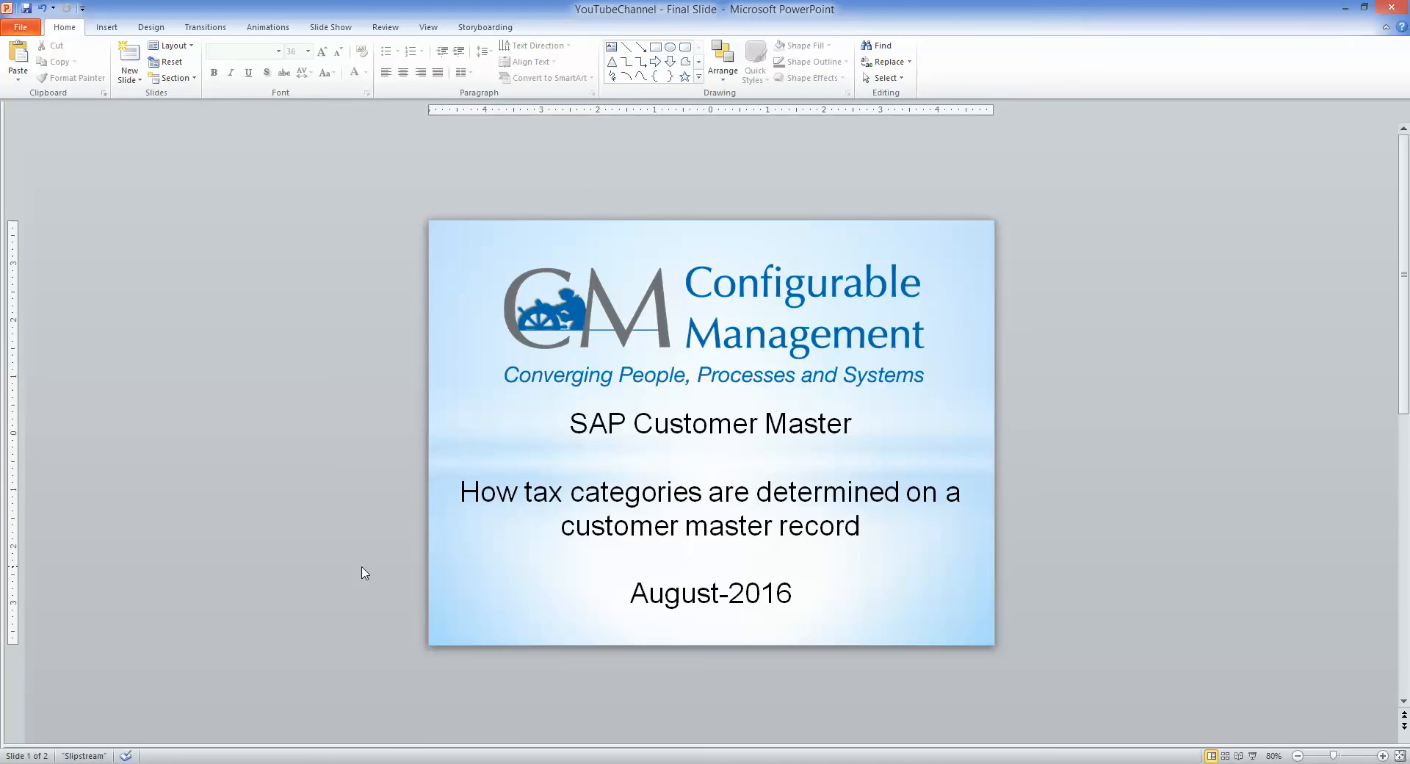